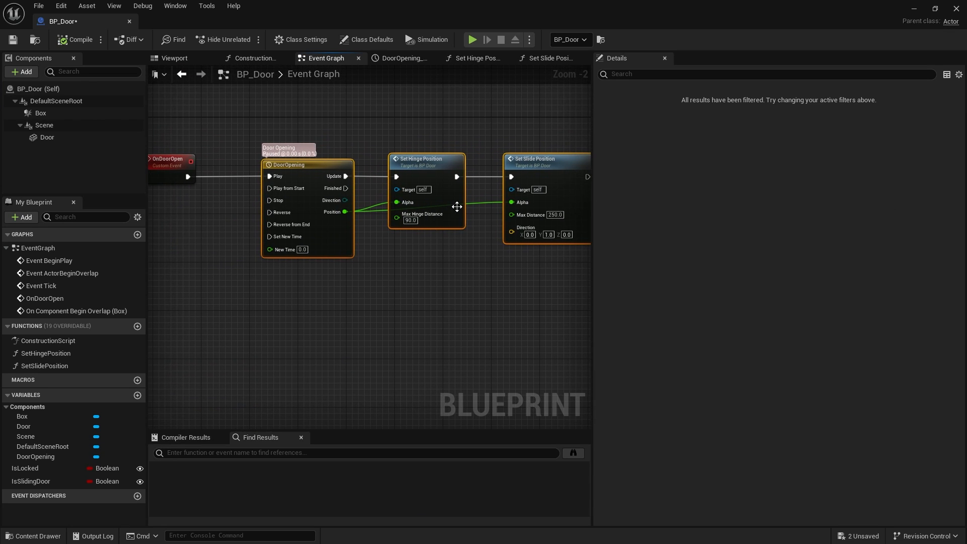
pyautogui.moveTo(409, 261)
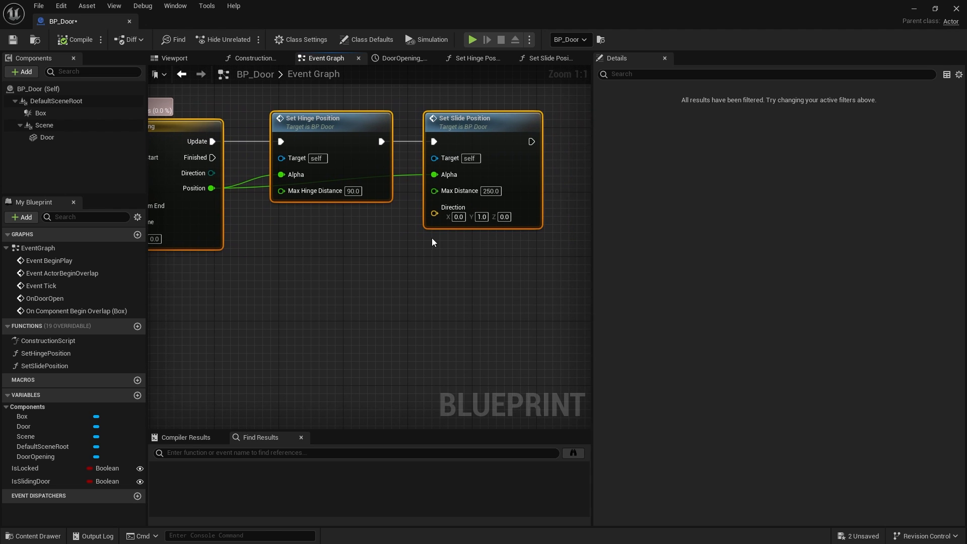
pyautogui.moveTo(457, 193)
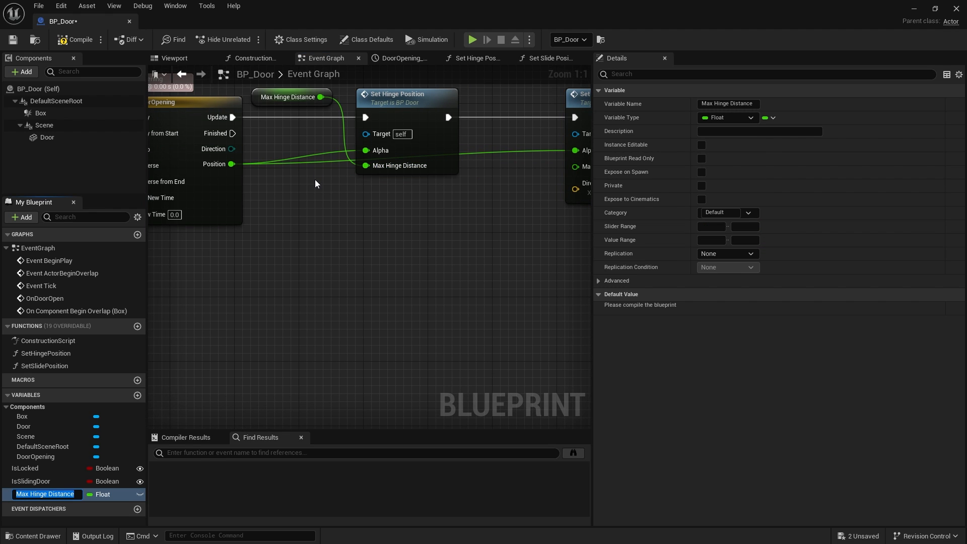
pyautogui.moveTo(339, 218)
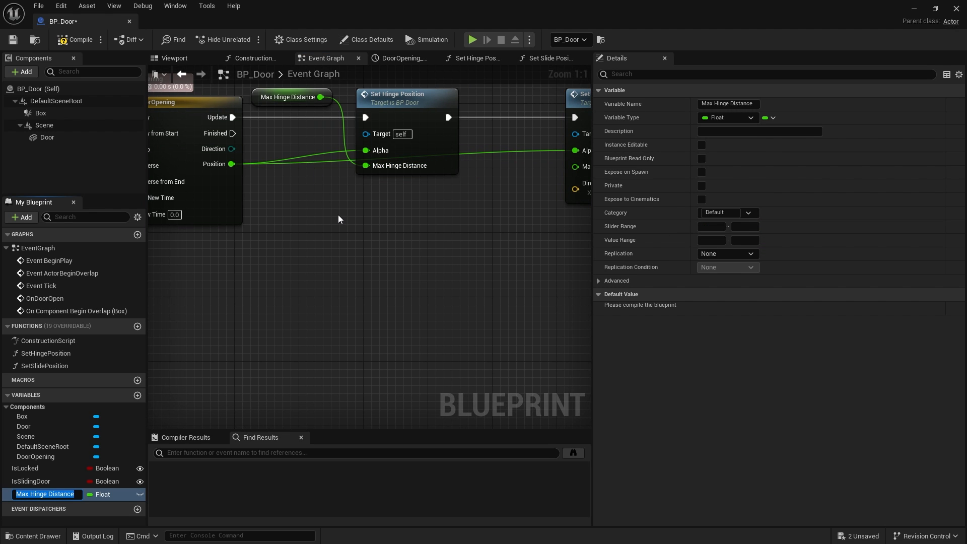
# Promote the hinge and slide inputs to variables named OpenAngle and SlideDistance.
pyautogui.write('OpenAngle')
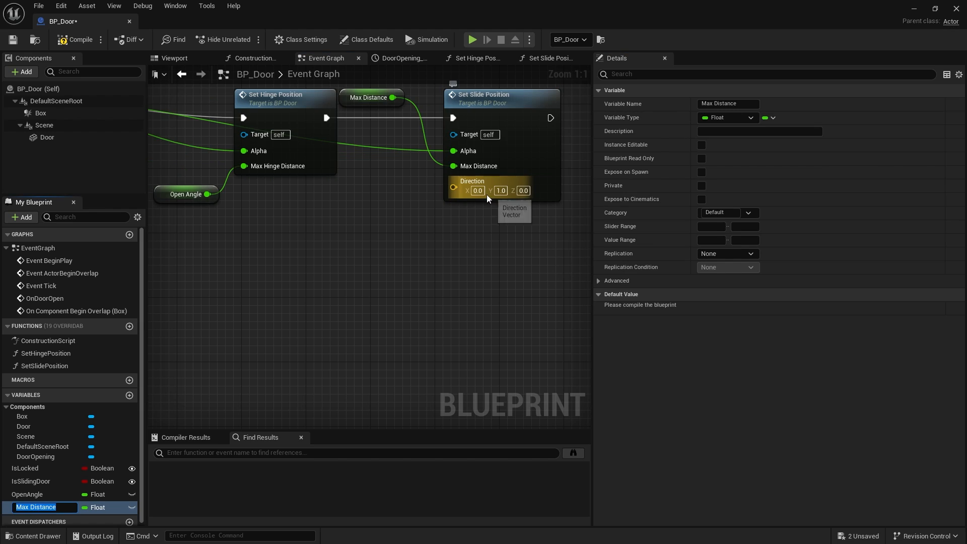
pyautogui.write('SlideD')
pyautogui.write('SlidDirection')
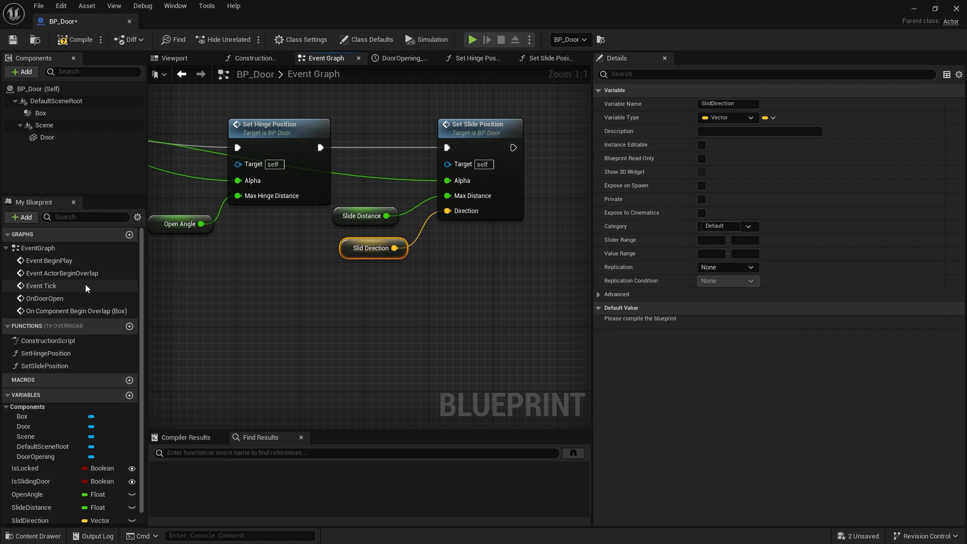
pyautogui.moveTo(284, 314)
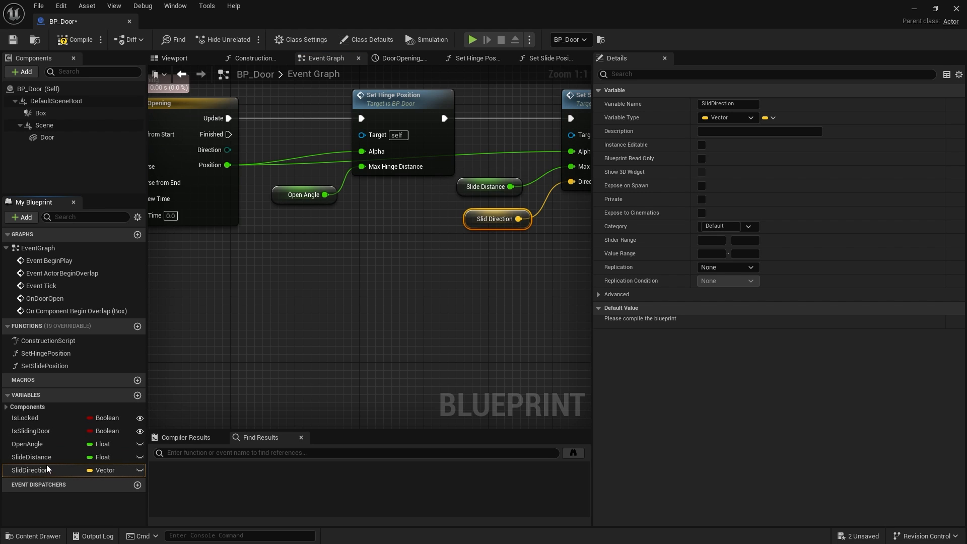
# Give IsLocked the category 'Door Settings' and move OpenAngle and SlideDistance into it.
pyautogui.click(24, 417)
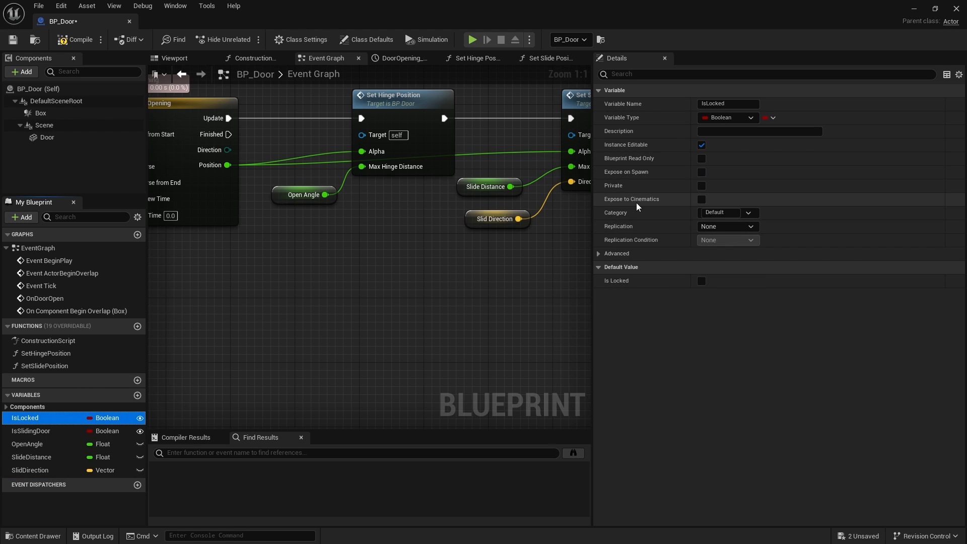
pyautogui.moveTo(683, 236)
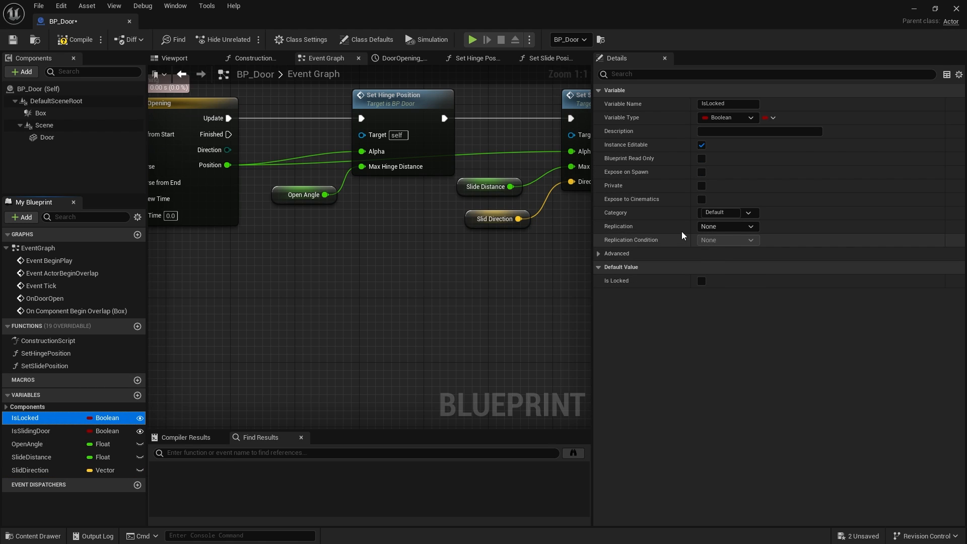
pyautogui.moveTo(618, 219)
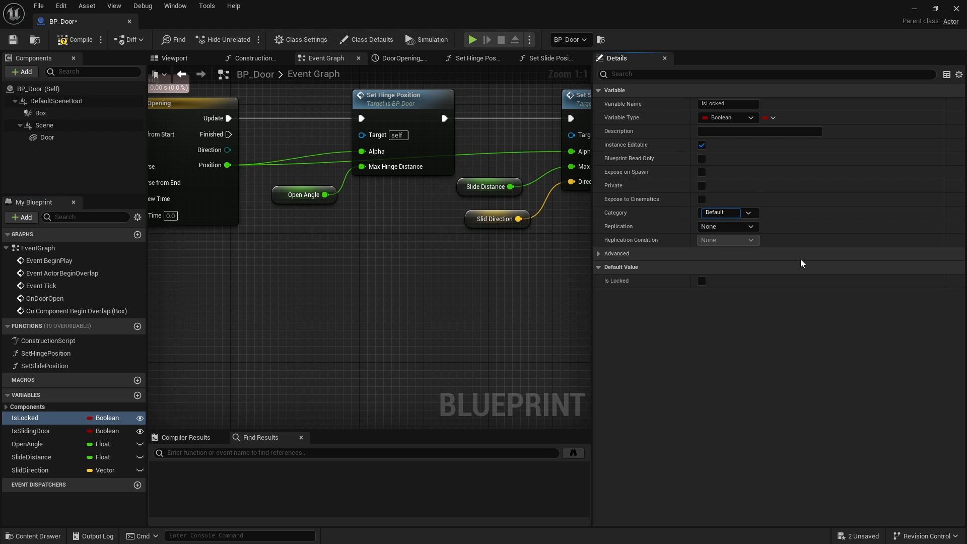
pyautogui.click(719, 213)
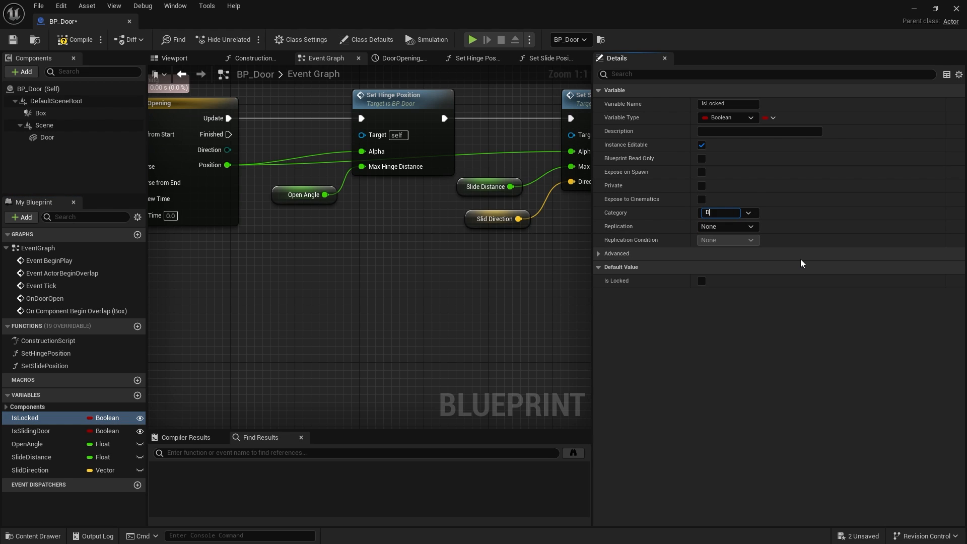
pyautogui.write('Door Setting')
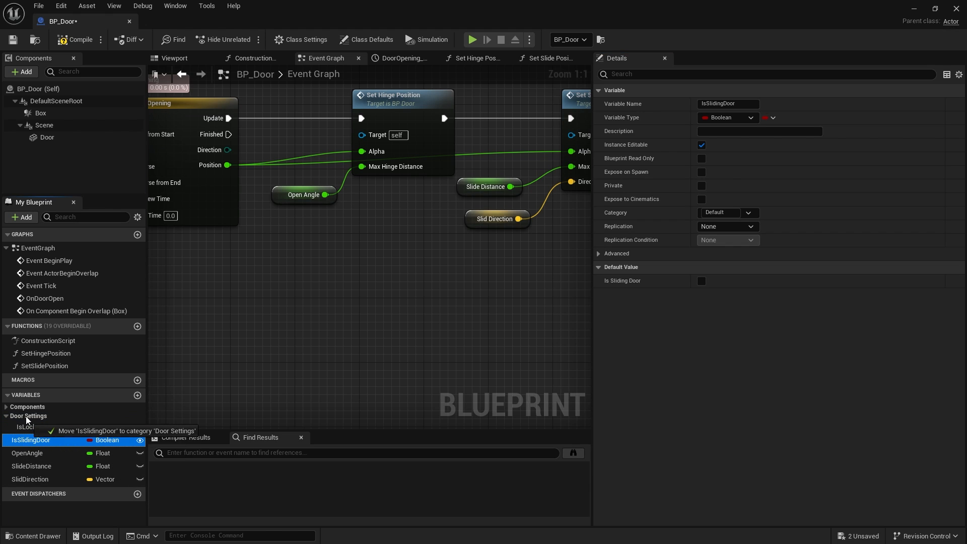
pyautogui.click(31, 453)
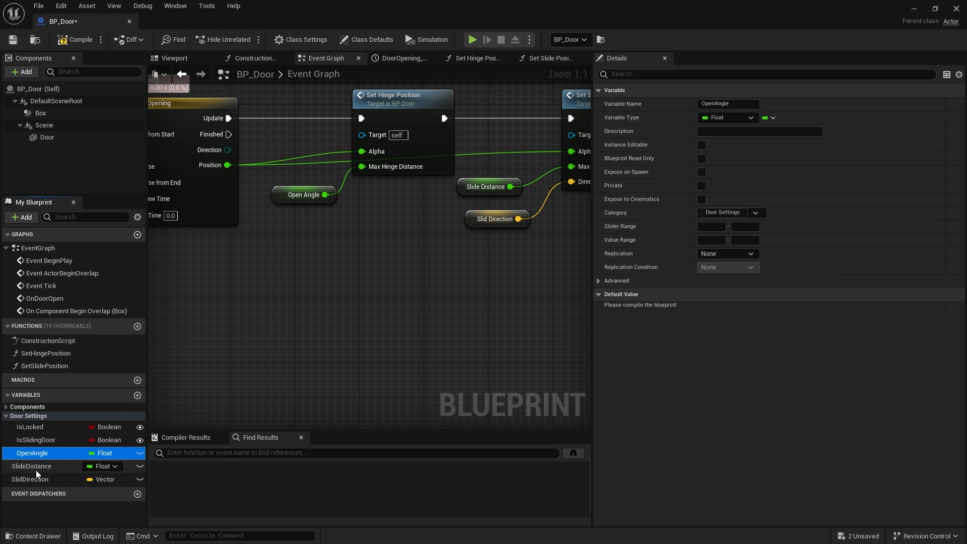
pyautogui.click(31, 479)
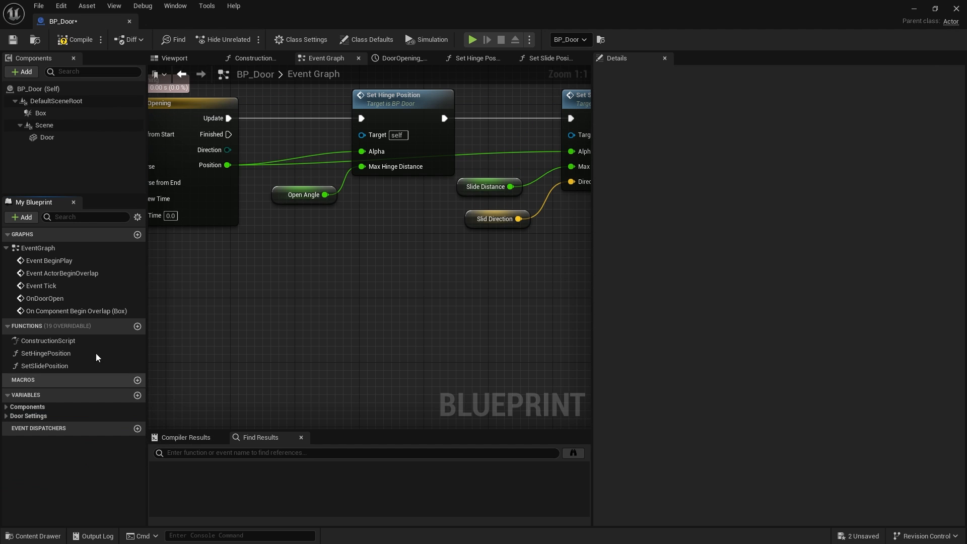
# Compile BP_Door and expand the Door Settings group to check the variables.
pyautogui.click(77, 41)
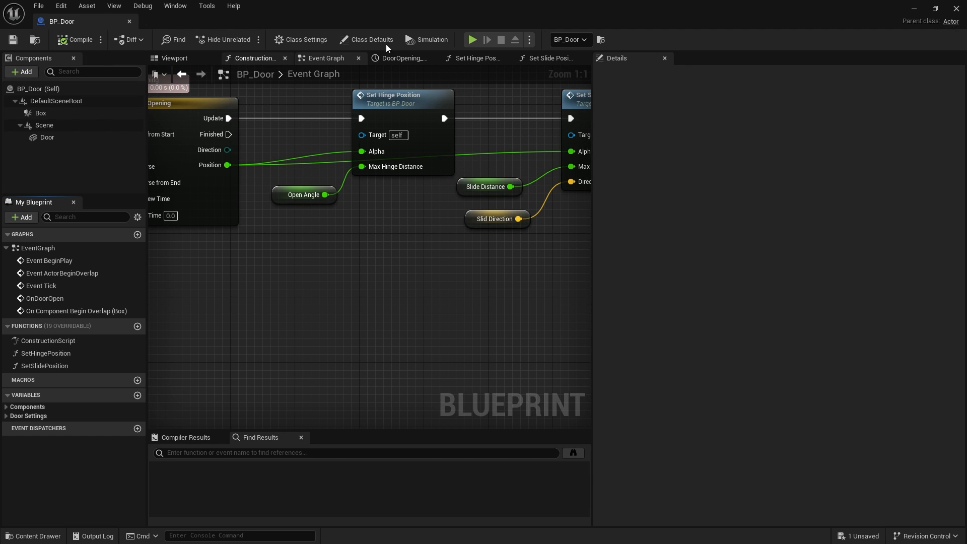
pyautogui.click(28, 415)
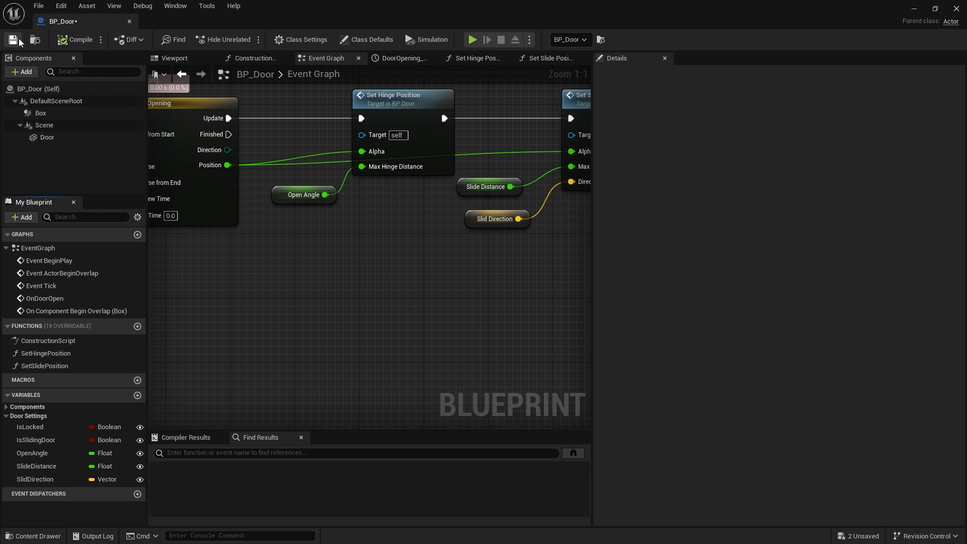
# Save BP_Door, then rename the misspelled SlidDirection variable to SlideDirection.
pyautogui.click(13, 40)
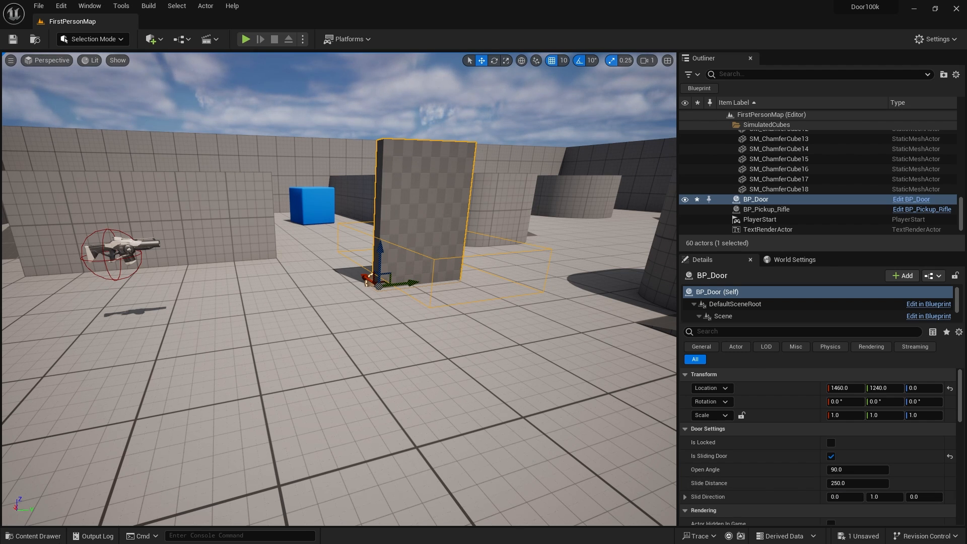
pyautogui.click(911, 199)
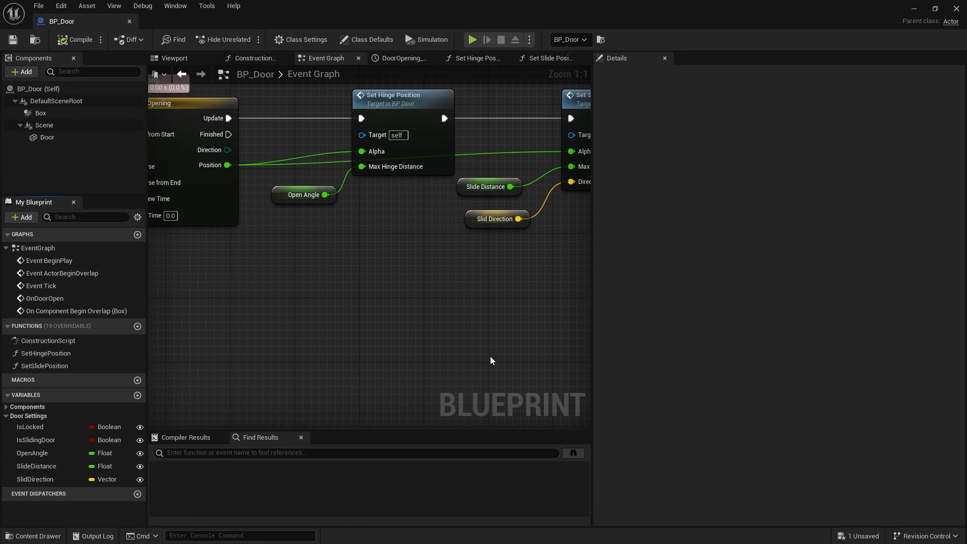
pyautogui.click(35, 480)
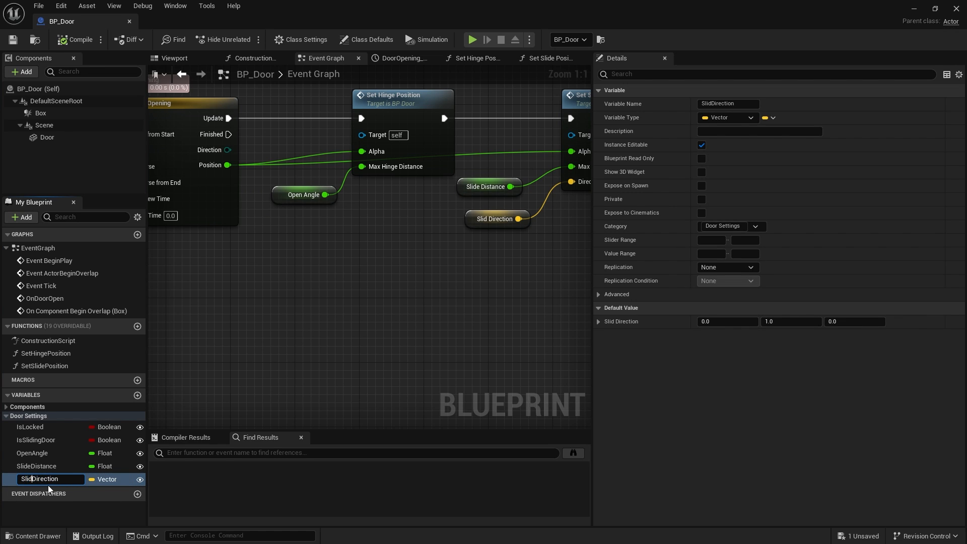
pyautogui.write('SlideDirection')
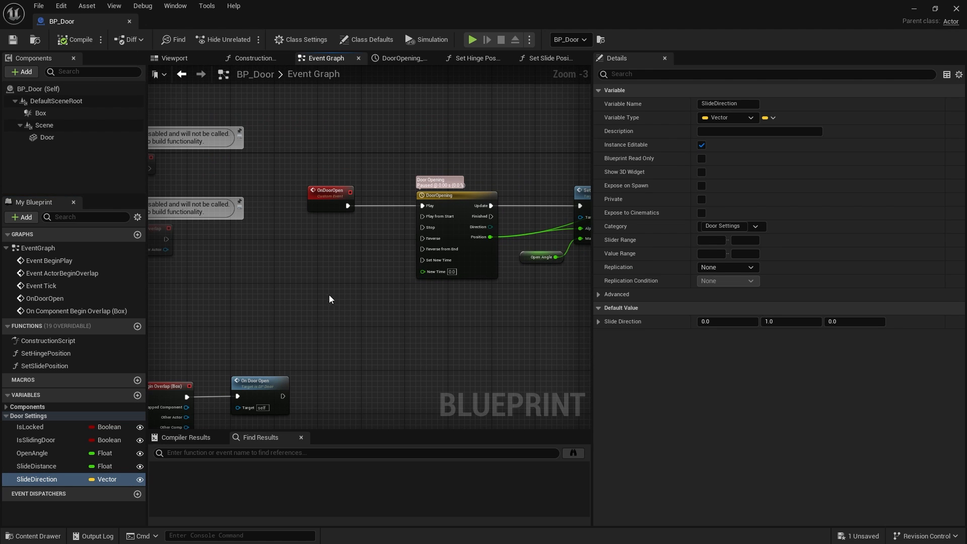
pyautogui.moveTo(211, 328)
pyautogui.write('custom')
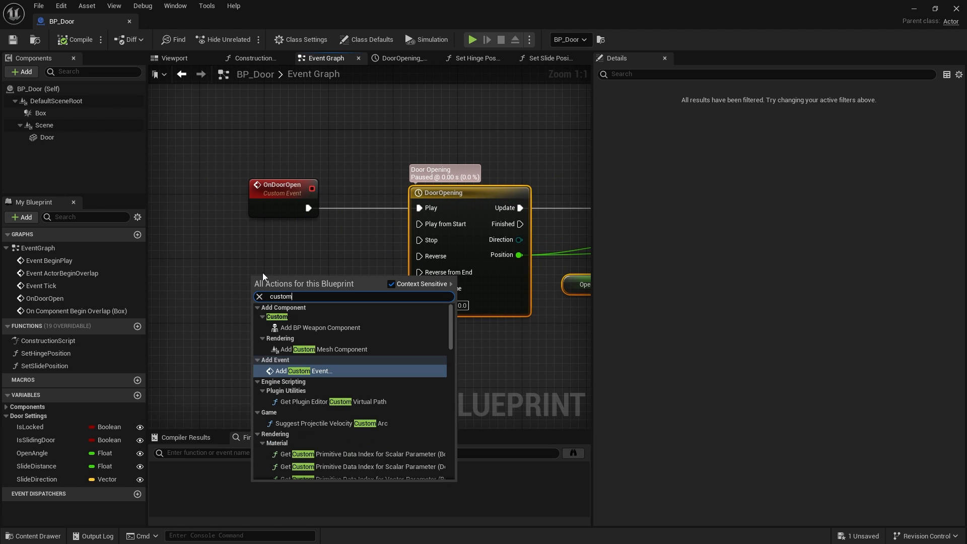
# Create custom event OnDoorClose and wire it to the DoorOpening timeline's Reverse input.
pyautogui.click(300, 370)
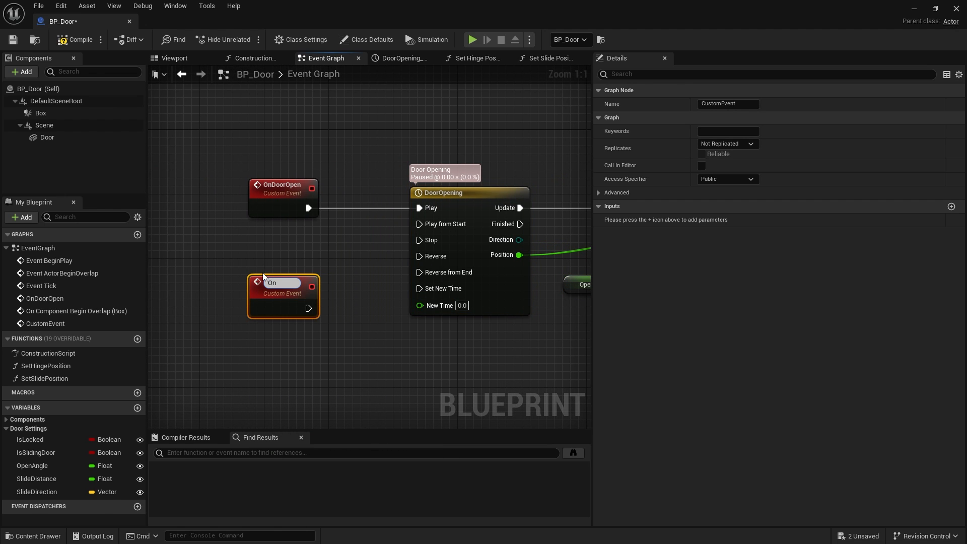
pyautogui.write('OnDoorClose')
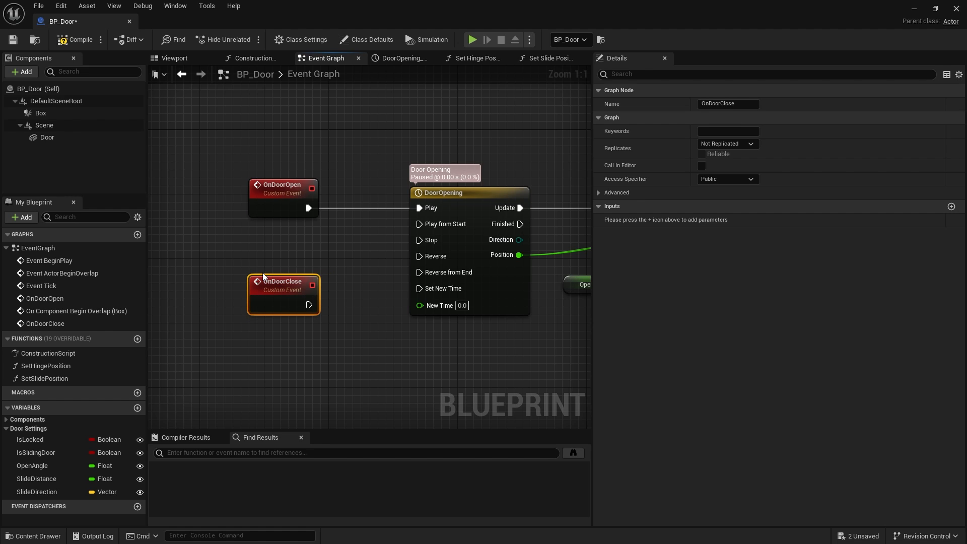
pyautogui.moveTo(309, 304); pyautogui.dragTo(419, 256)
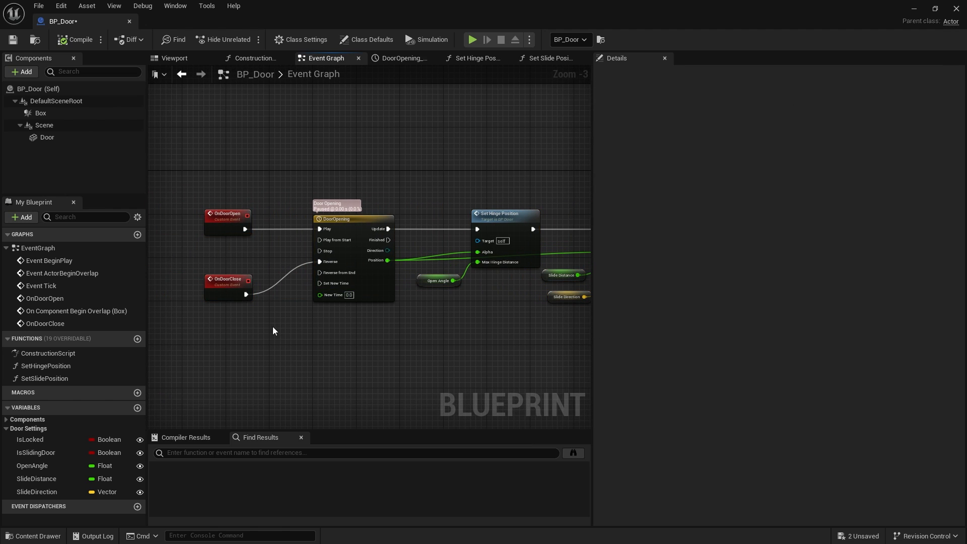
pyautogui.moveTo(278, 338)
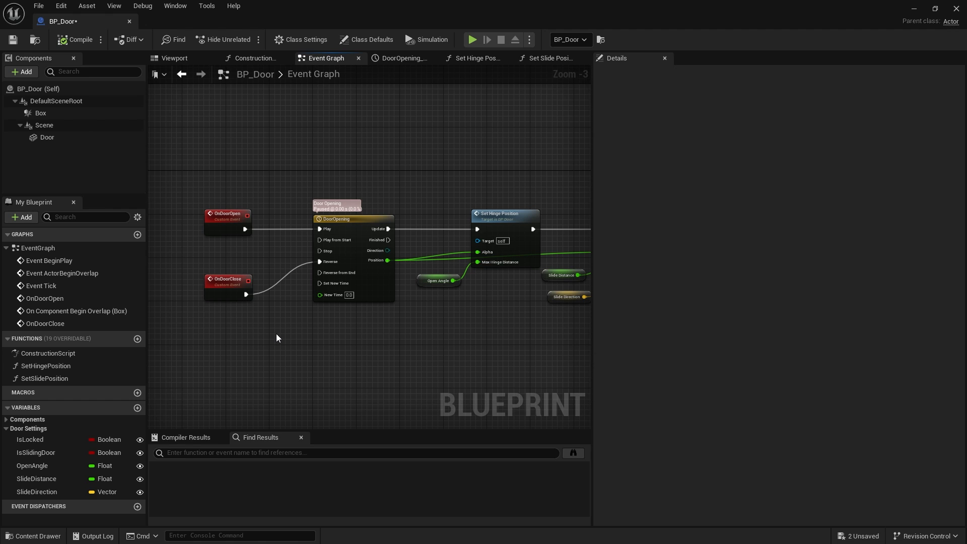
pyautogui.moveTo(250, 242)
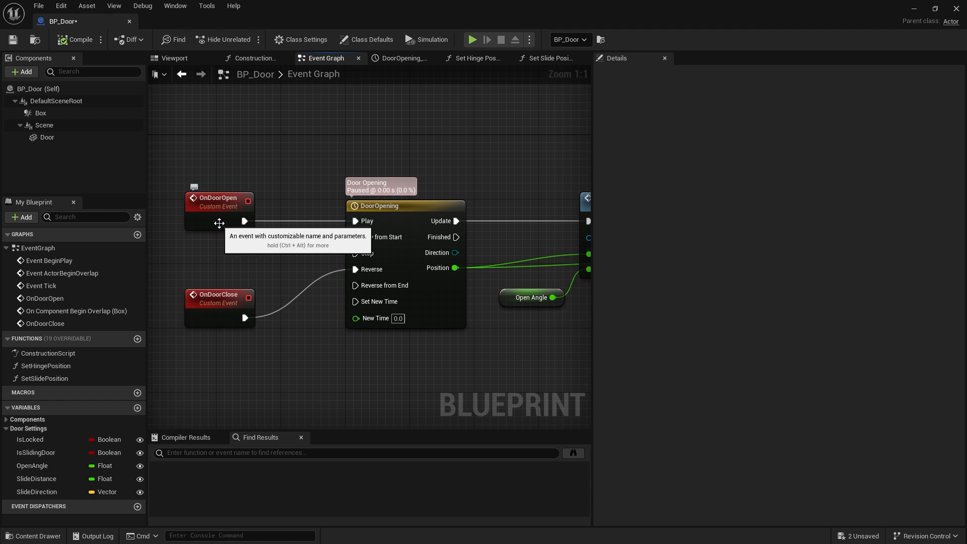
pyautogui.moveTo(232, 304)
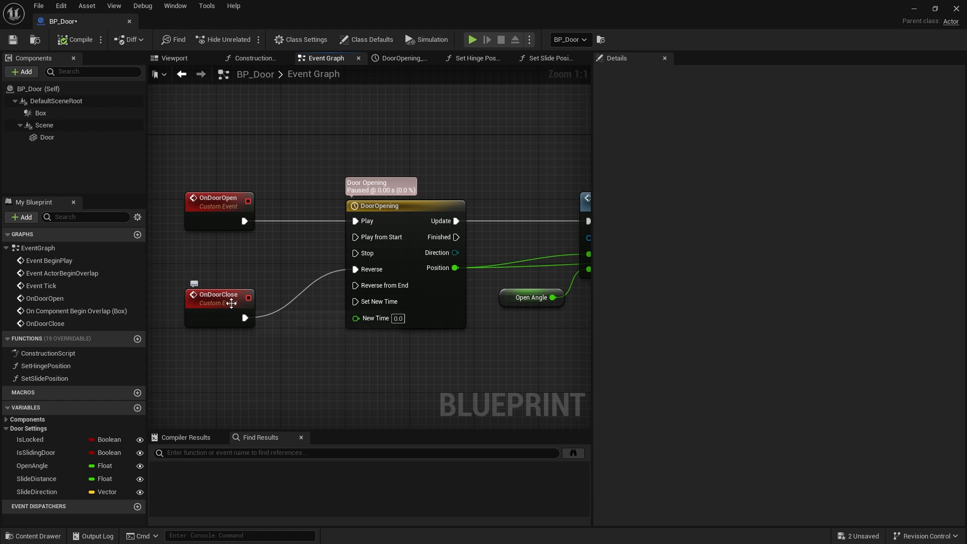
pyautogui.moveTo(266, 268)
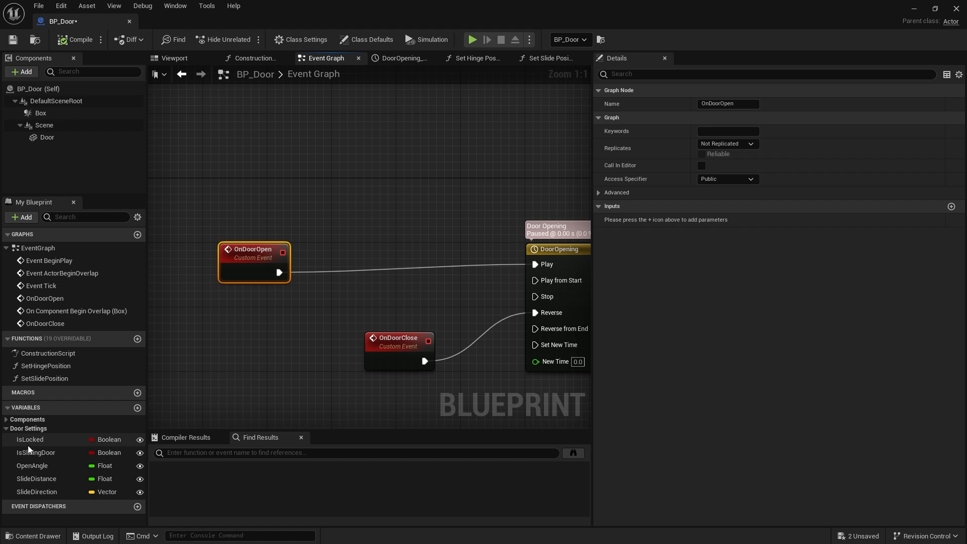
pyautogui.click(30, 439)
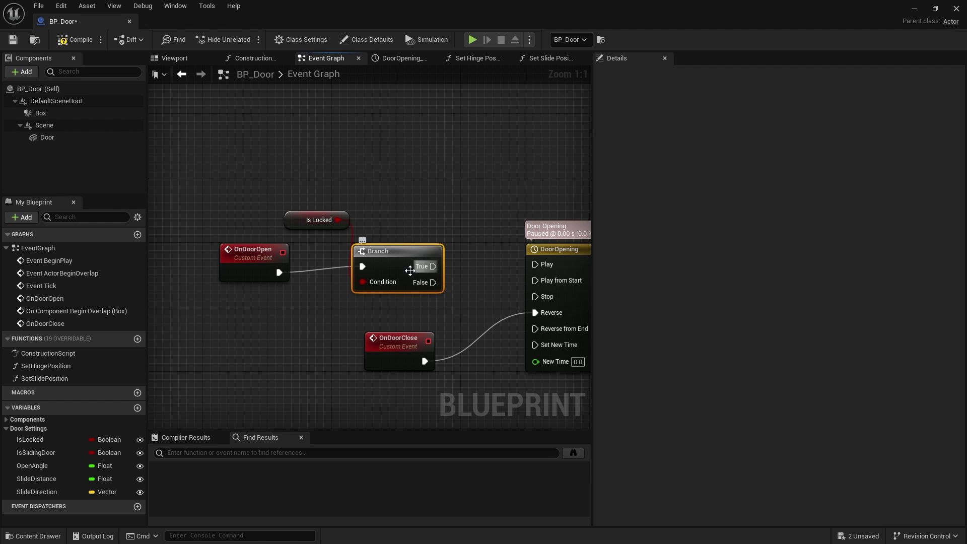
pyautogui.click(246, 249)
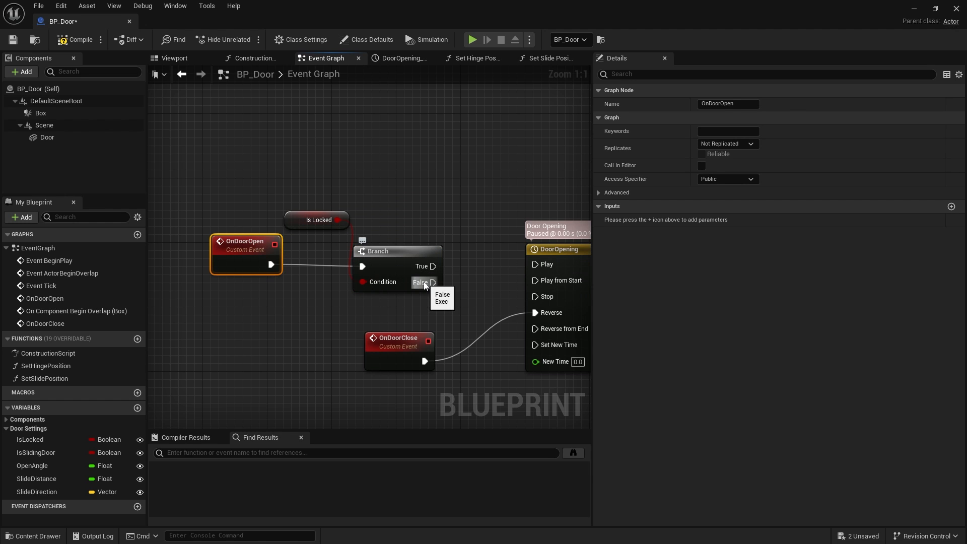
pyautogui.moveTo(391, 301)
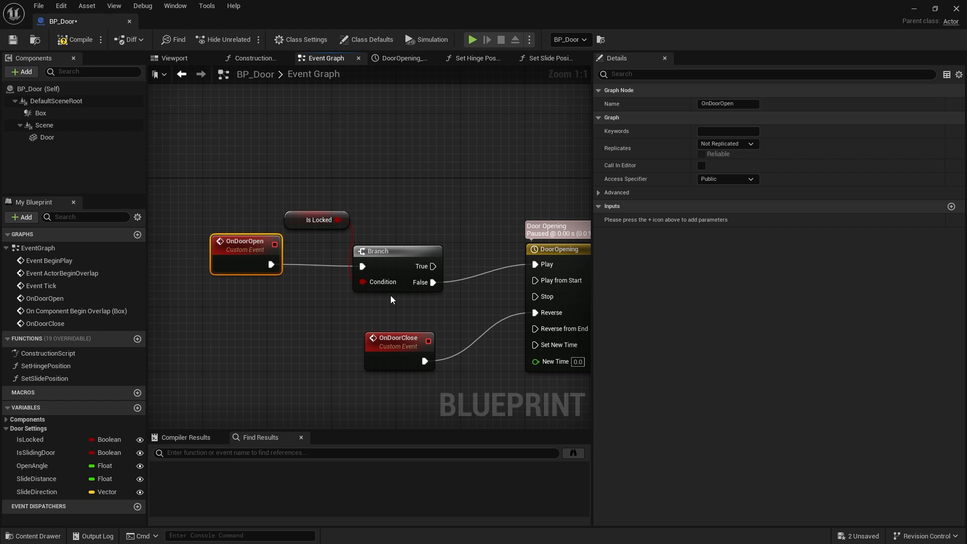
pyautogui.moveTo(302, 220)
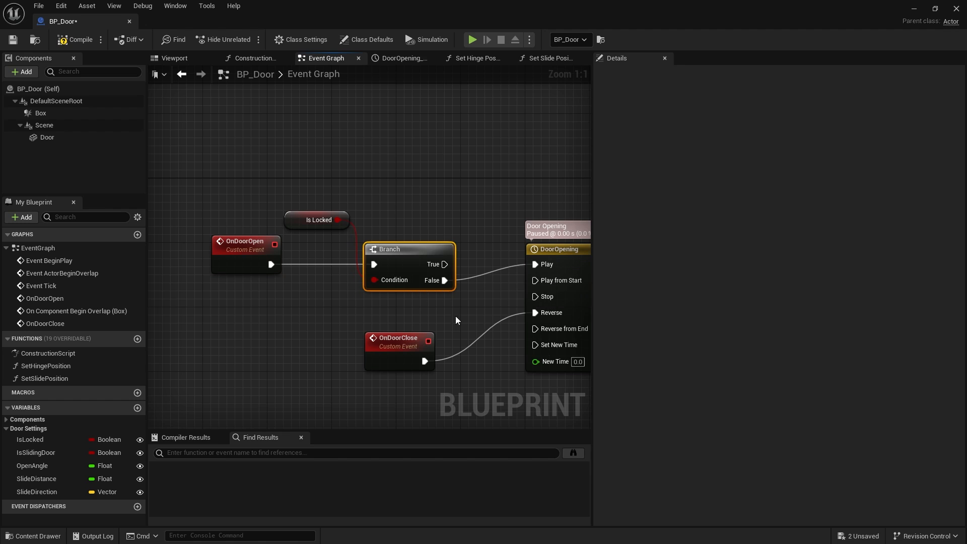
pyautogui.moveTo(406, 348)
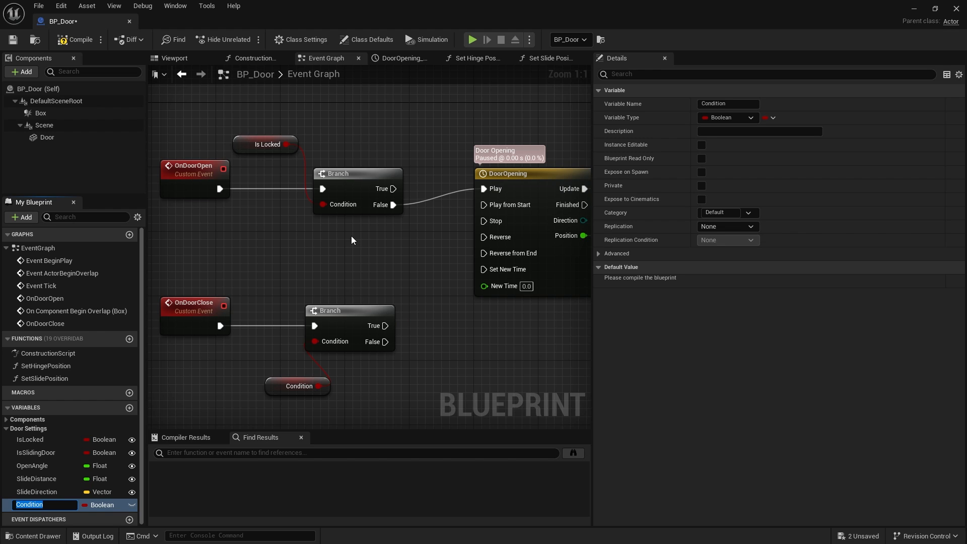
# Create the Boolean variable RemainOpen as the Branch condition after OnDoorClose.
pyautogui.write('RemainOpen')
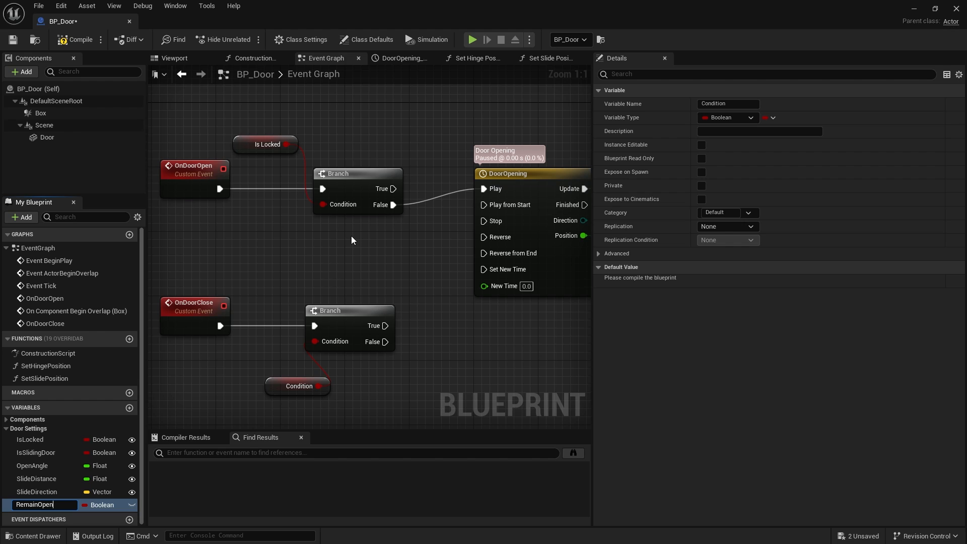
pyautogui.press('Enter')
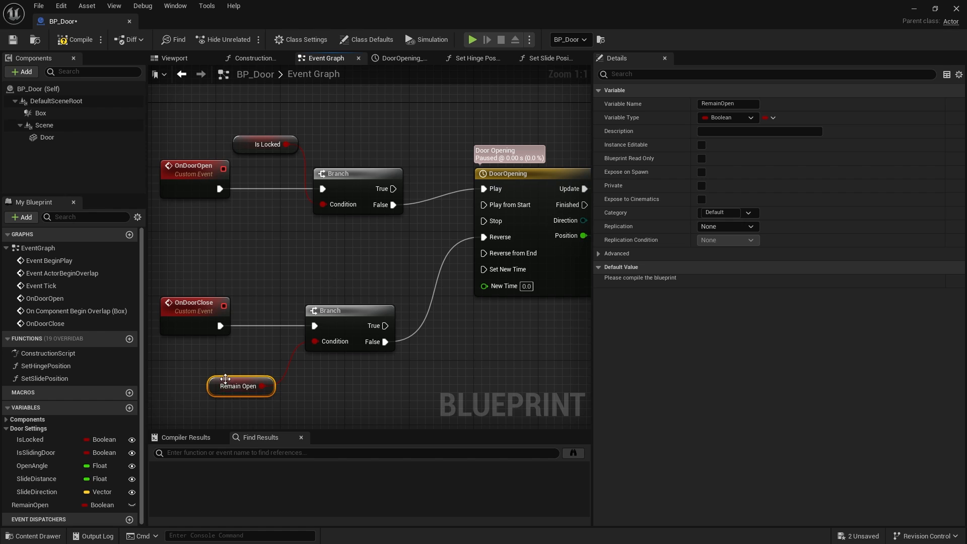
pyautogui.moveTo(231, 246)
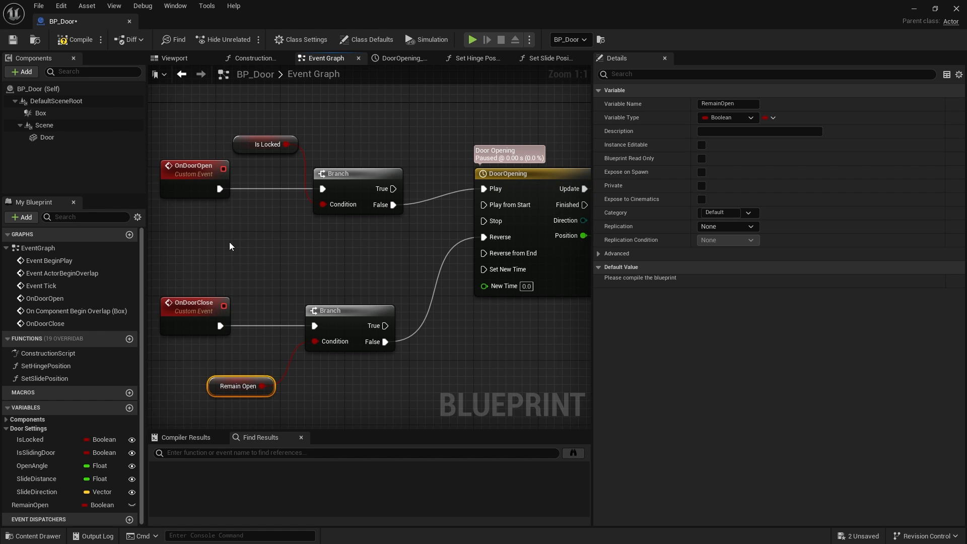
# Make RemainOpen instance editable so each placed door can set it.
pyautogui.click(222, 402)
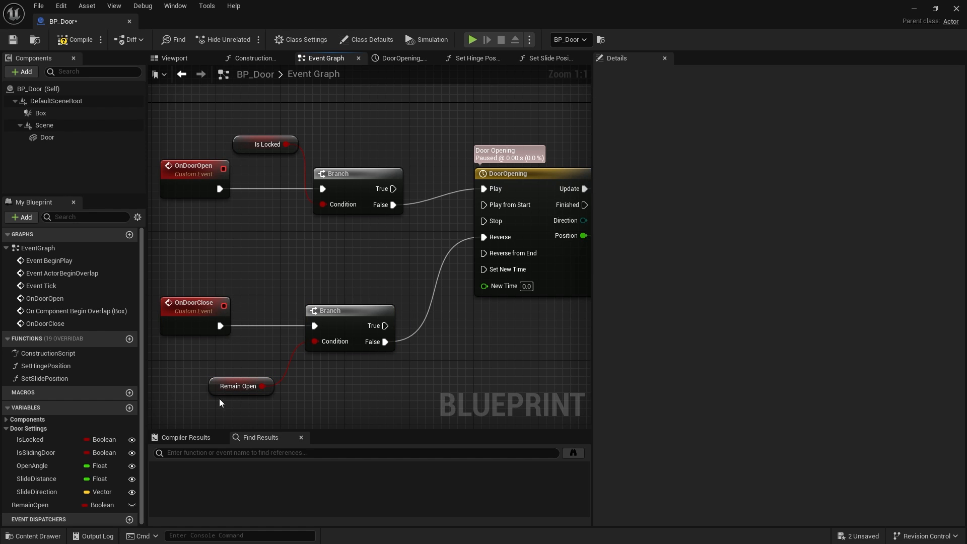
pyautogui.click(240, 385)
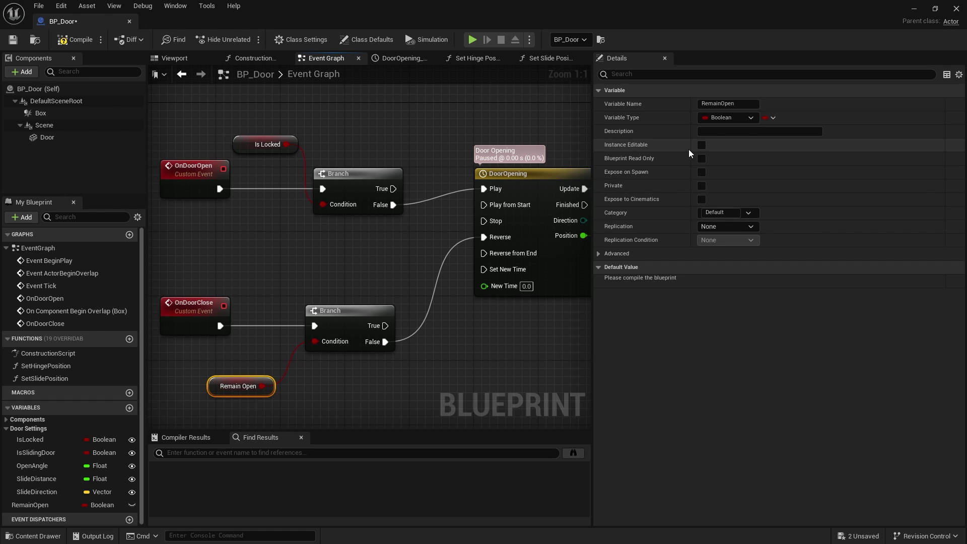
pyautogui.click(700, 145)
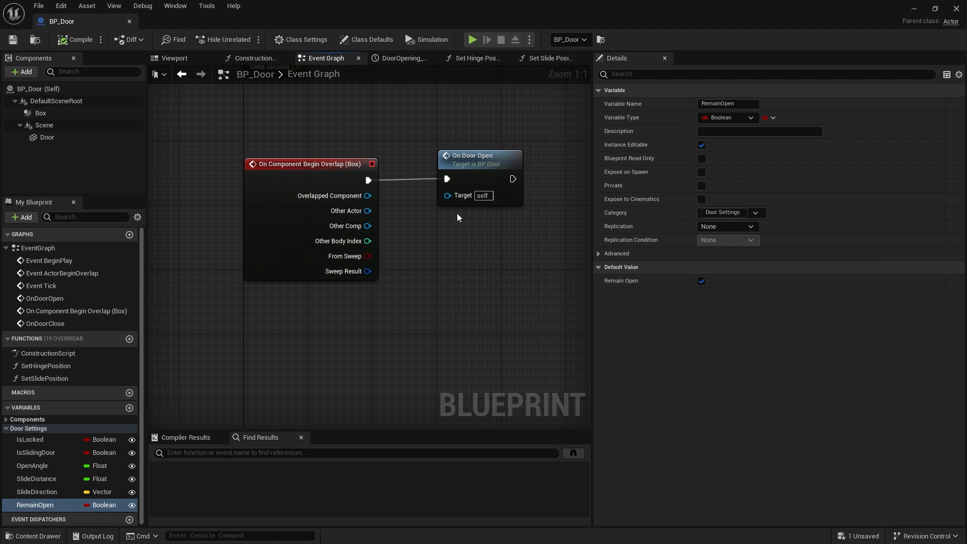
pyautogui.moveTo(388, 173)
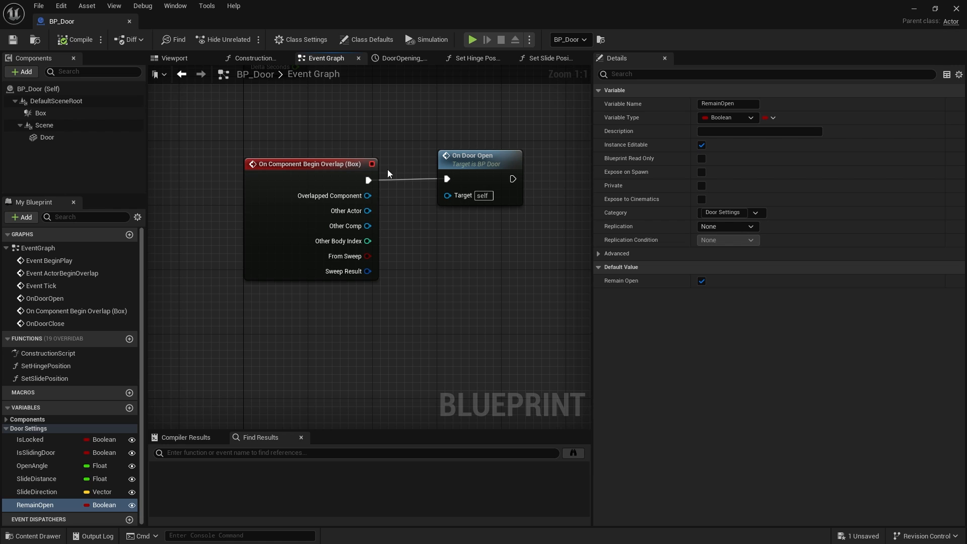
# Add the Box's On Component End Overlap event and have it call OnDoorClose.
pyautogui.rightClick(40, 113)
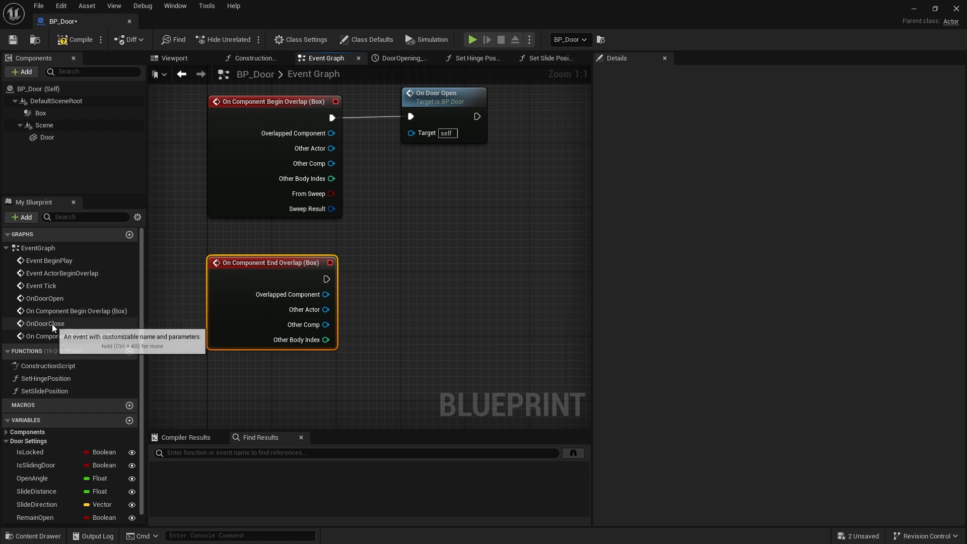
pyautogui.click(45, 323)
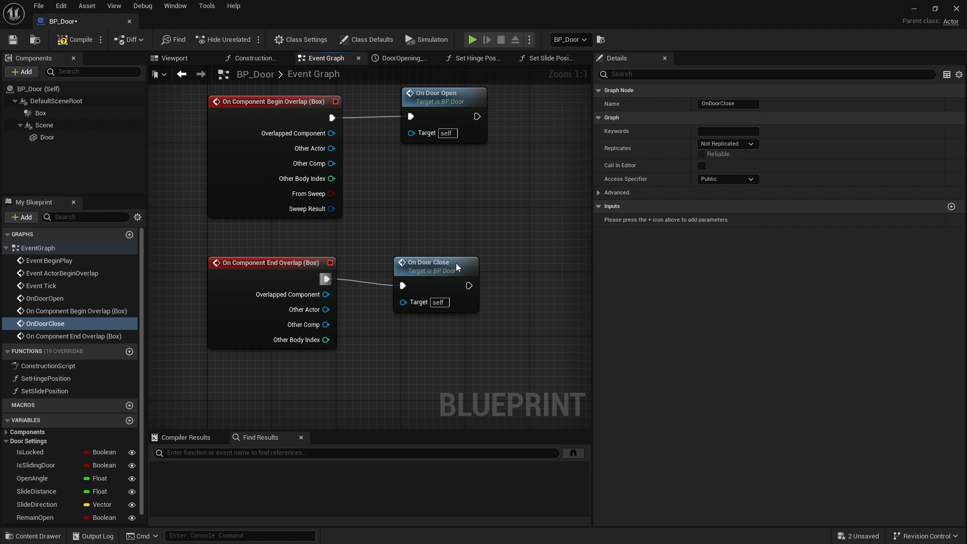
pyautogui.click(435, 266)
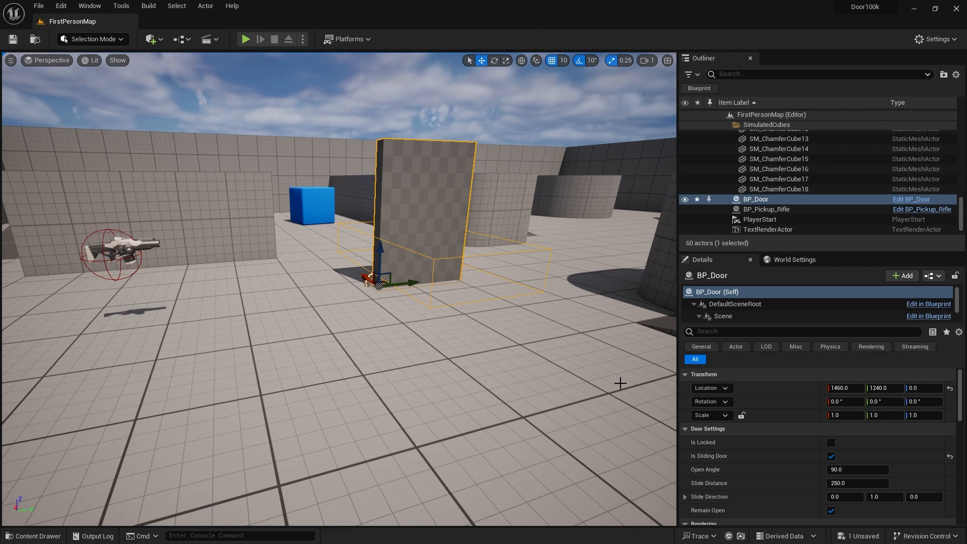
# Untick Remain Open on the placed door, playtest the level, then reopen BP_Door.
pyautogui.scroll(-3)
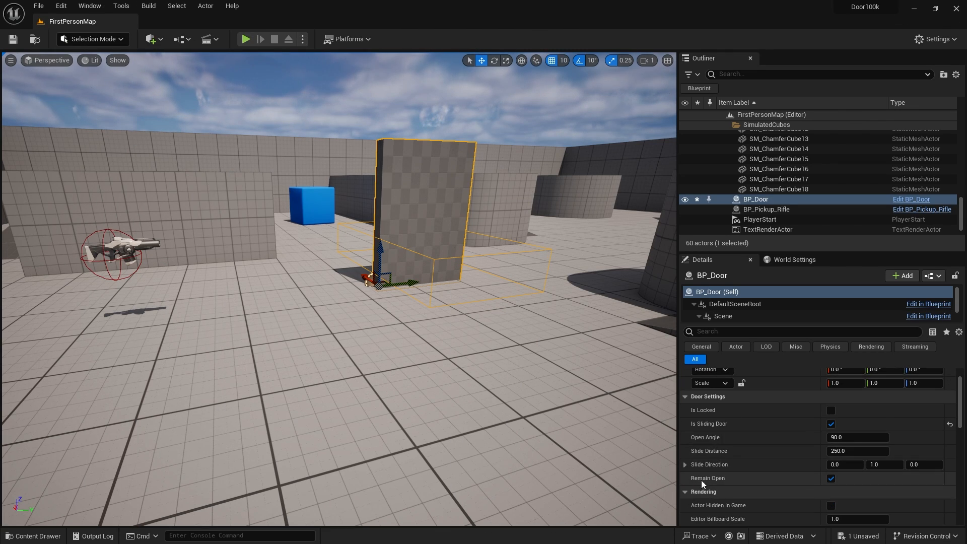
pyautogui.moveTo(701, 431)
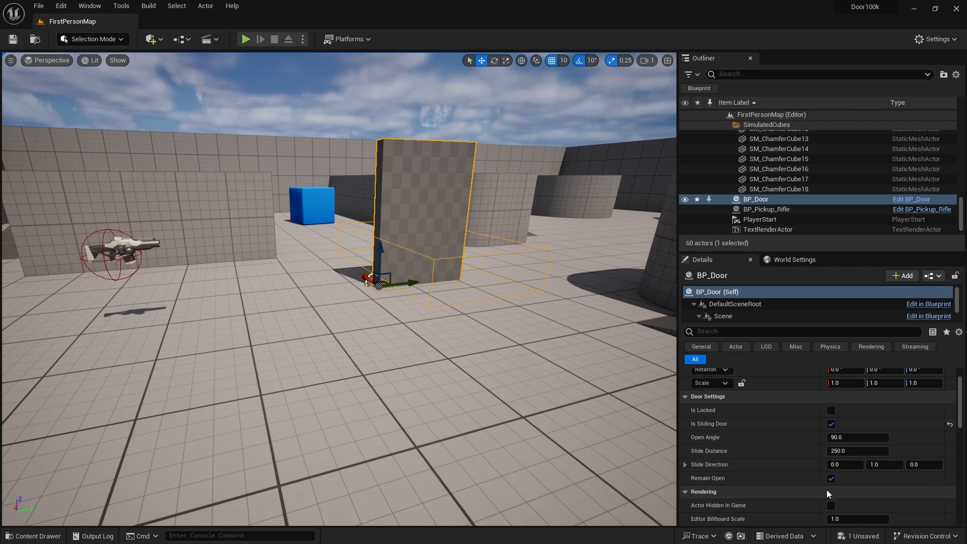
pyautogui.click(830, 477)
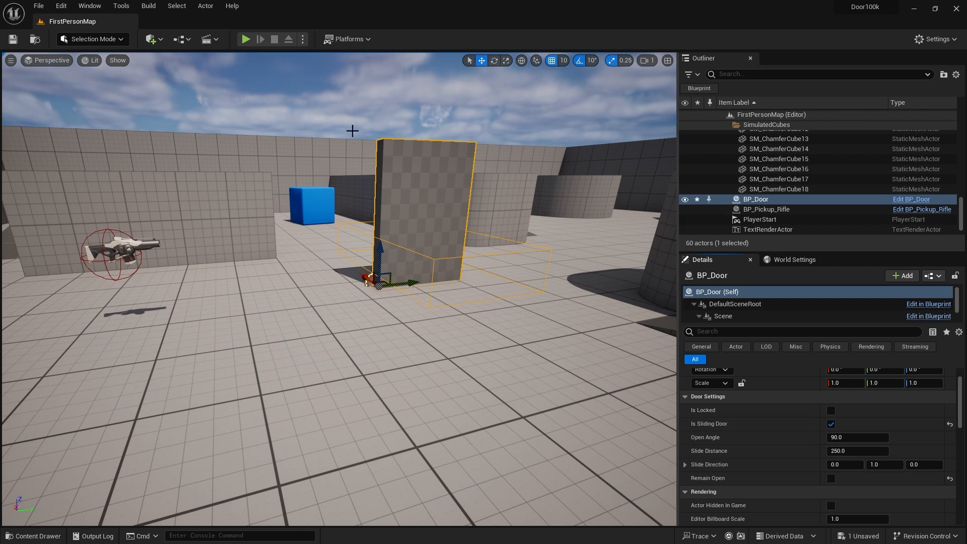
pyautogui.click(245, 38)
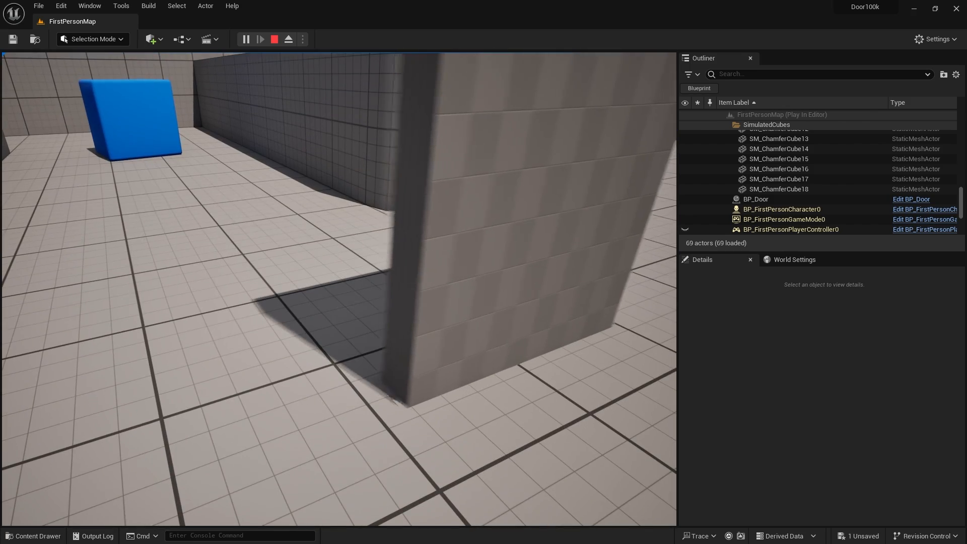
pyautogui.click(274, 39)
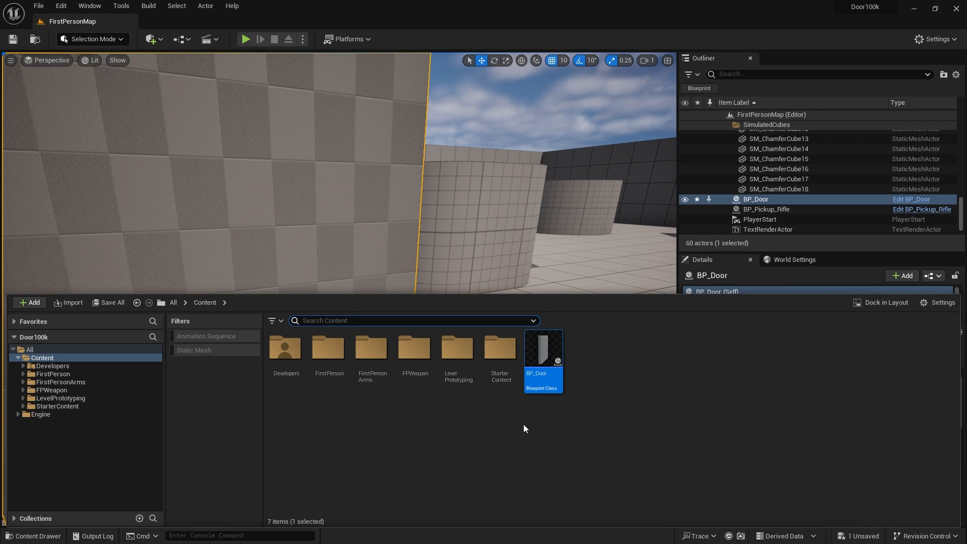
pyautogui.doubleClick(543, 346)
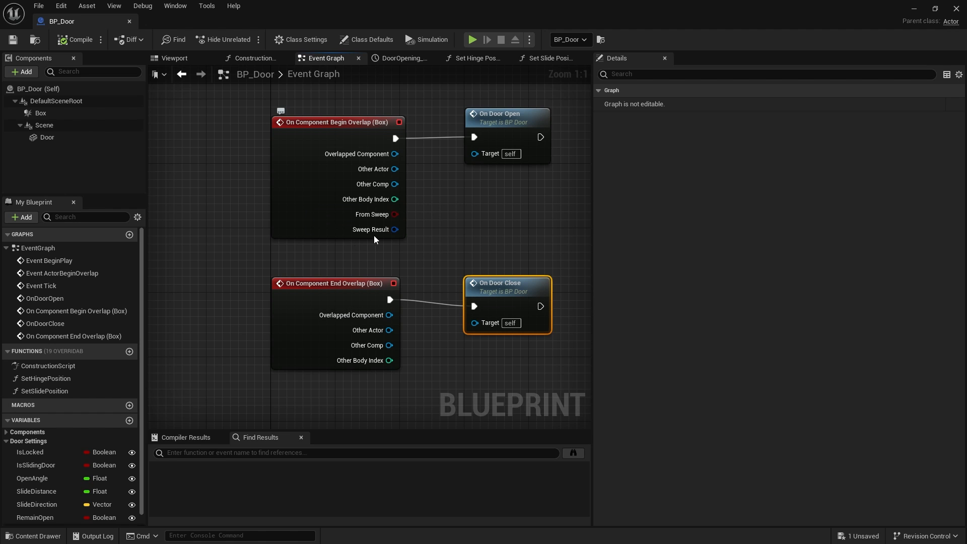
pyautogui.moveTo(65, 159)
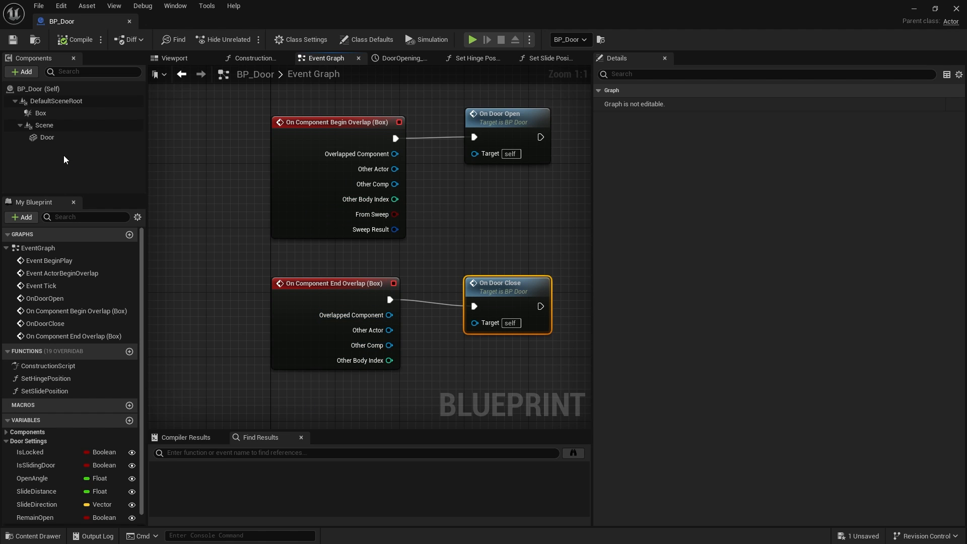
# Compare Other Actor with Get Player Character to gate the overlap events.
pyautogui.click(46, 137)
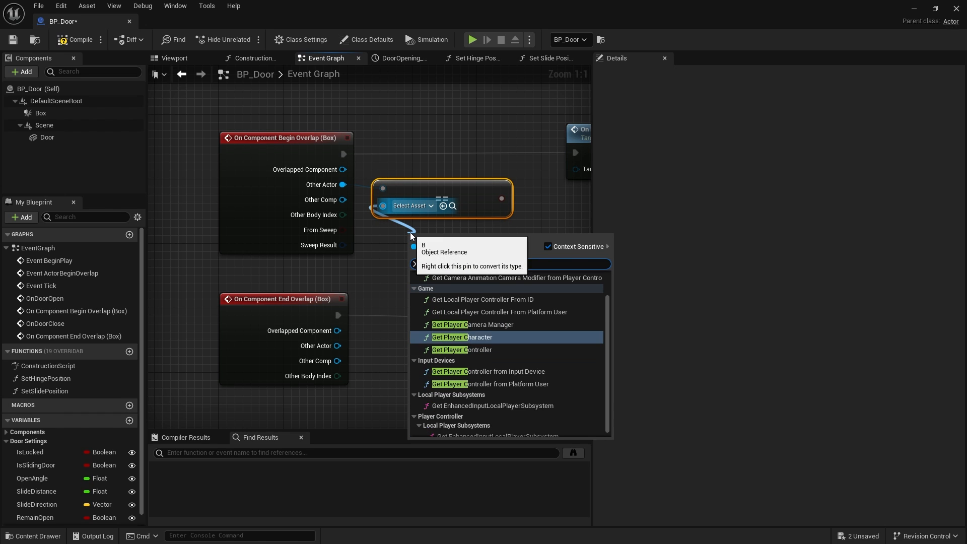
pyautogui.click(461, 336)
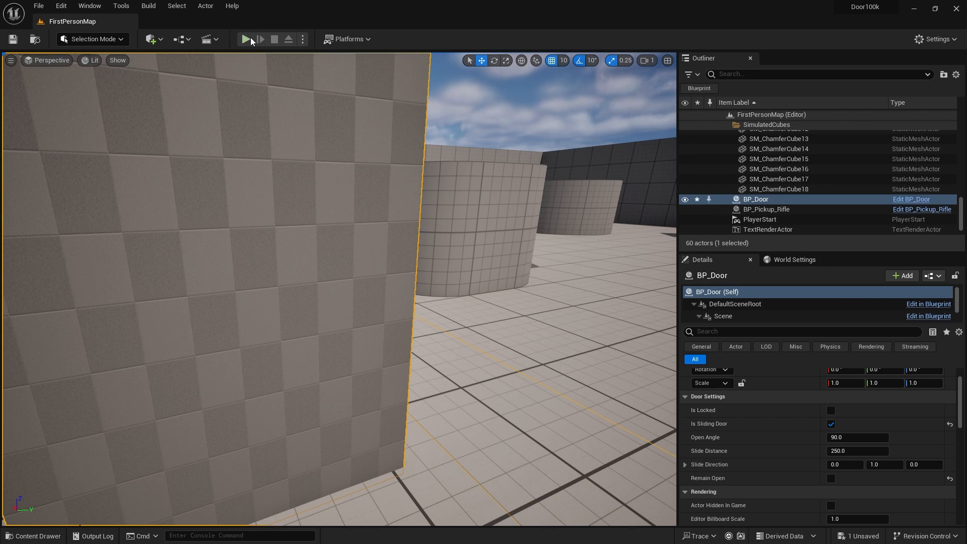
# Playtest the door, turn Remain Open back on for the placed door, and return to BP_Door.
pyautogui.click(245, 39)
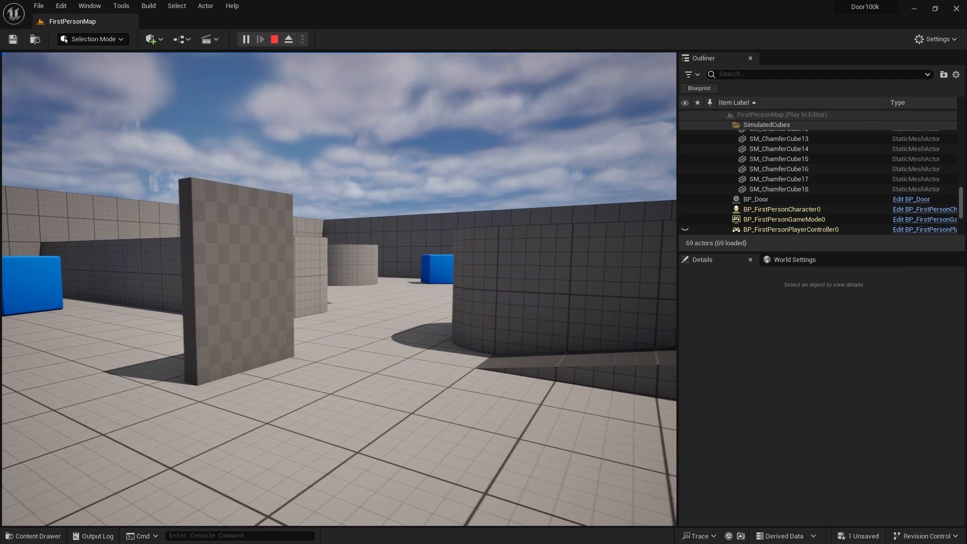
pyautogui.click(273, 39)
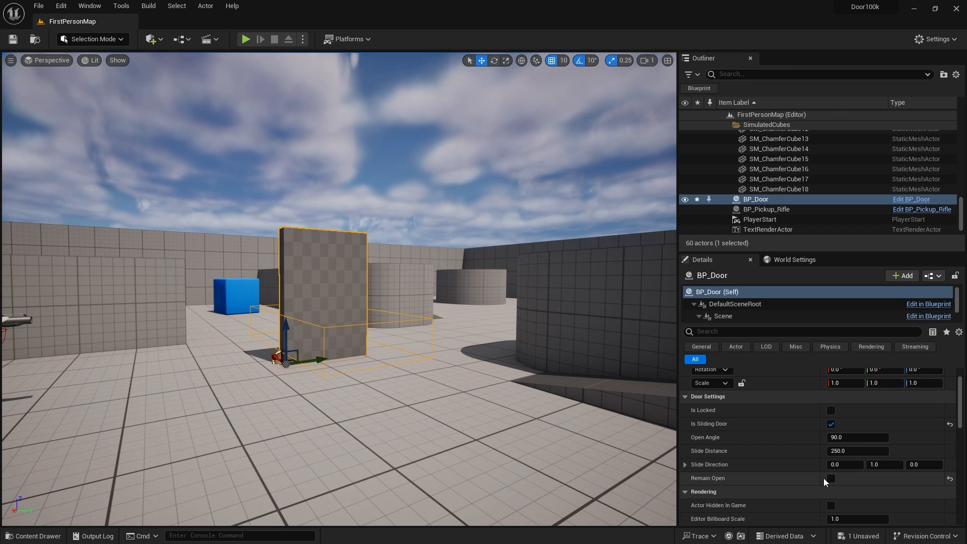
pyautogui.click(246, 40)
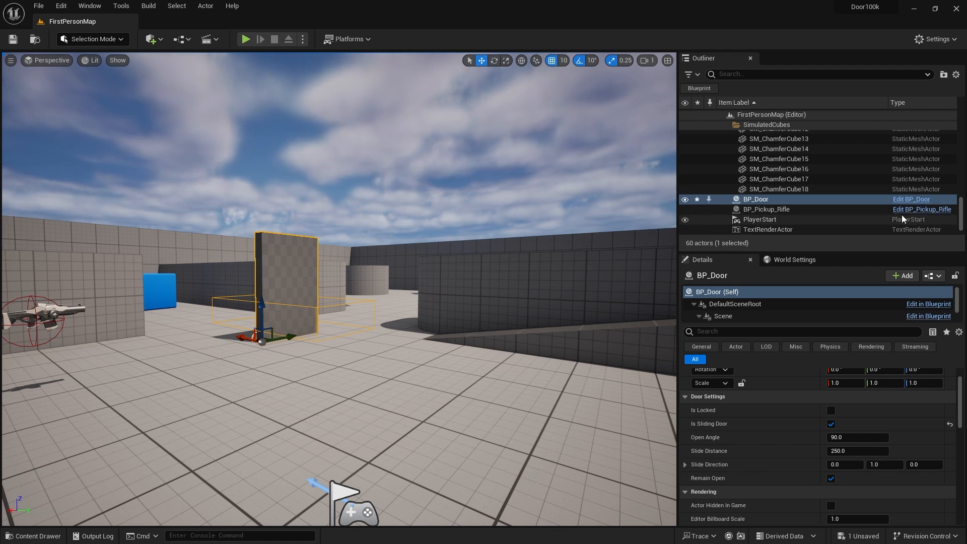
pyautogui.click(911, 199)
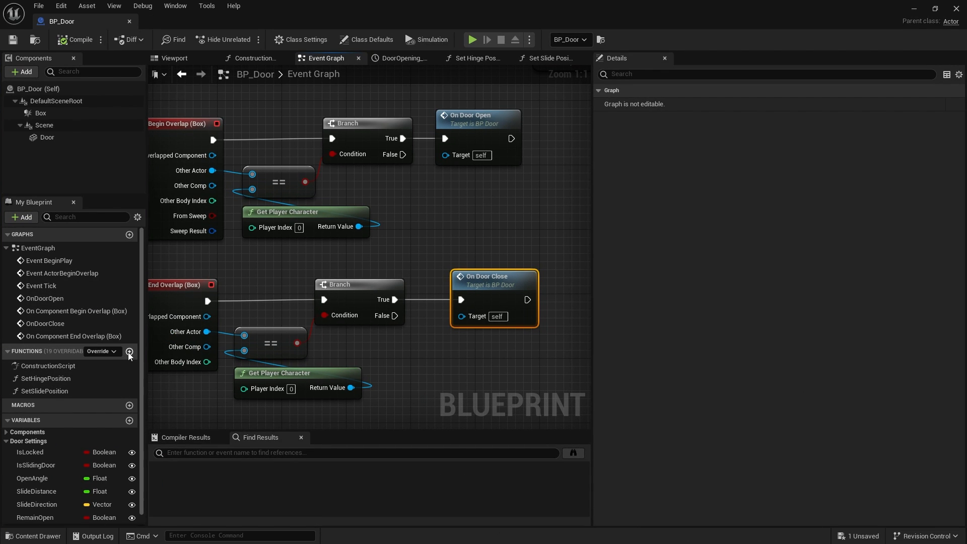
# Add two empty functions to BP_Door named UnlockDoor and LockDoor.
pyautogui.click(129, 352)
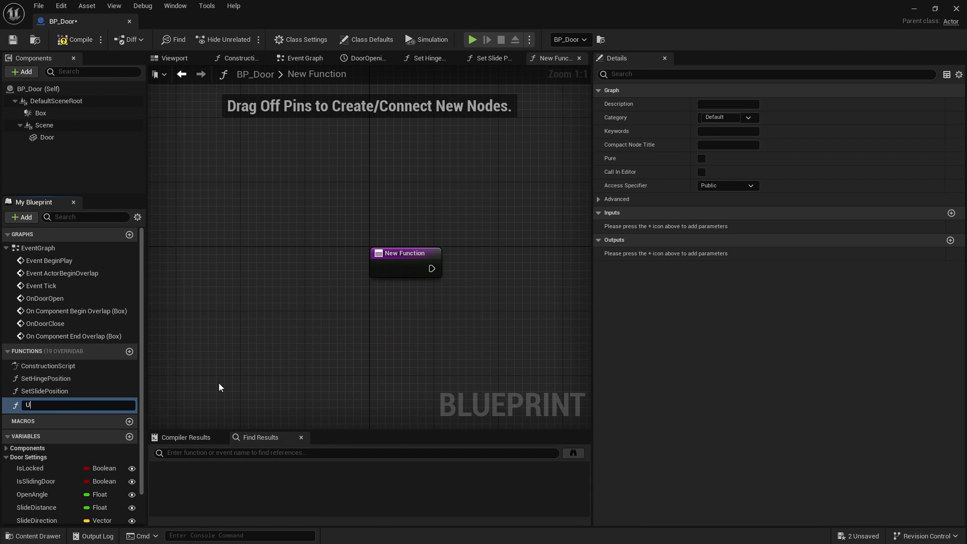
pyautogui.write('nl')
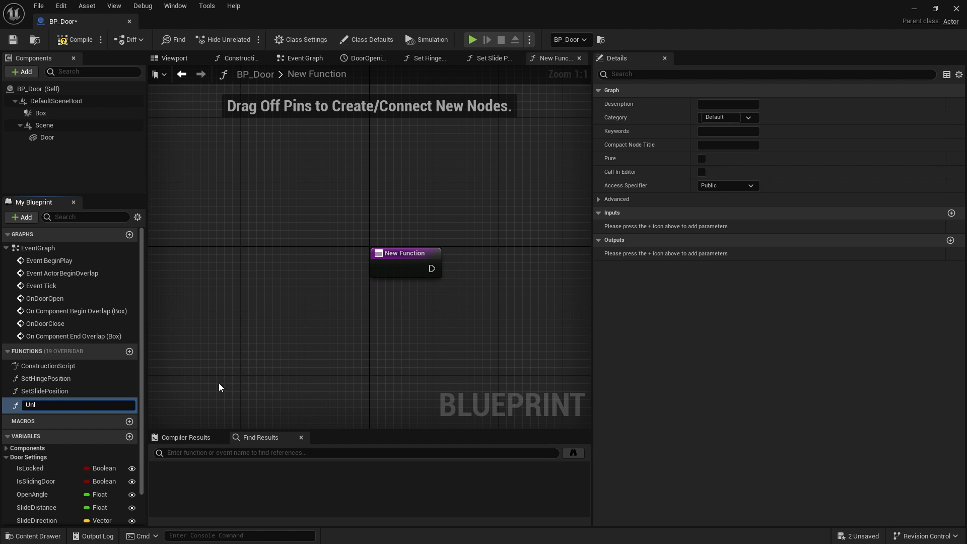
pyautogui.write('UnlockDoor')
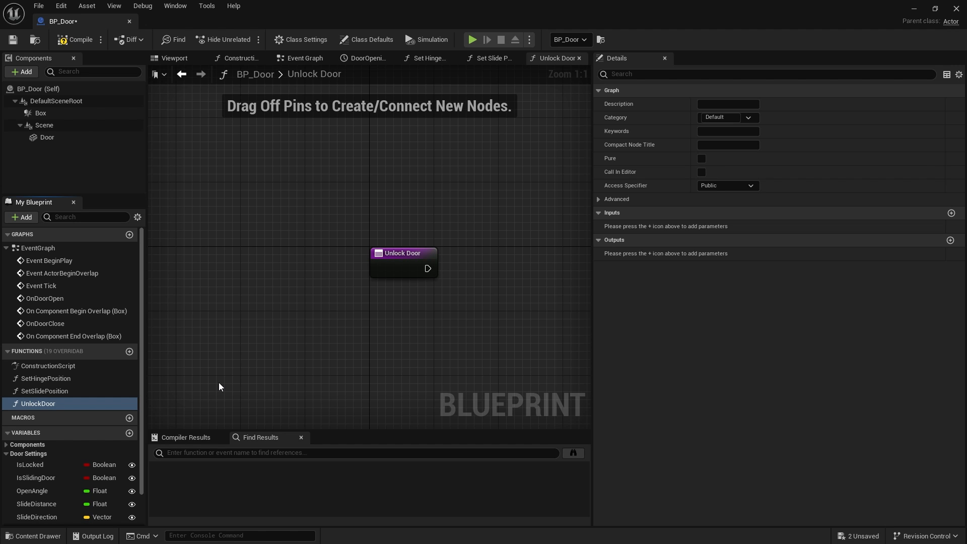
pyautogui.click(129, 350)
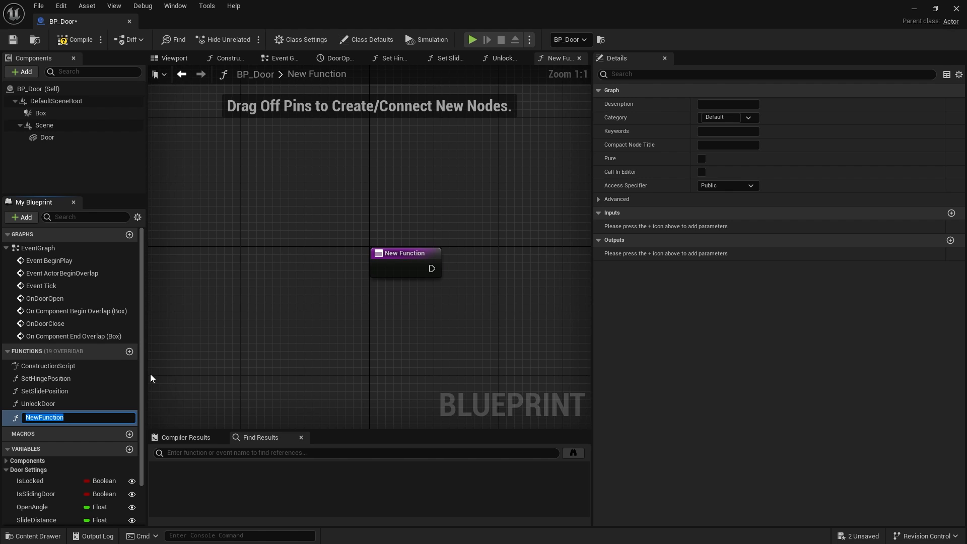
pyautogui.write('LockDoor')
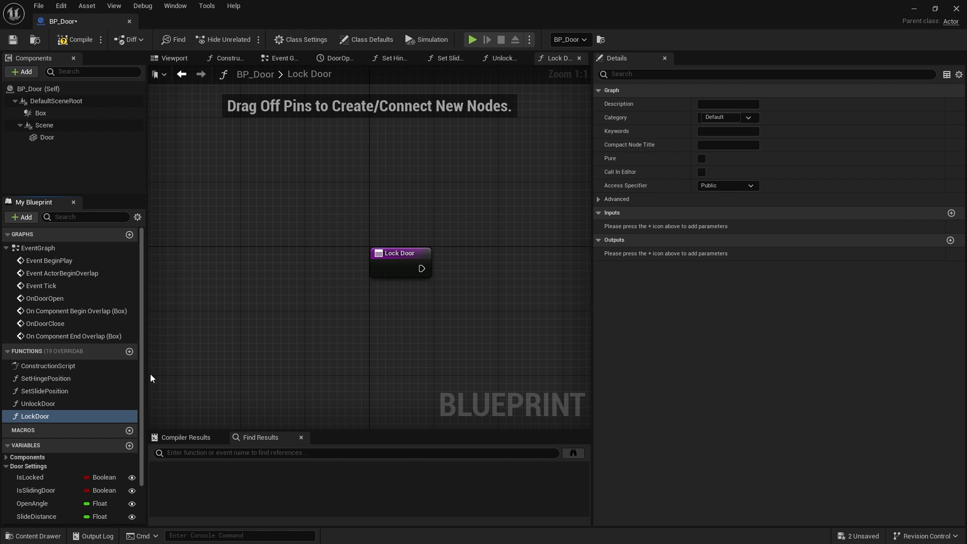
pyautogui.moveTo(104, 350)
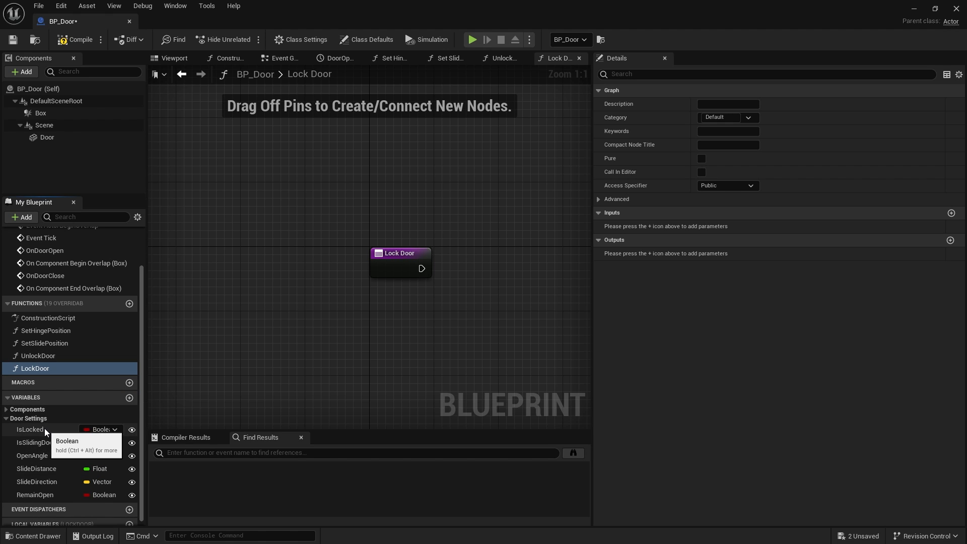
pyautogui.moveTo(66, 443)
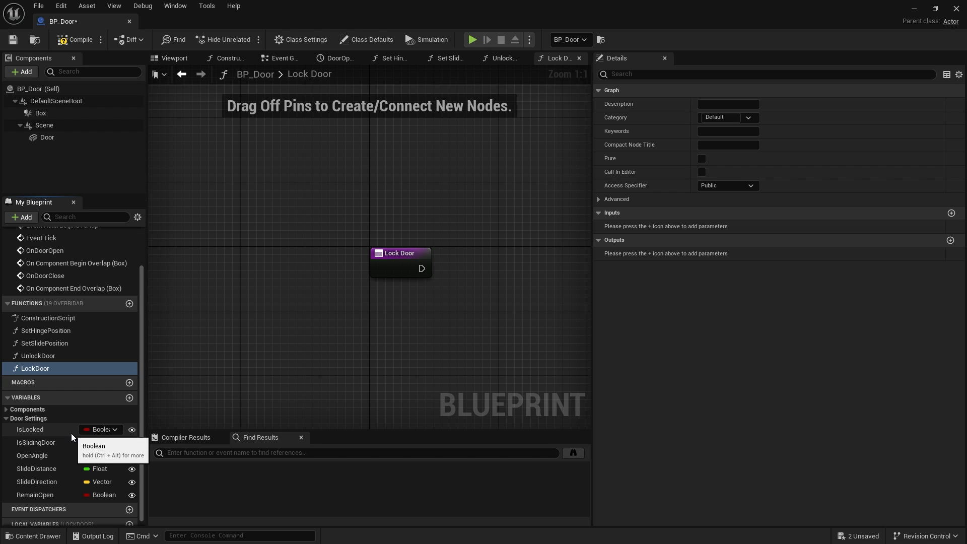
pyautogui.moveTo(38, 450)
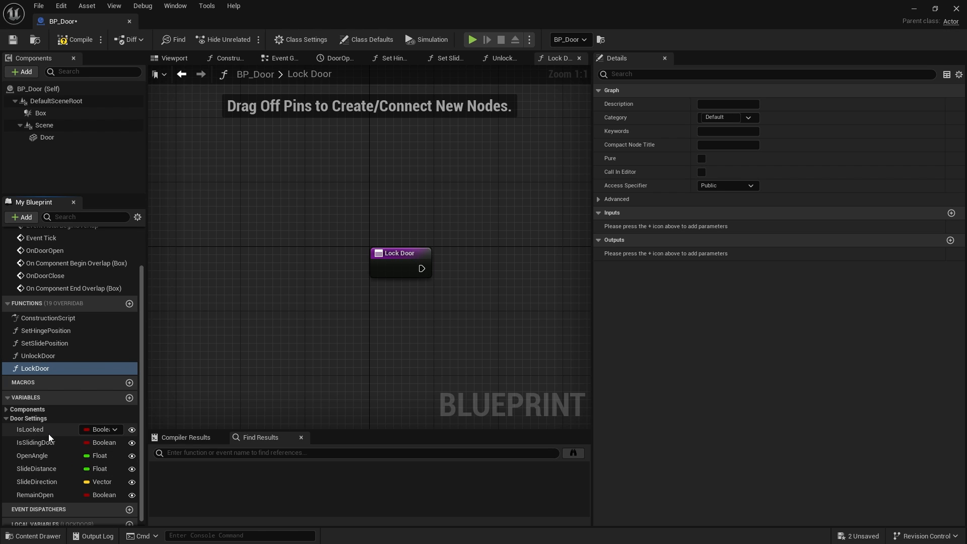
pyautogui.moveTo(55, 443)
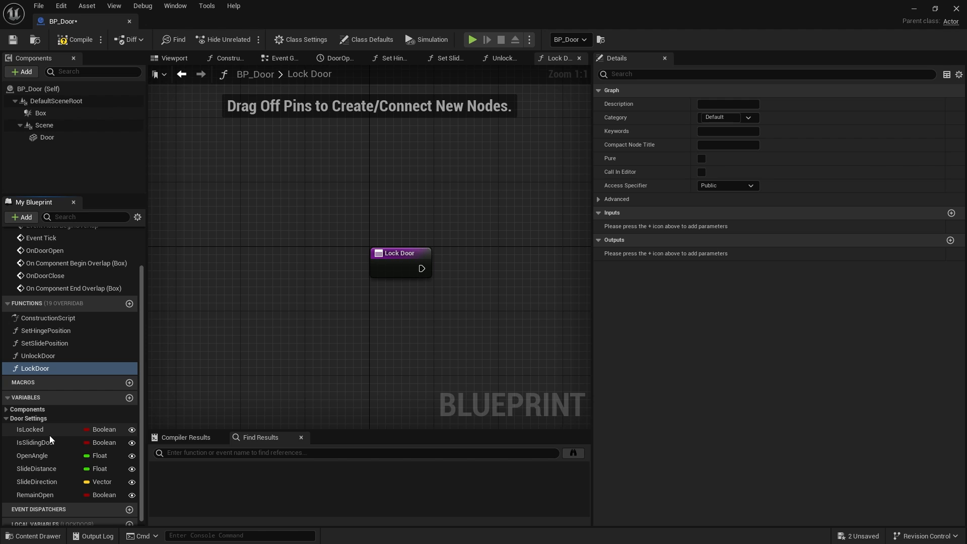
# Have Lock Door set IsLocked to true, then move to the Unlock Door graph.
pyautogui.click(30, 429)
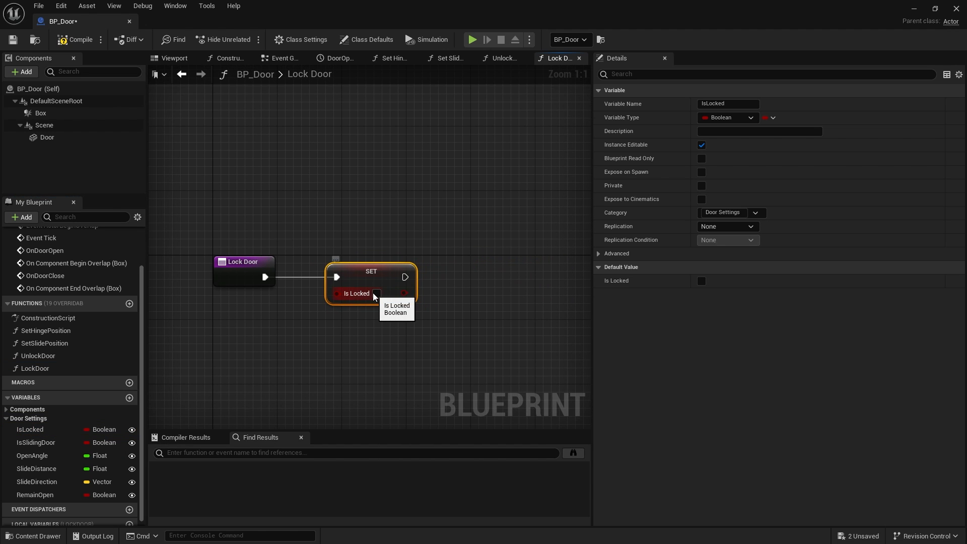
pyautogui.click(377, 294)
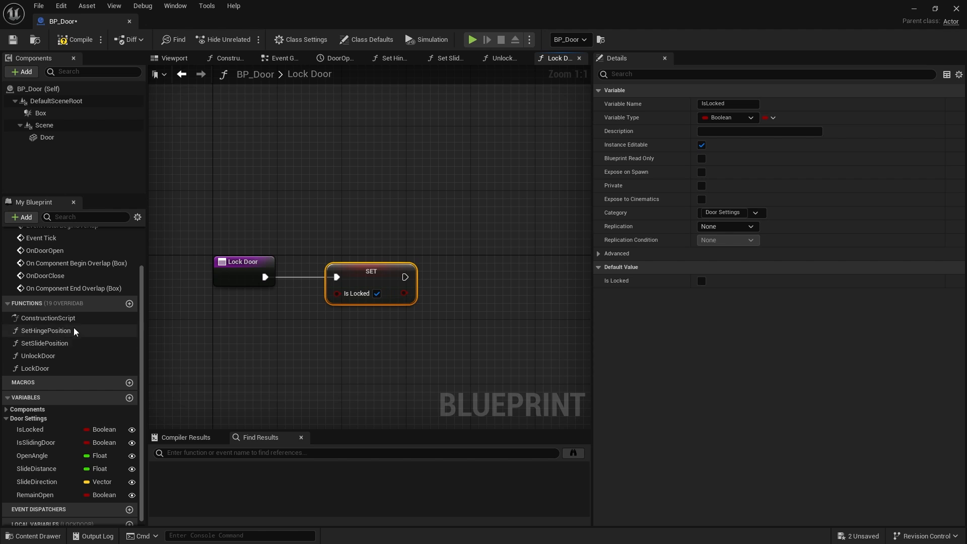
pyautogui.click(501, 58)
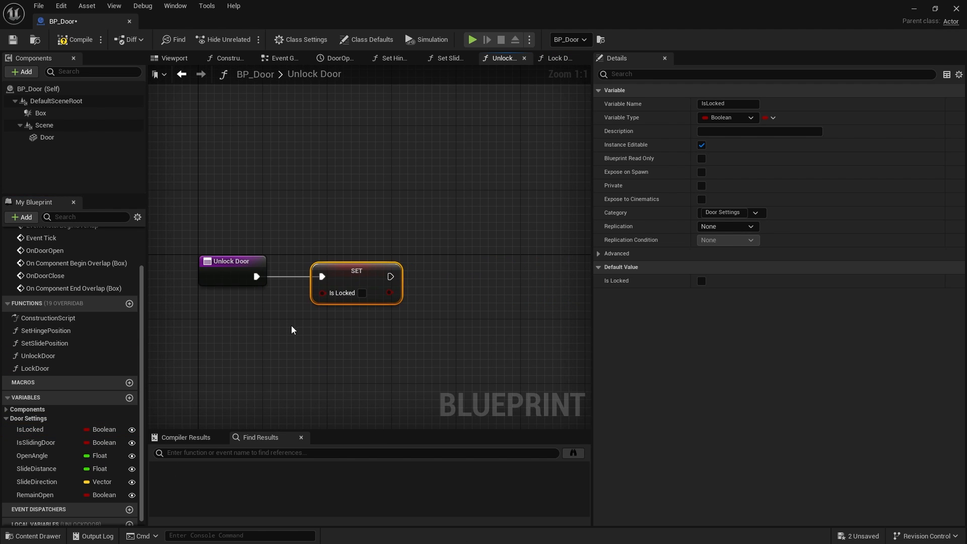
pyautogui.moveTo(373, 297)
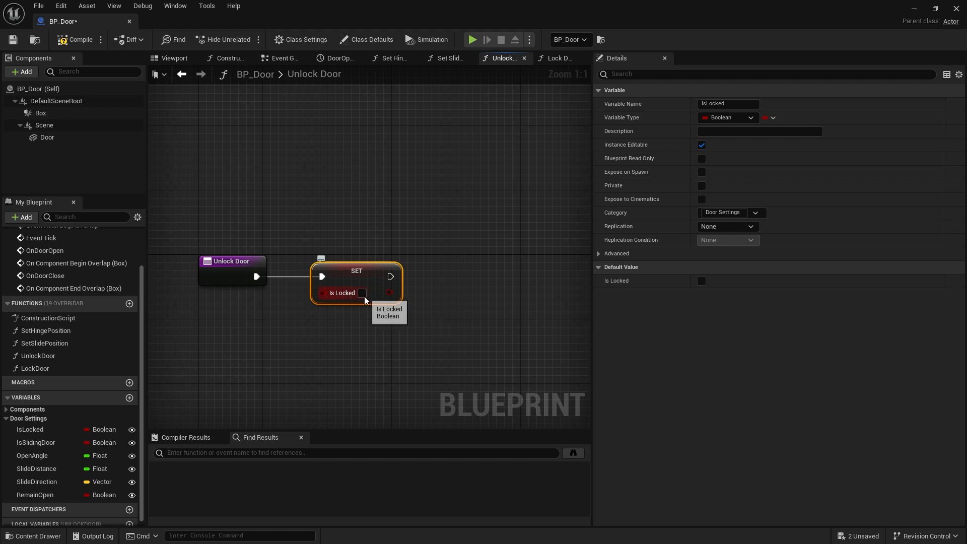
pyautogui.moveTo(193, 448)
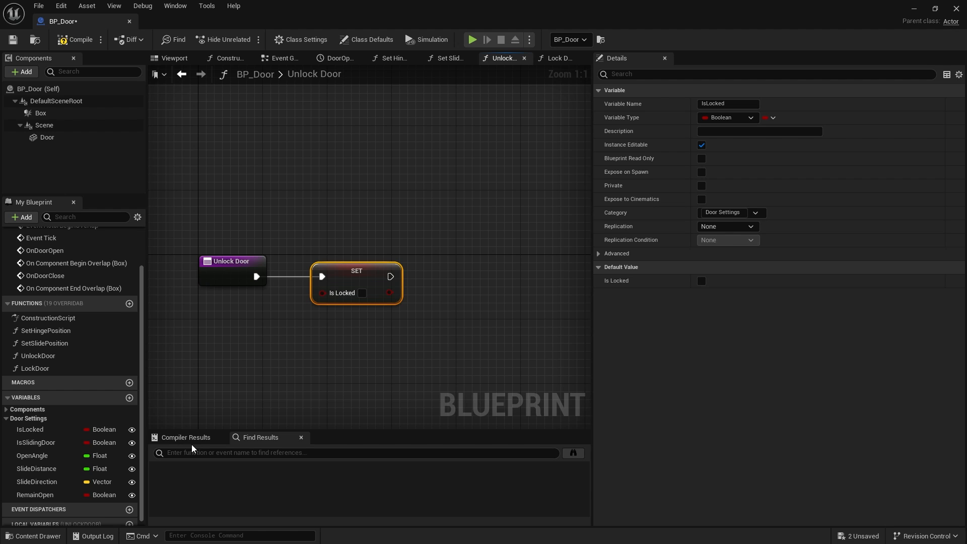
pyautogui.moveTo(102, 405)
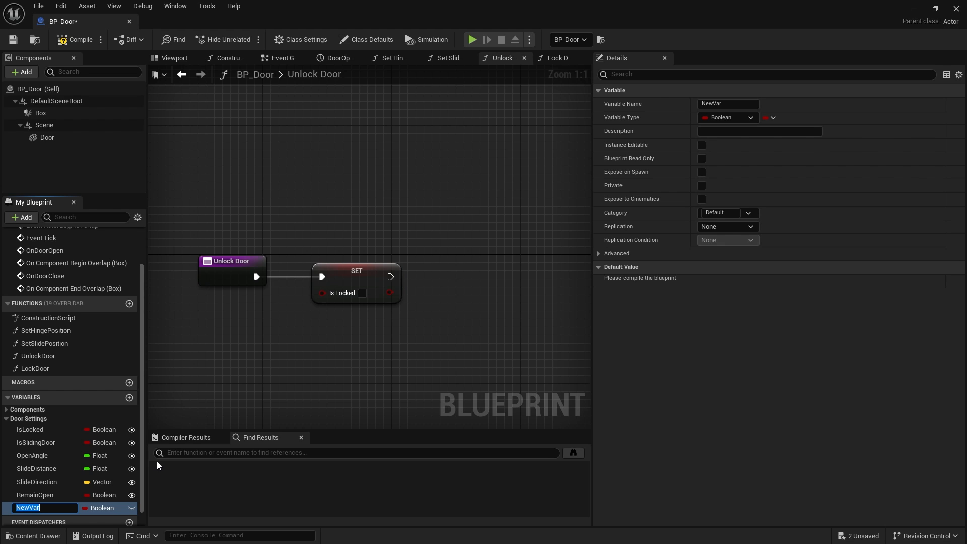
# Branch on a new OpenOnUnlock boolean after Set IsLocked, its True path calling On Door Open.
pyautogui.write('OpenOnUnlock')
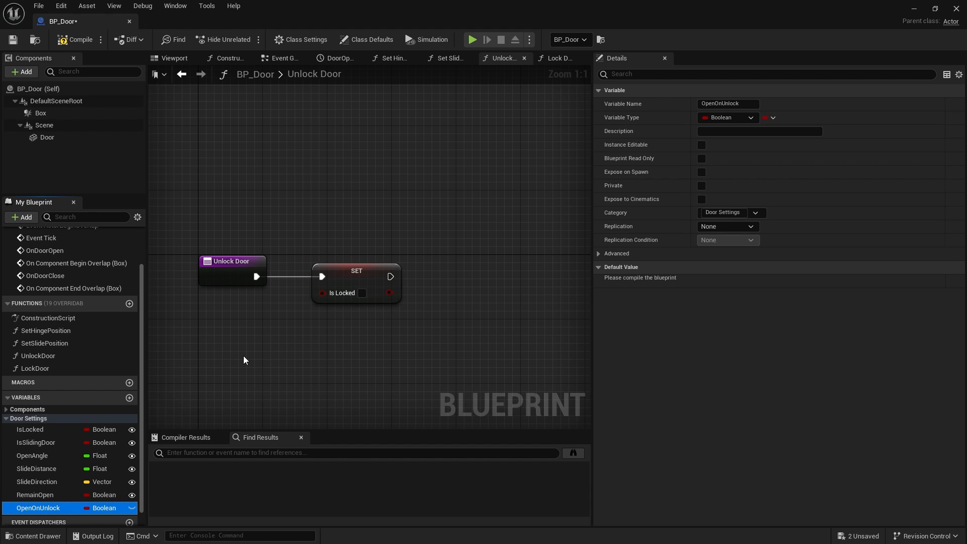
pyautogui.moveTo(247, 360); pyautogui.dragTo(363, 307)
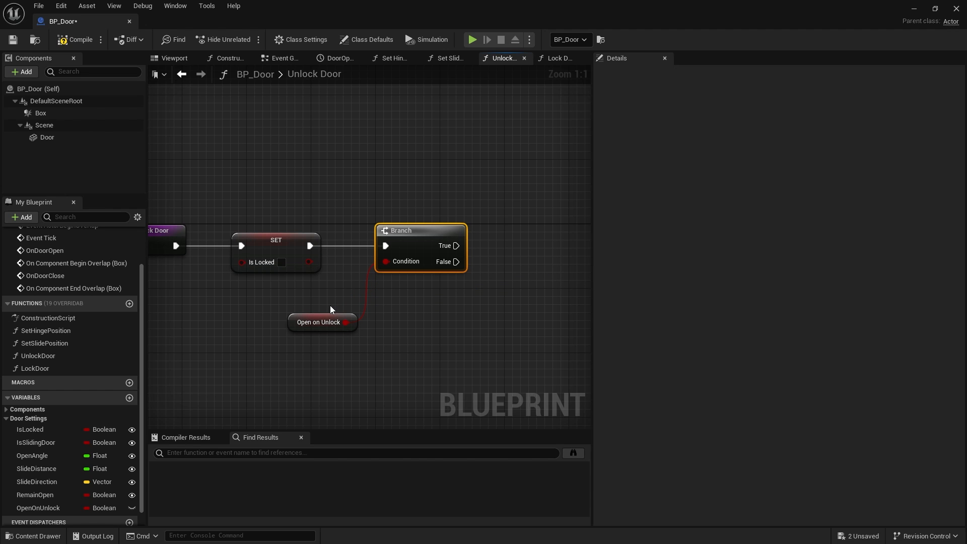
pyautogui.moveTo(457, 245); pyautogui.dragTo(520, 199)
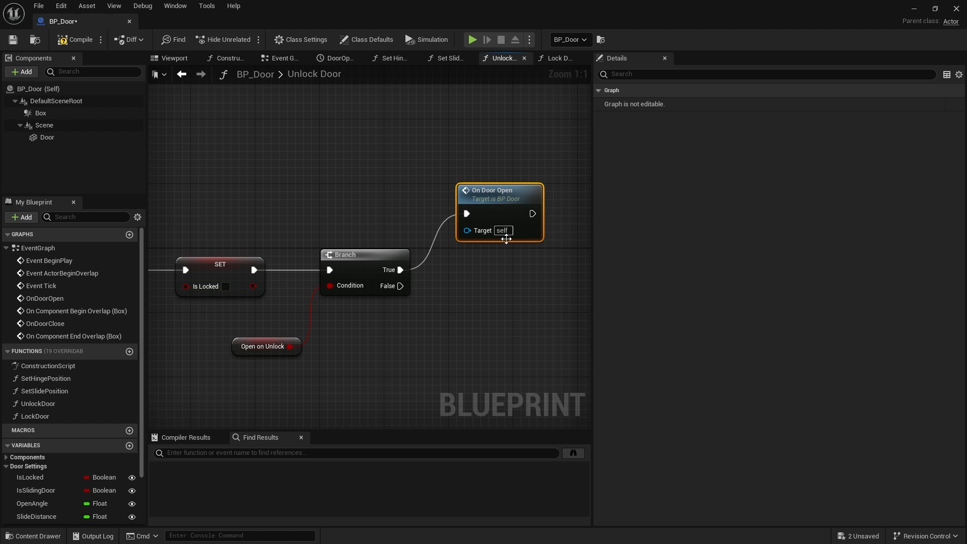
pyautogui.moveTo(437, 270)
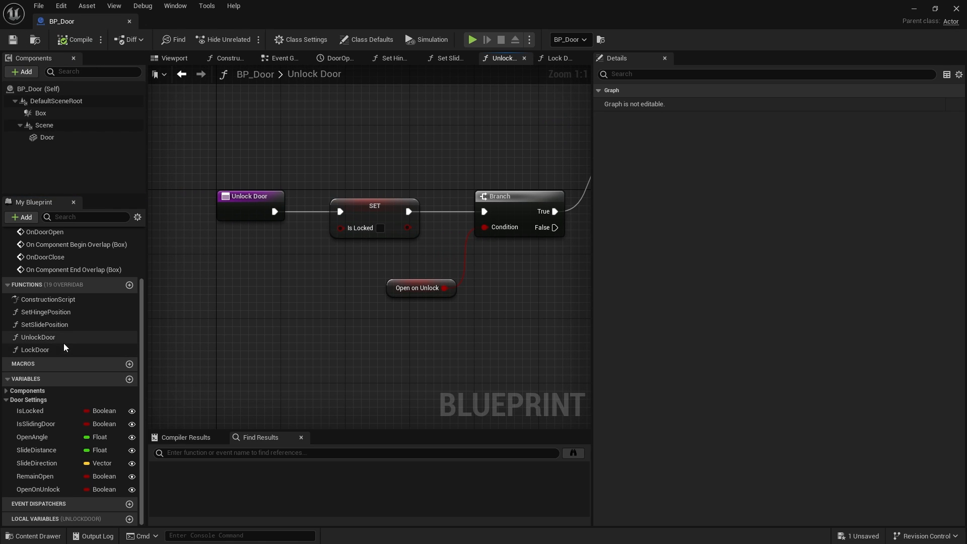
pyautogui.moveTo(562, 125)
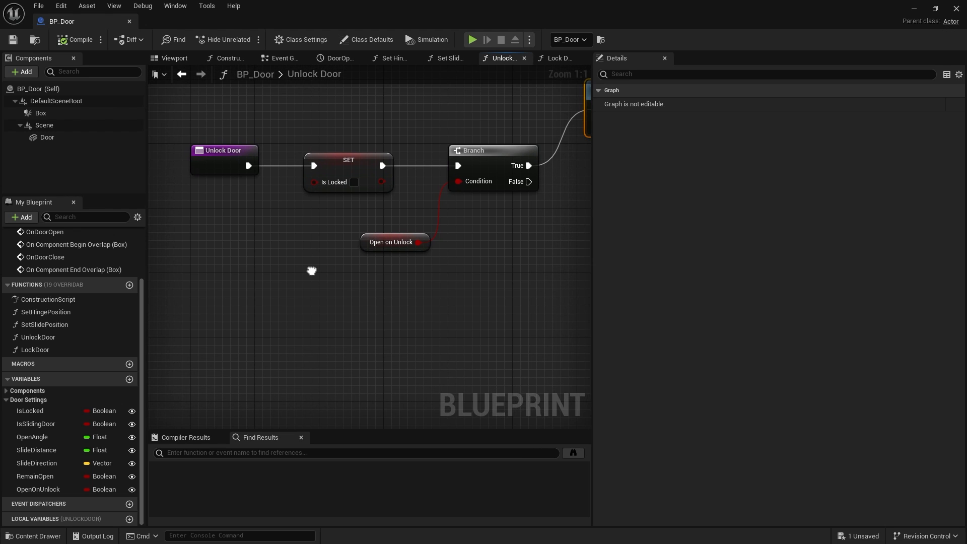
pyautogui.moveTo(314, 265)
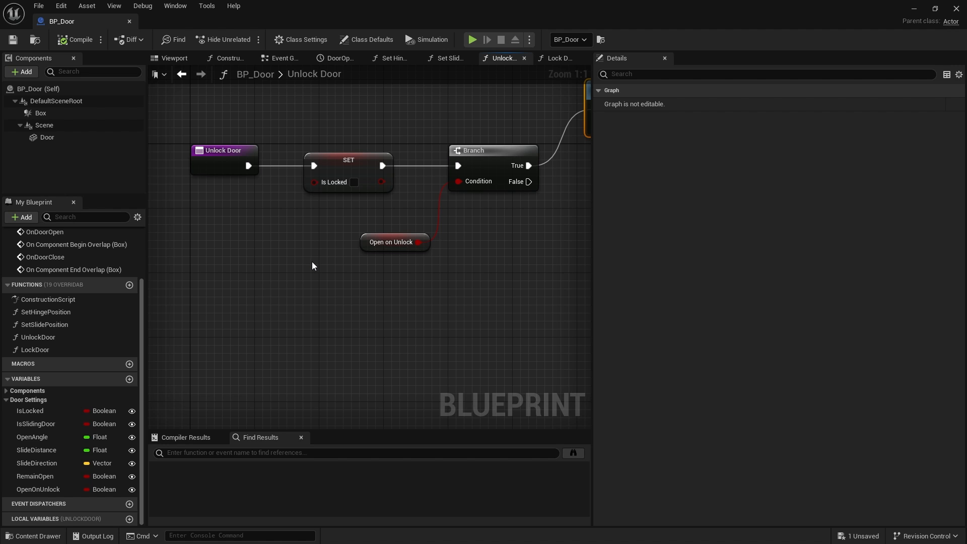
# Return to the Event Graph to add Enable Input before On Door Open.
pyautogui.click(282, 58)
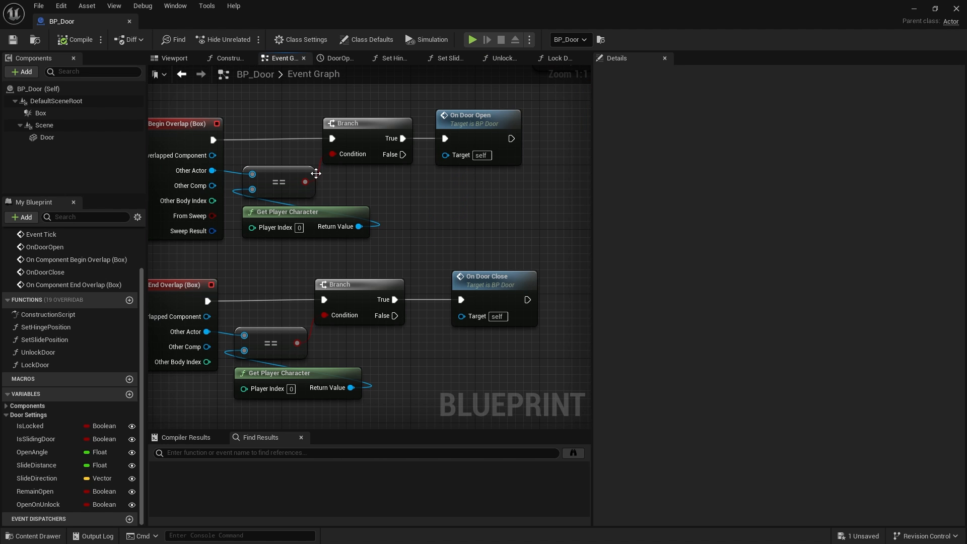
pyautogui.scroll(-3)
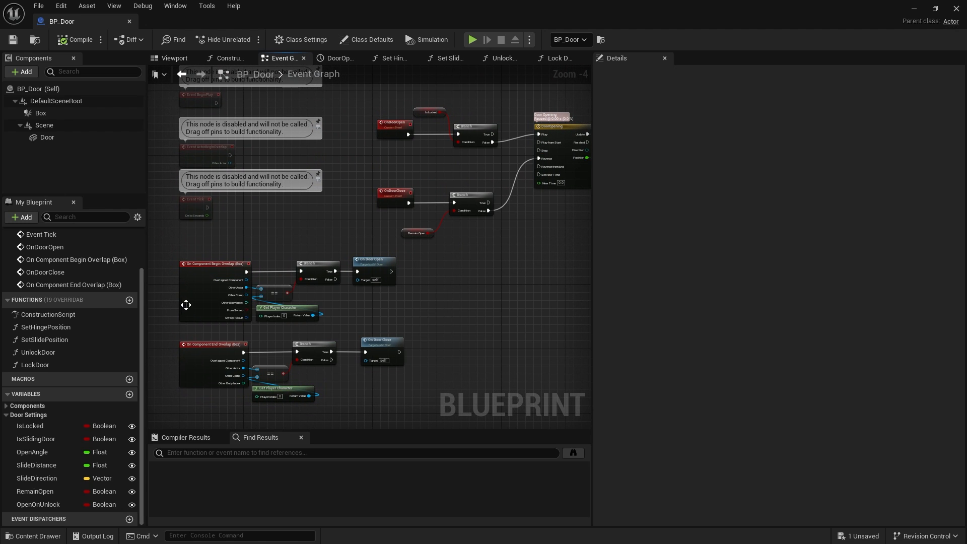
pyautogui.moveTo(243, 253)
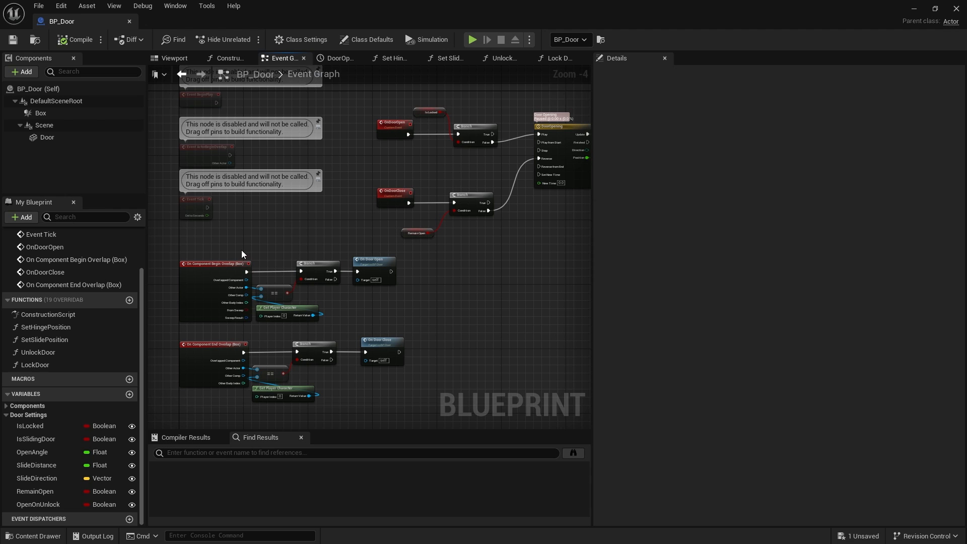
pyautogui.moveTo(364, 284)
pyautogui.write('get pla')
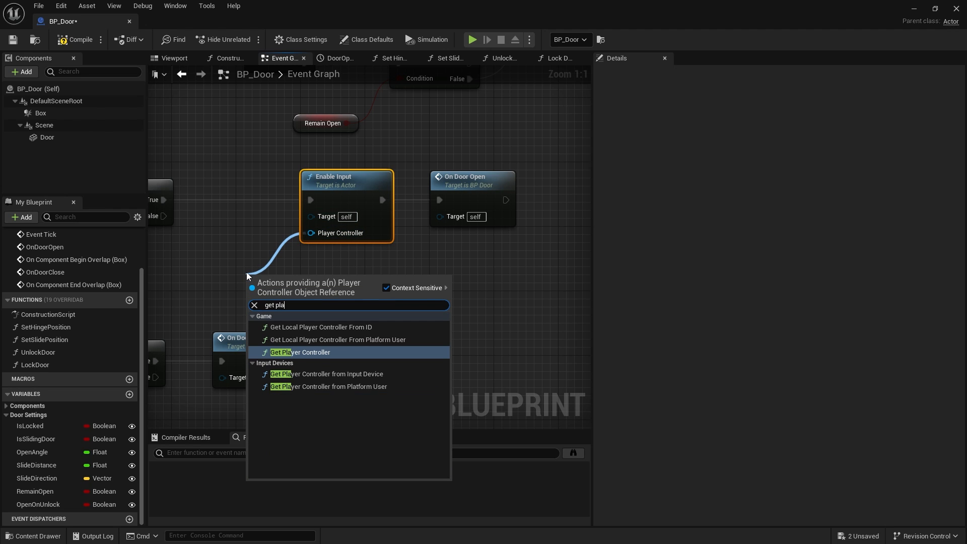
# Feed Get Player Controller into Enable Input and a Disable Input placed before On Door Close.
pyautogui.click(299, 353)
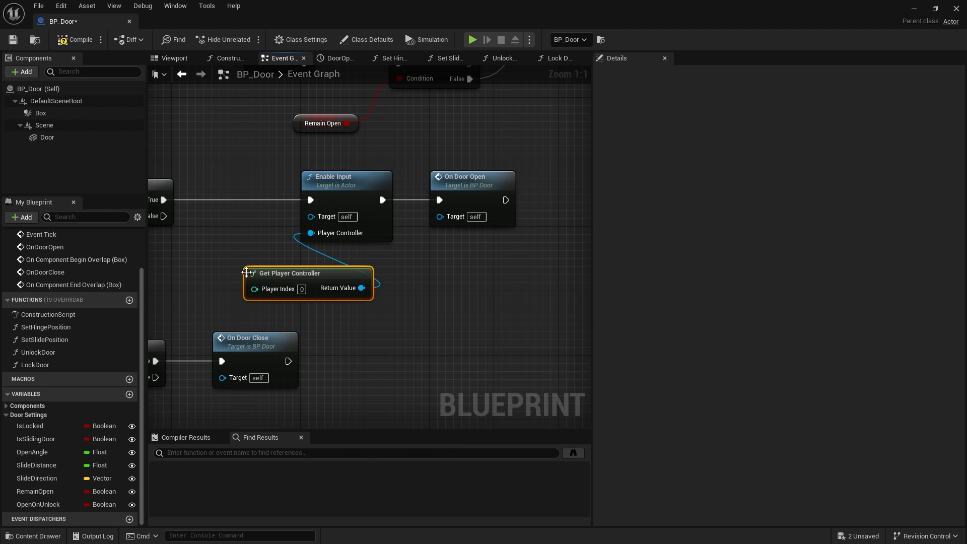
pyautogui.moveTo(342, 263)
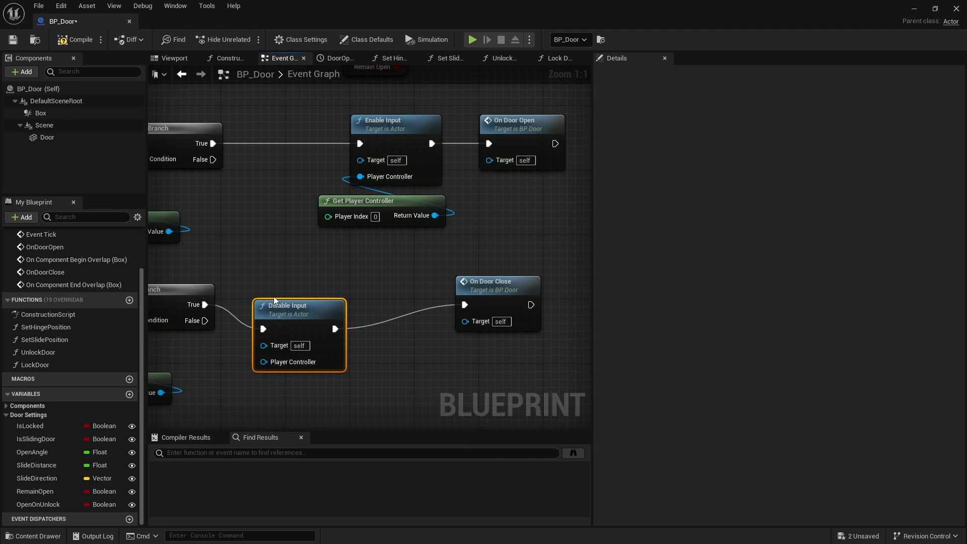
pyautogui.moveTo(299, 305); pyautogui.dragTo(372, 287)
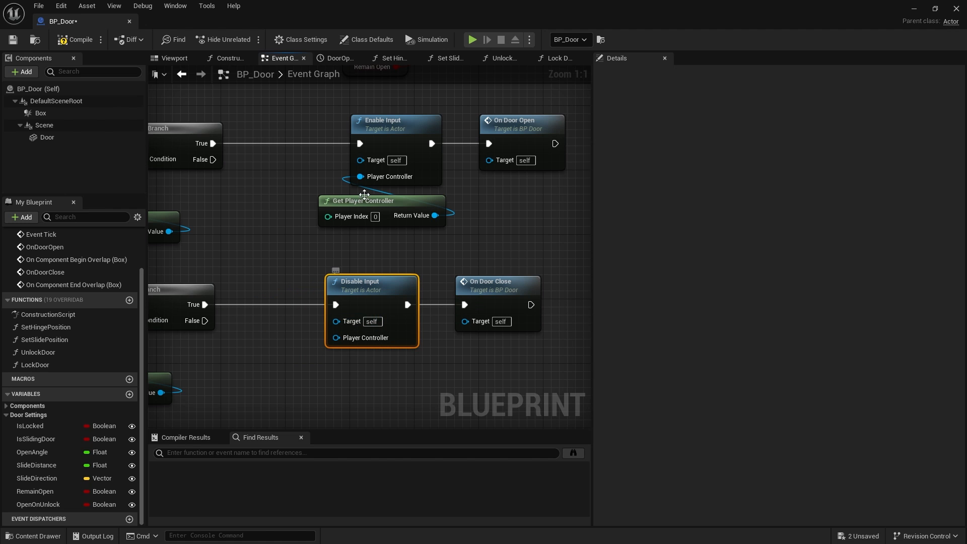
pyautogui.moveTo(364, 200); pyautogui.dragTo(277, 224)
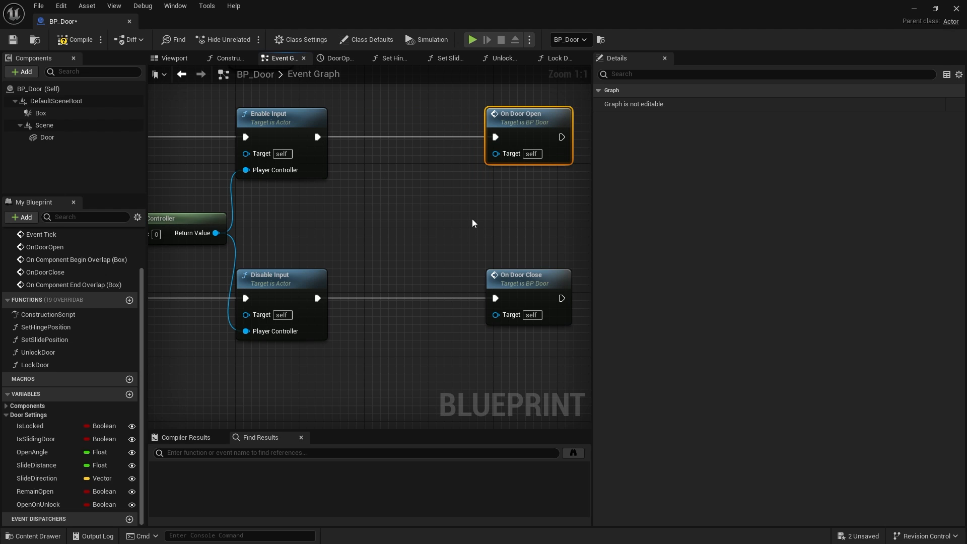
pyautogui.moveTo(379, 168)
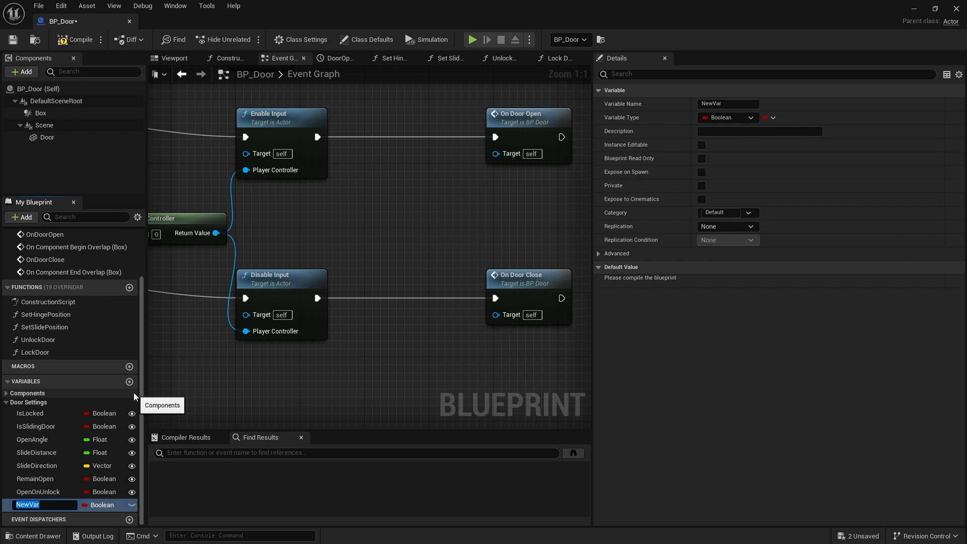
# Create an instance-editable IsAutomatic boolean and place its getter before On Door Open.
pyautogui.write('ISAutomatic')
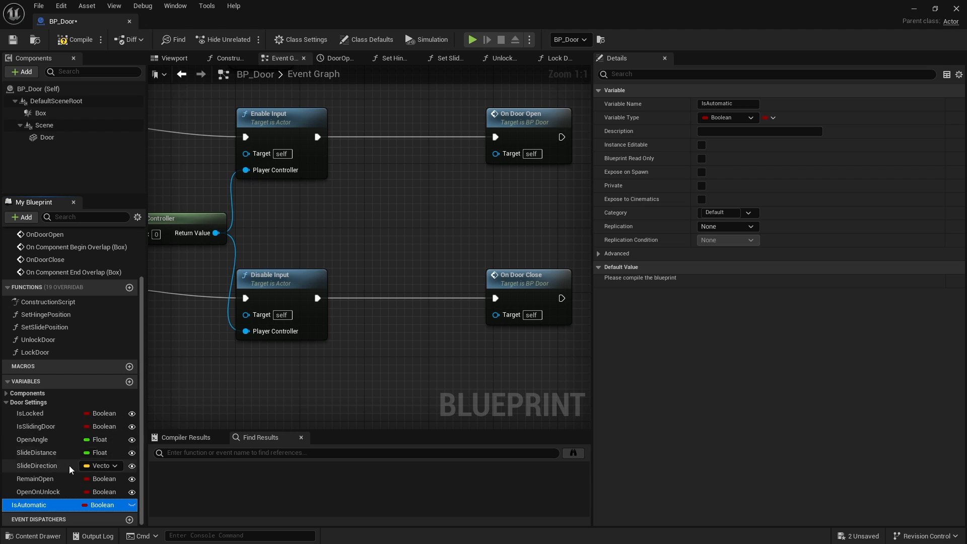
pyautogui.click(701, 145)
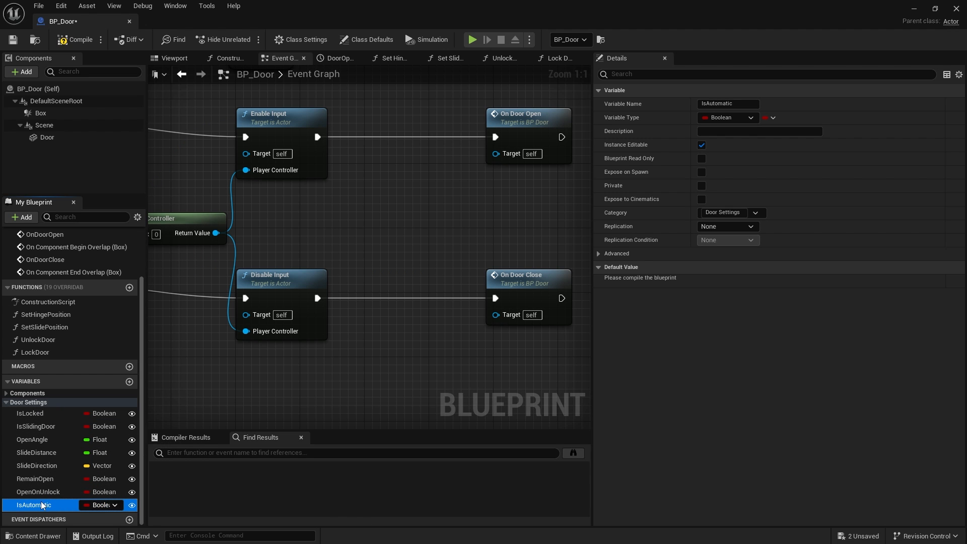
pyautogui.moveTo(34, 504); pyautogui.dragTo(332, 220)
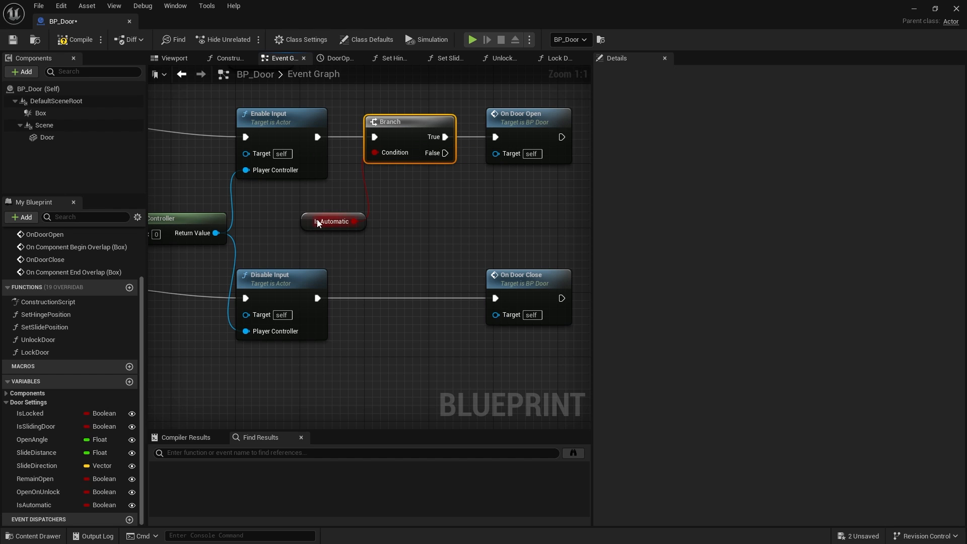
pyautogui.moveTo(513, 214)
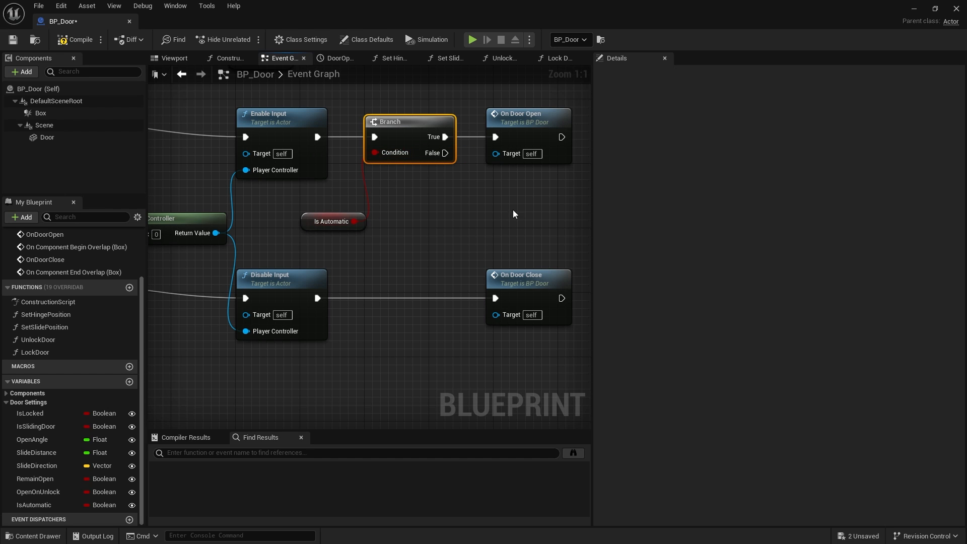
pyautogui.moveTo(548, 223)
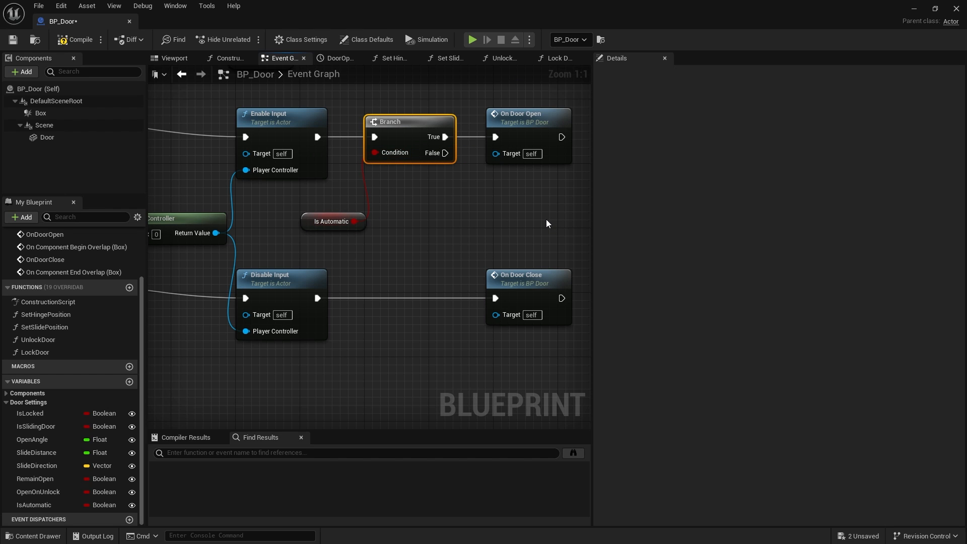
pyautogui.moveTo(433, 192)
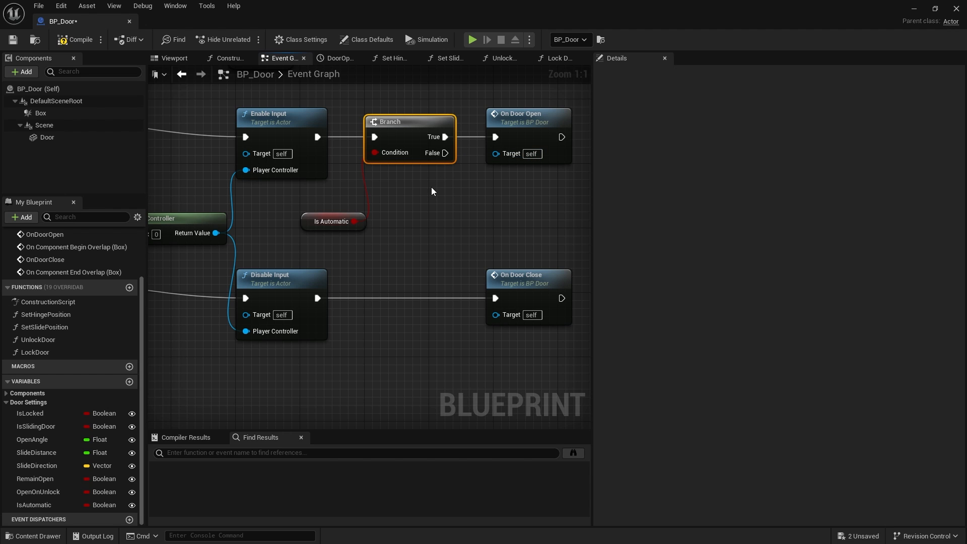
# Rearrange both overlap paths so IsAutomatic True opens/closes the door and False enables/disables input.
pyautogui.click(332, 221)
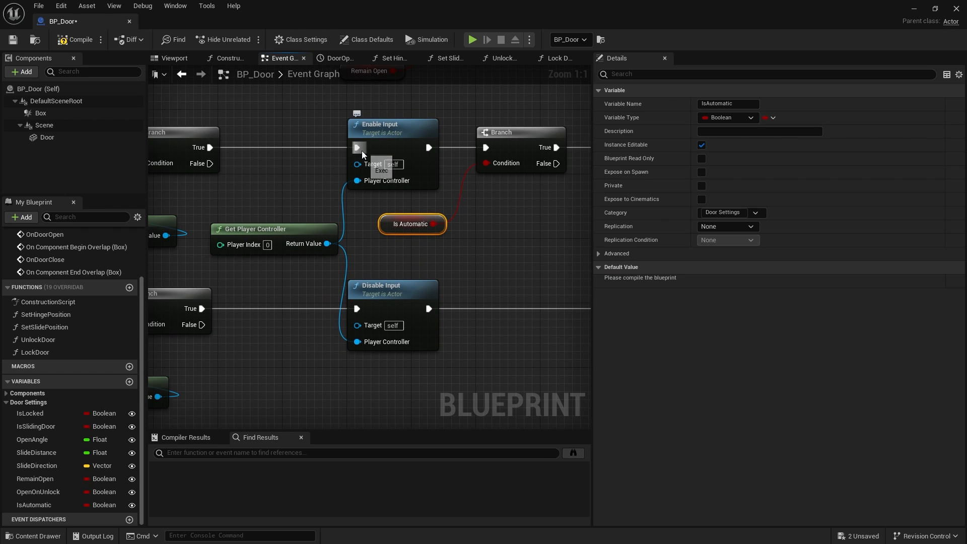
pyautogui.moveTo(389, 282)
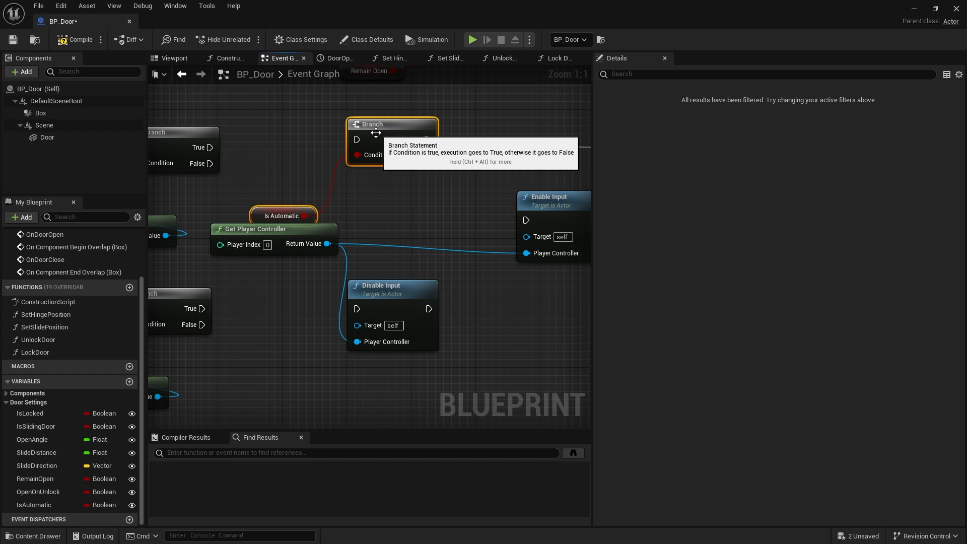
pyautogui.moveTo(513, 200)
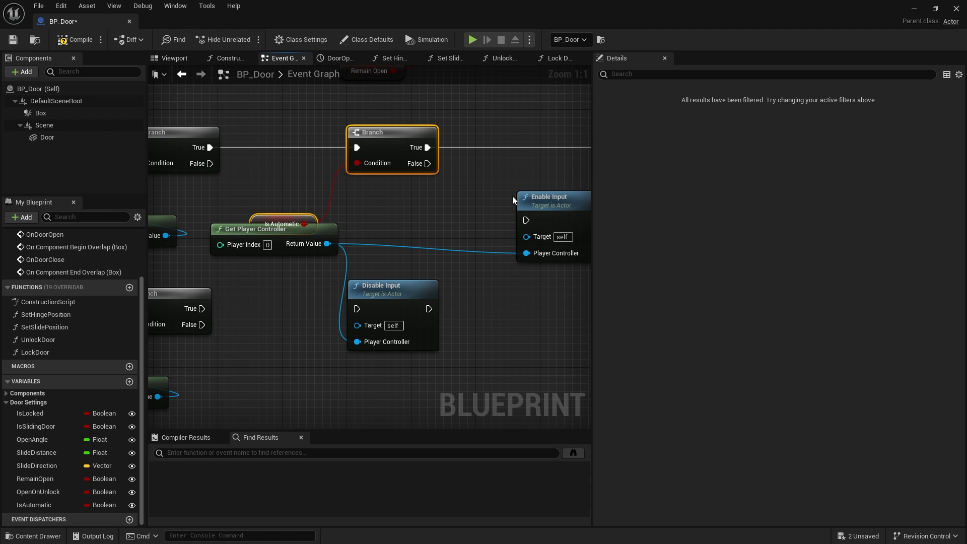
pyautogui.moveTo(253, 228); pyautogui.dragTo(376, 270)
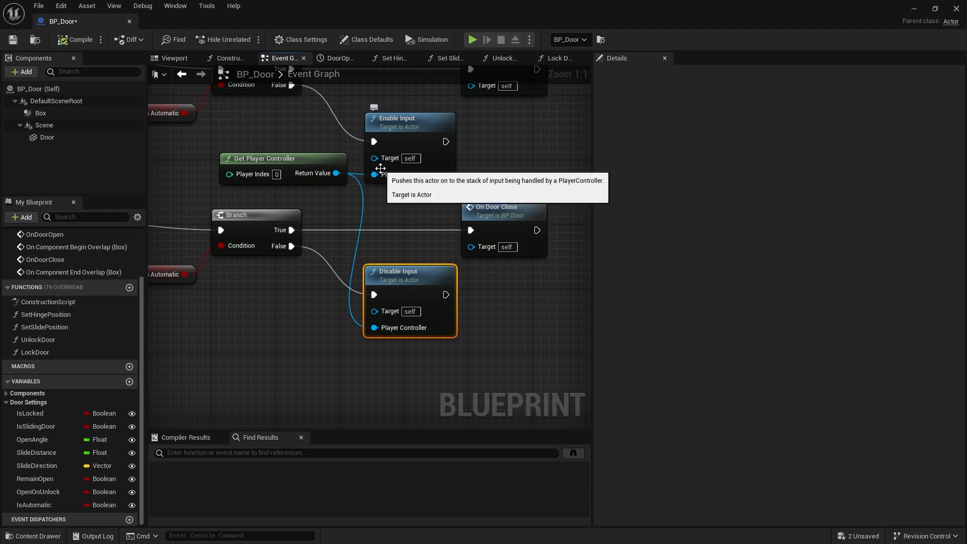
pyautogui.moveTo(426, 121)
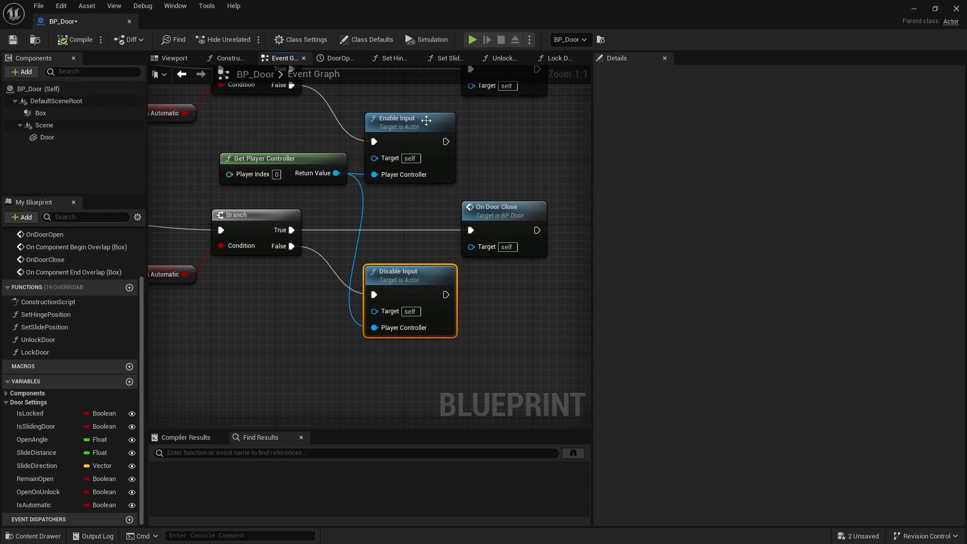
pyautogui.moveTo(406, 221)
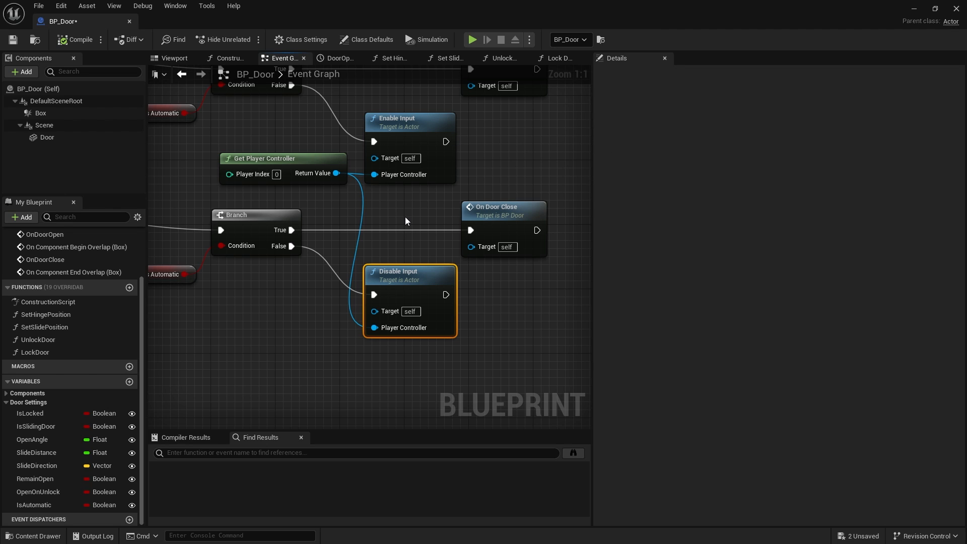
pyautogui.moveTo(266, 350)
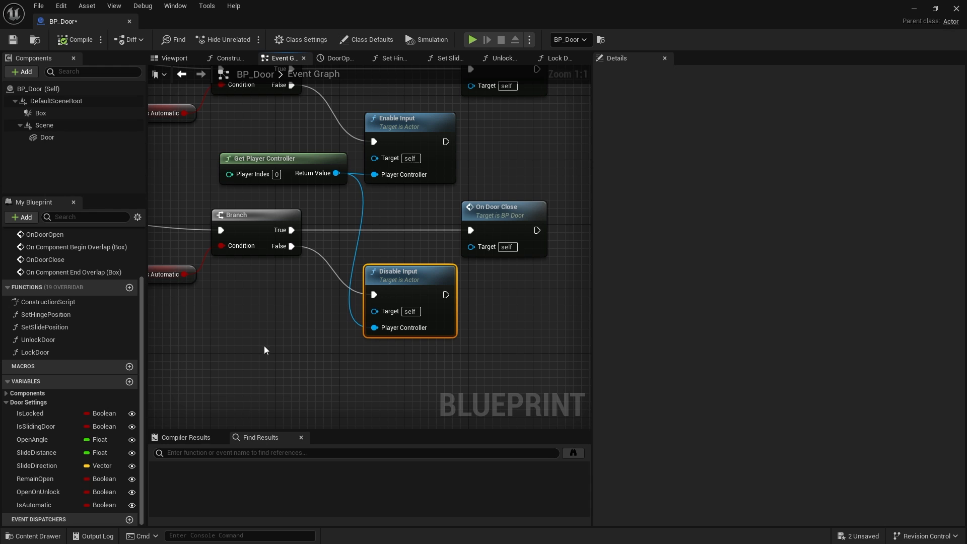
pyautogui.scroll(-3)
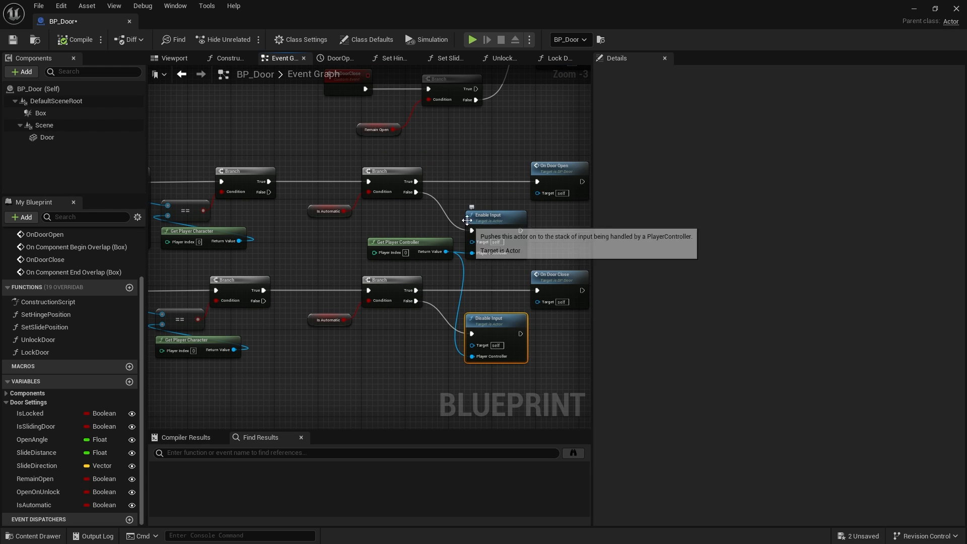
pyautogui.scroll(-3)
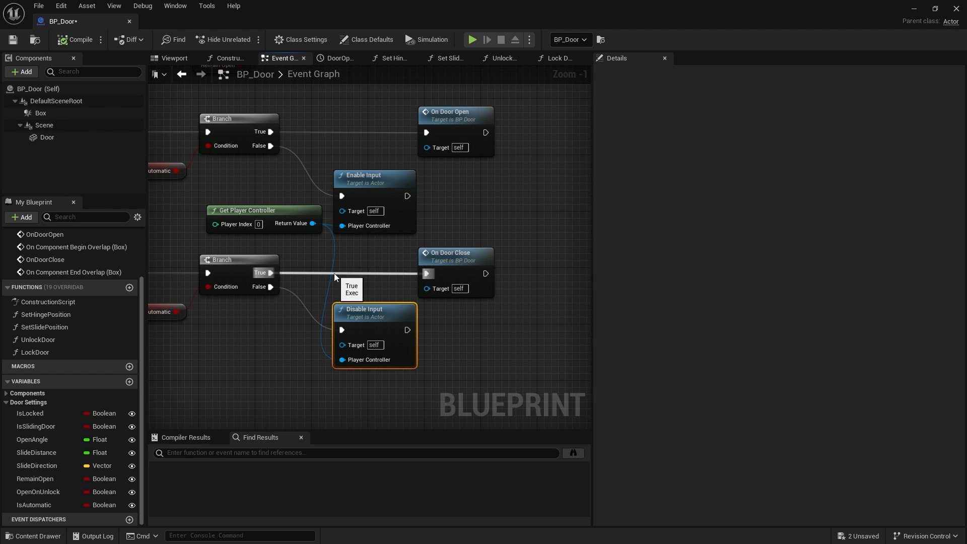
pyautogui.click(31, 536)
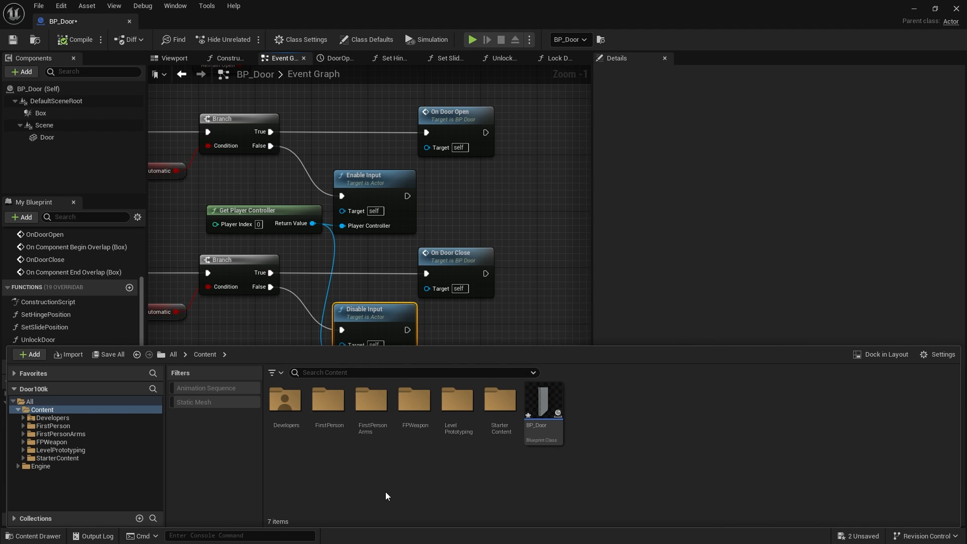
pyautogui.moveTo(431, 497)
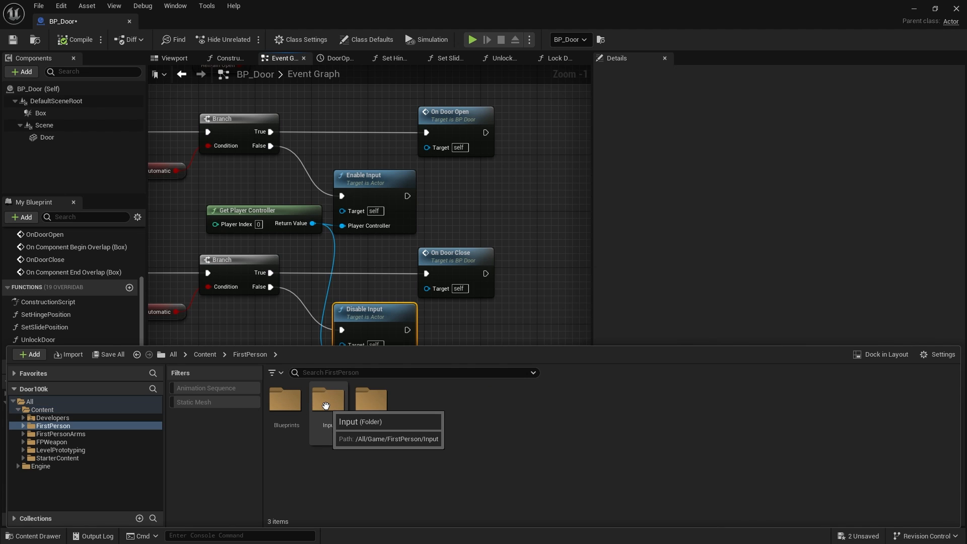
# Create a new Input Action named IA_ in FirstPerson/Input/Actions.
pyautogui.doubleClick(328, 399)
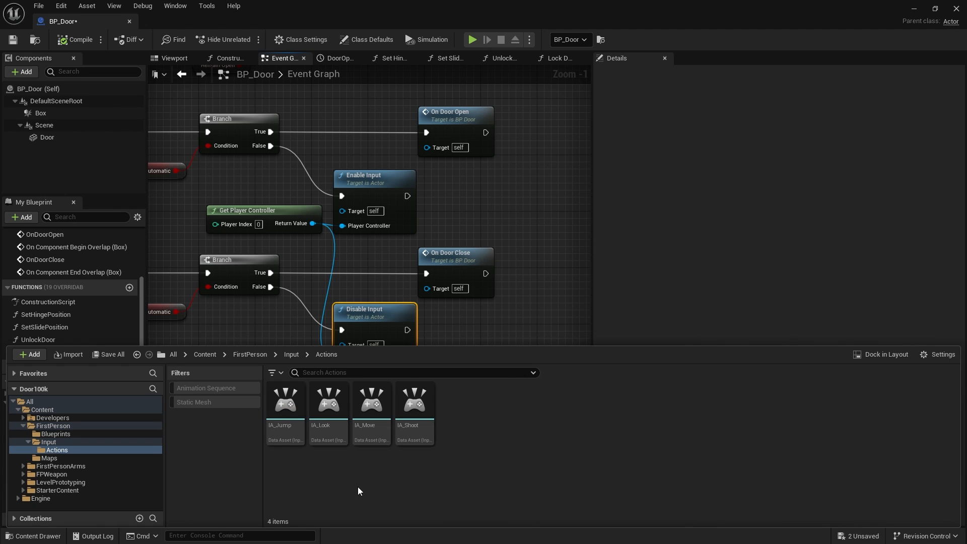
pyautogui.click(28, 355)
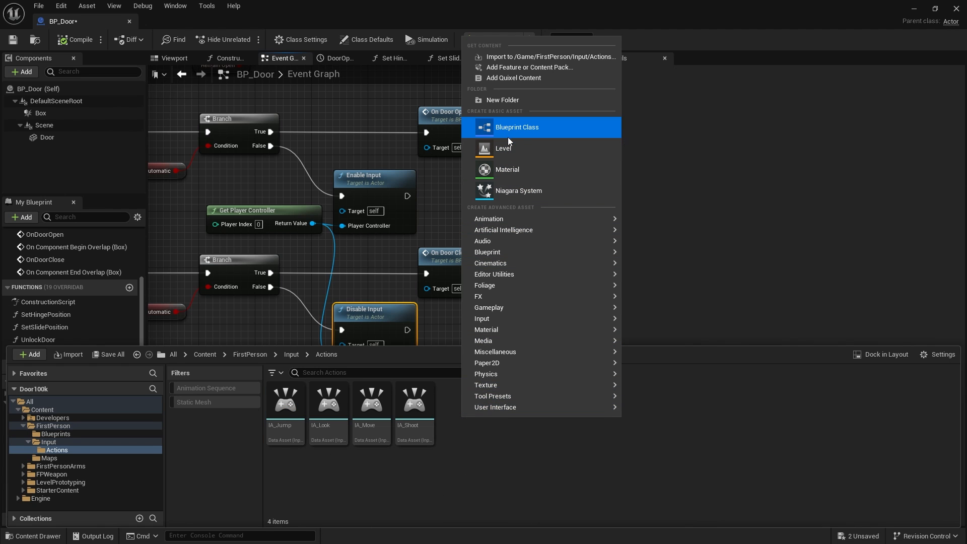
pyautogui.moveTo(481, 318)
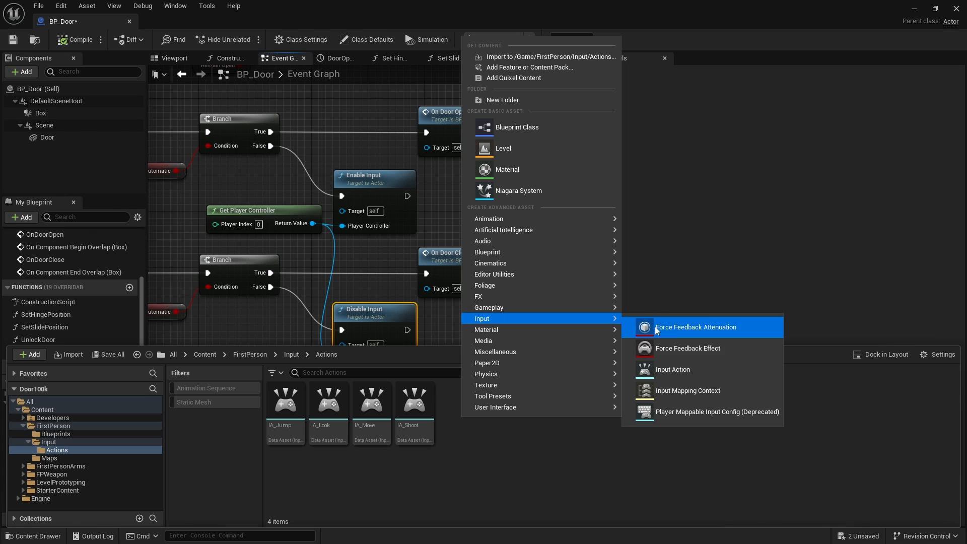
pyautogui.click(672, 368)
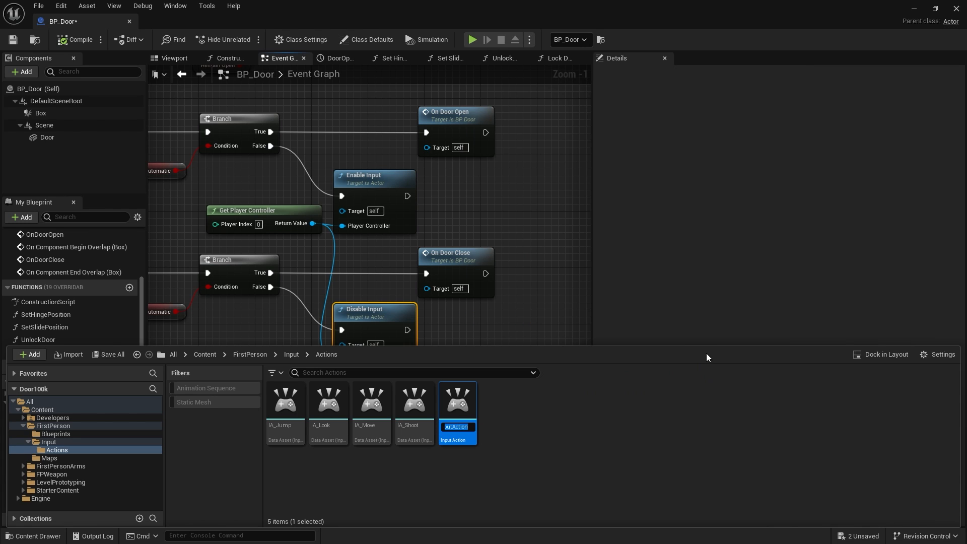
pyautogui.write('IA_')
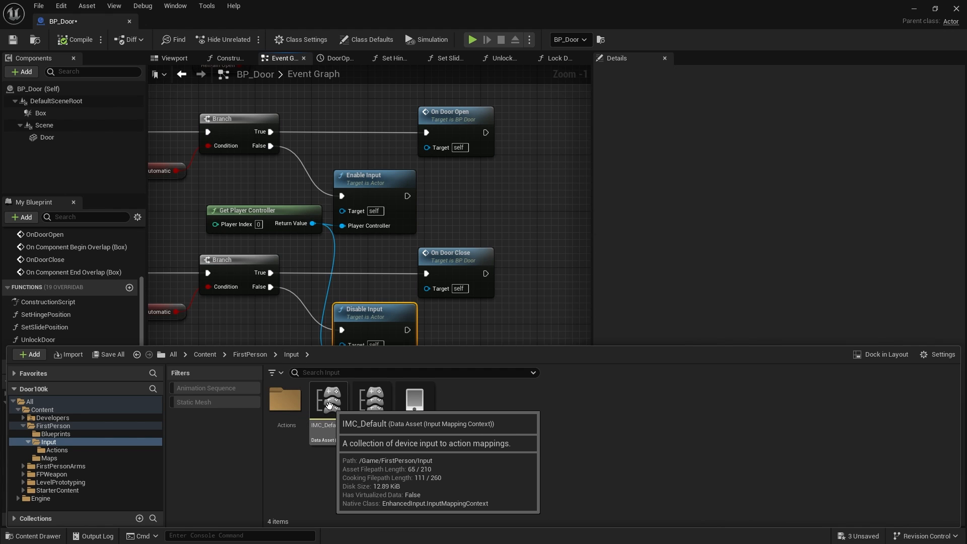
# Add an IA_Interact mapping entry to IMC_Default.
pyautogui.doubleClick(328, 398)
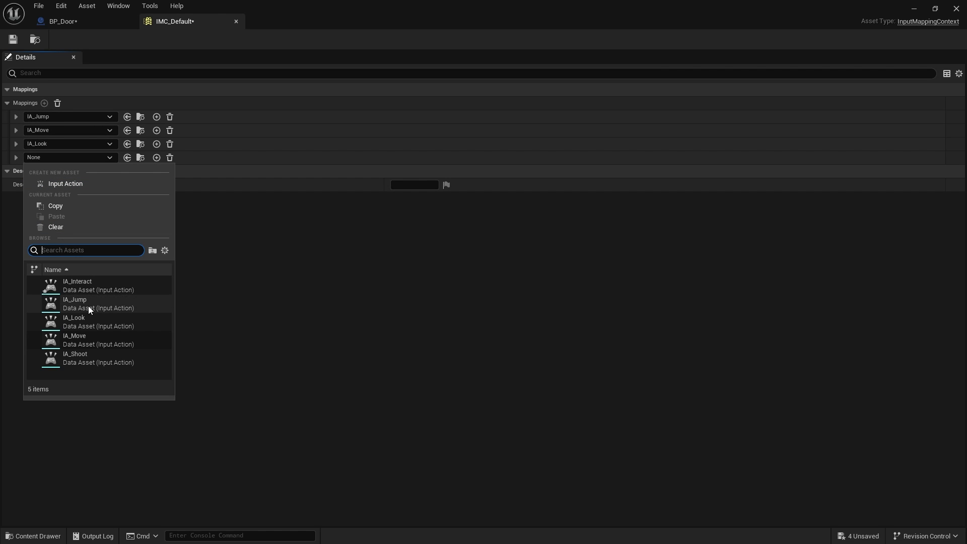
pyautogui.click(77, 282)
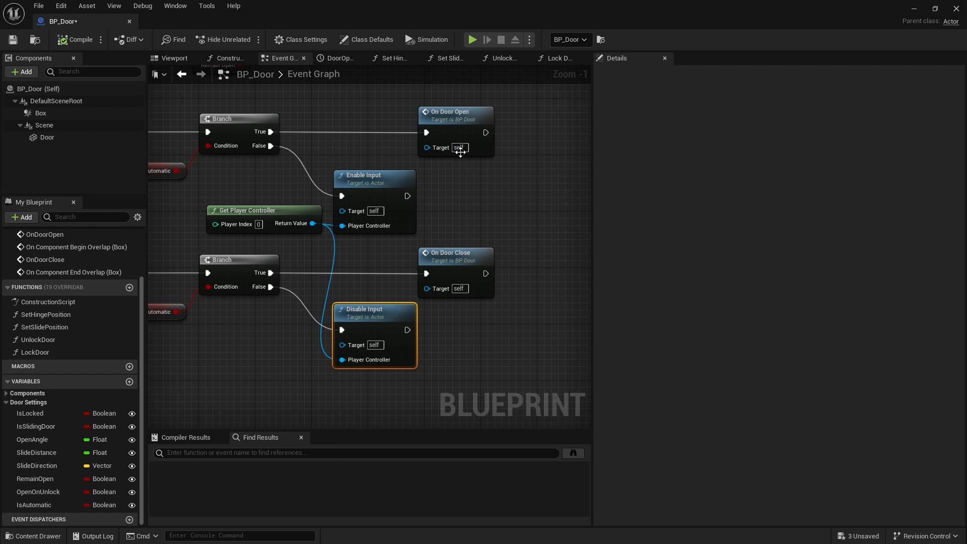
pyautogui.moveTo(528, 359)
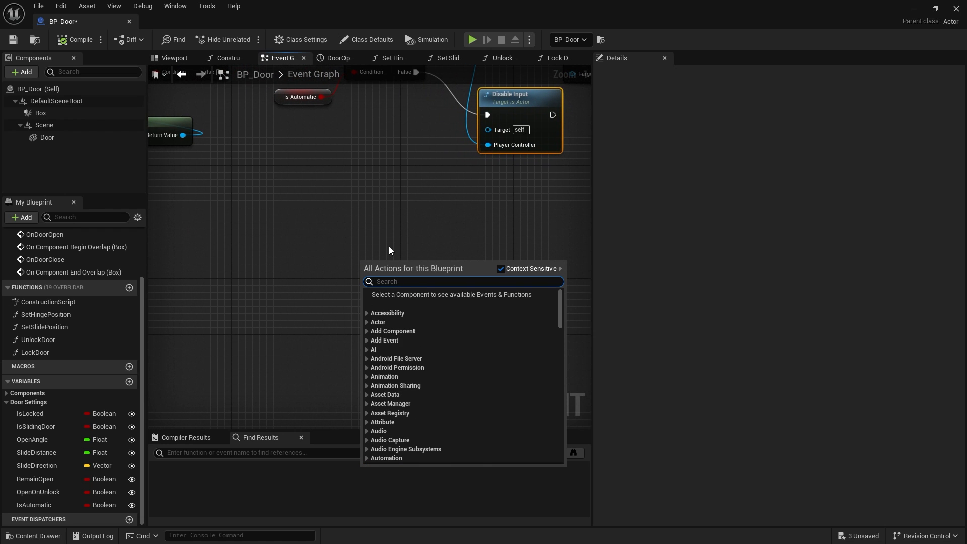
# Place an EnhancedInputAction IA_Interact event node in BP_Door's graph.
pyautogui.write('ia interes')
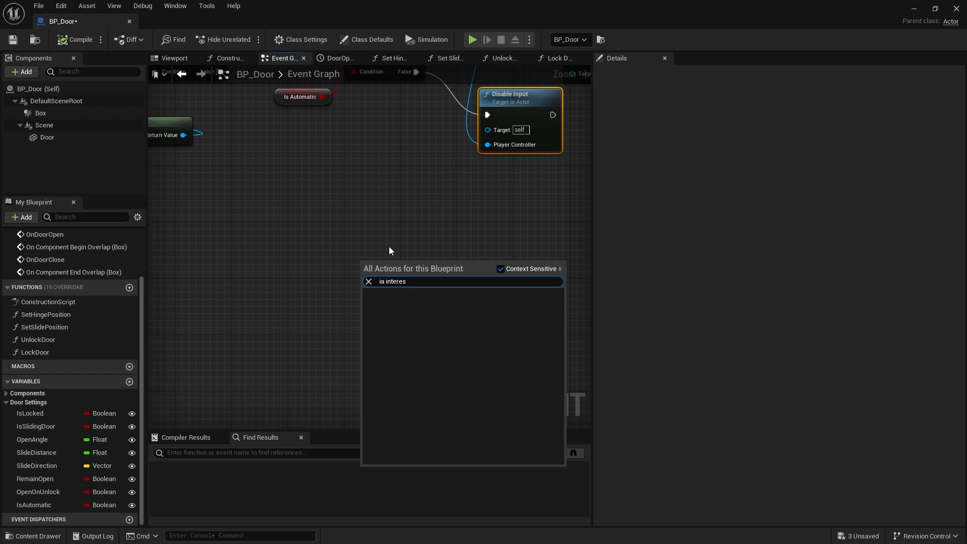
pyautogui.write('ia intera')
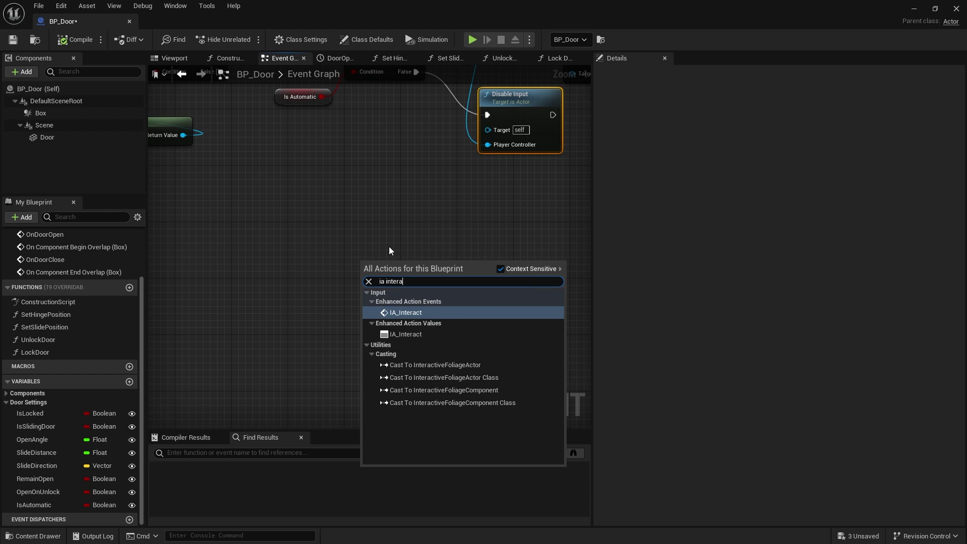
pyautogui.moveTo(402, 306)
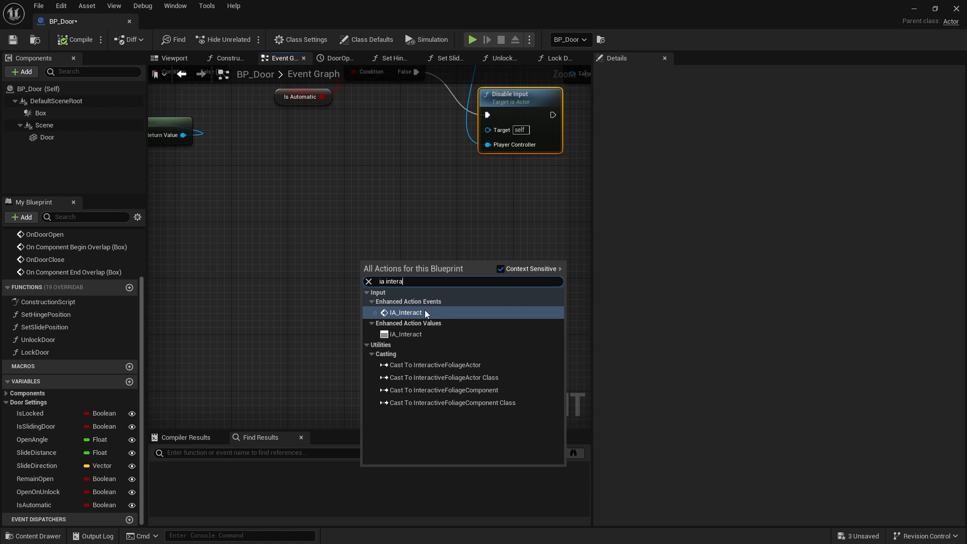
pyautogui.click(404, 312)
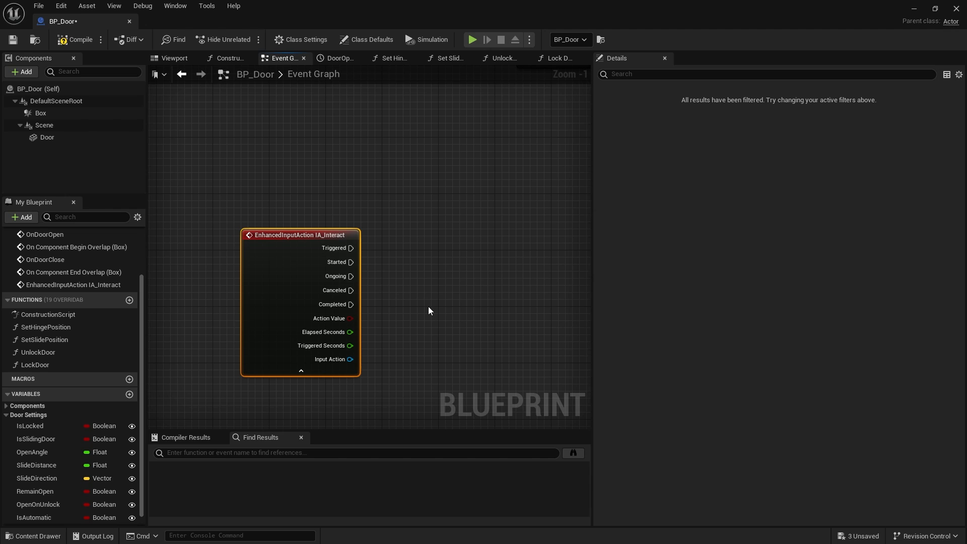
pyautogui.moveTo(300, 234); pyautogui.dragTo(315, 202)
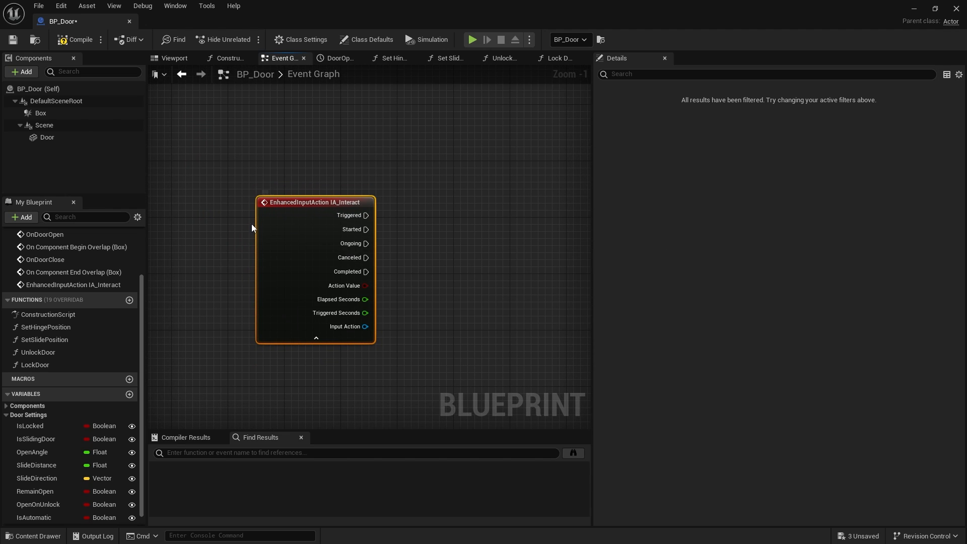
pyautogui.moveTo(259, 315)
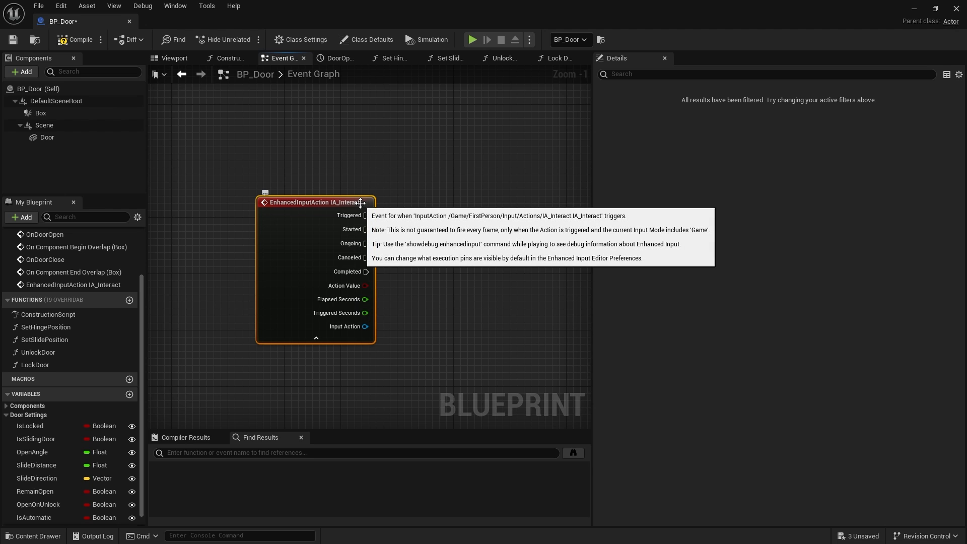
pyautogui.moveTo(388, 340)
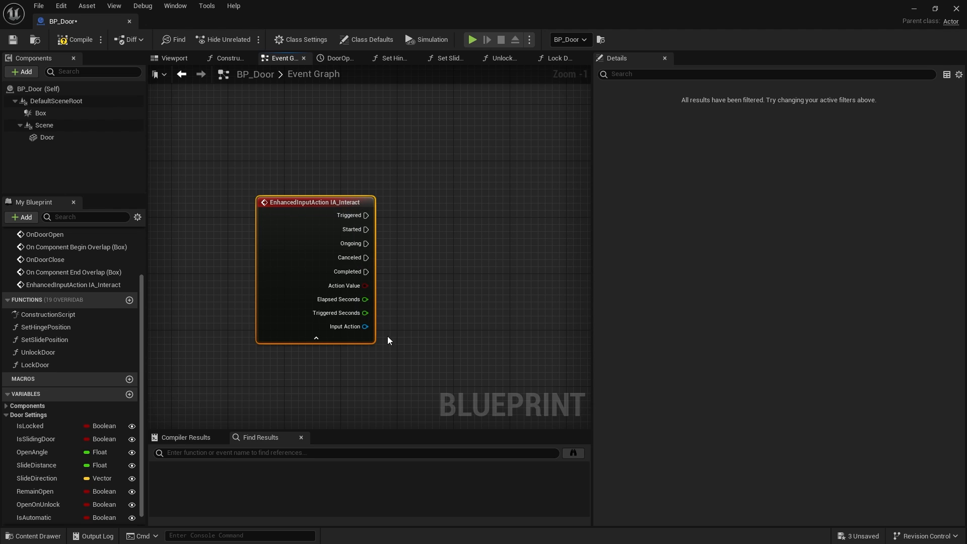
pyautogui.moveTo(453, 332)
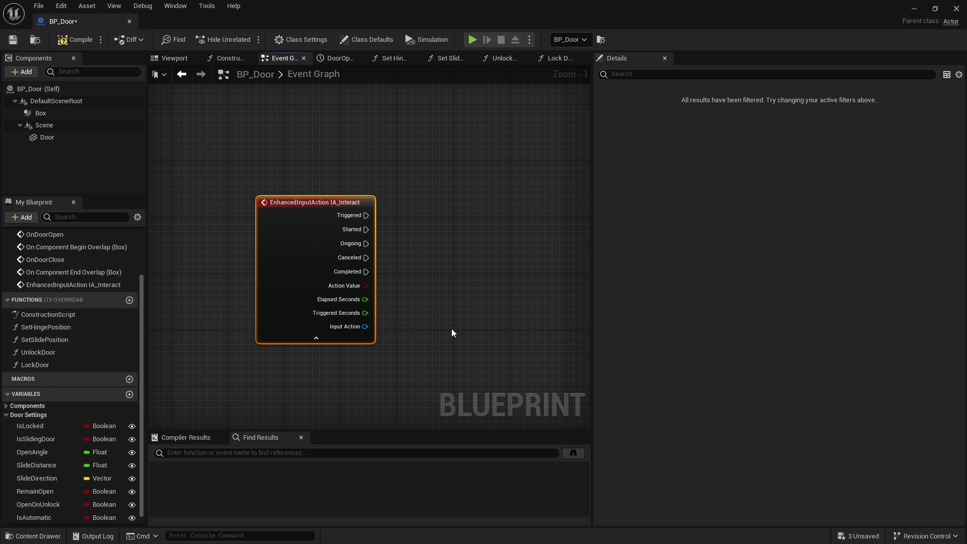
pyautogui.moveTo(445, 328)
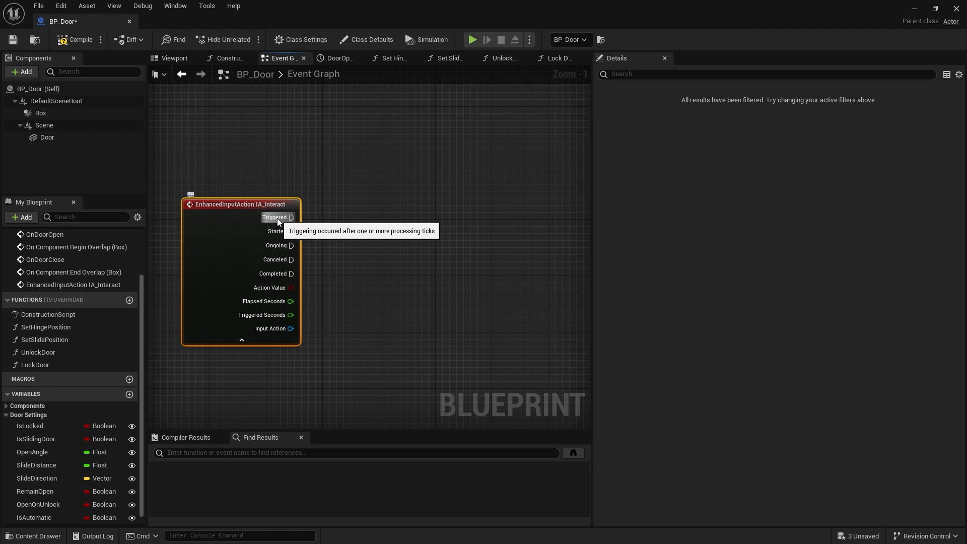
pyautogui.moveTo(314, 254)
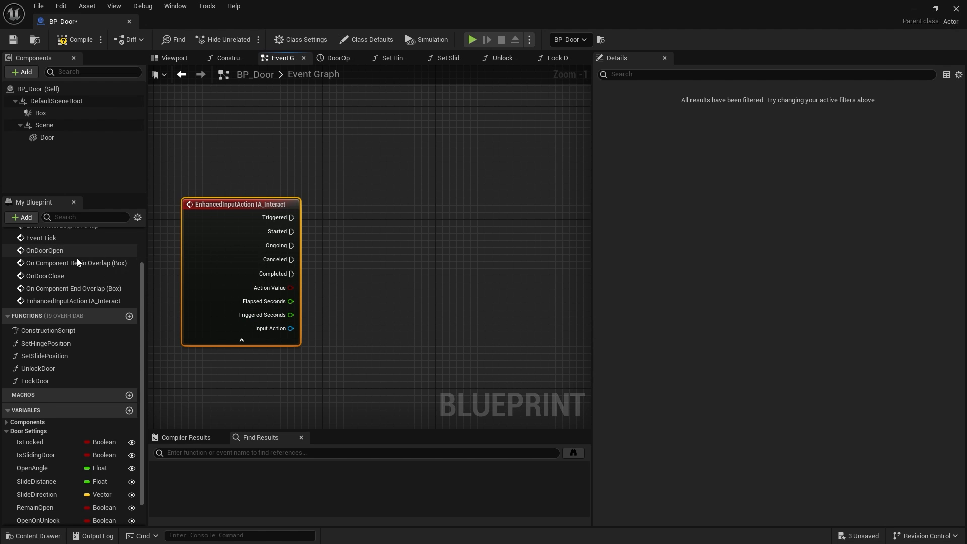
# Wire IA_Interact Triggered into On Door Open and place On Door Close nearby.
pyautogui.click(44, 250)
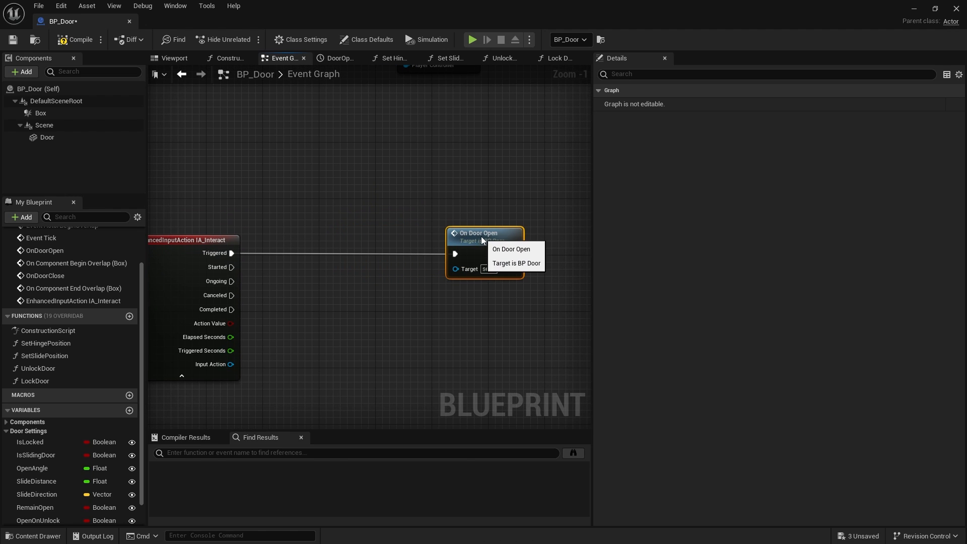
pyautogui.click(47, 274)
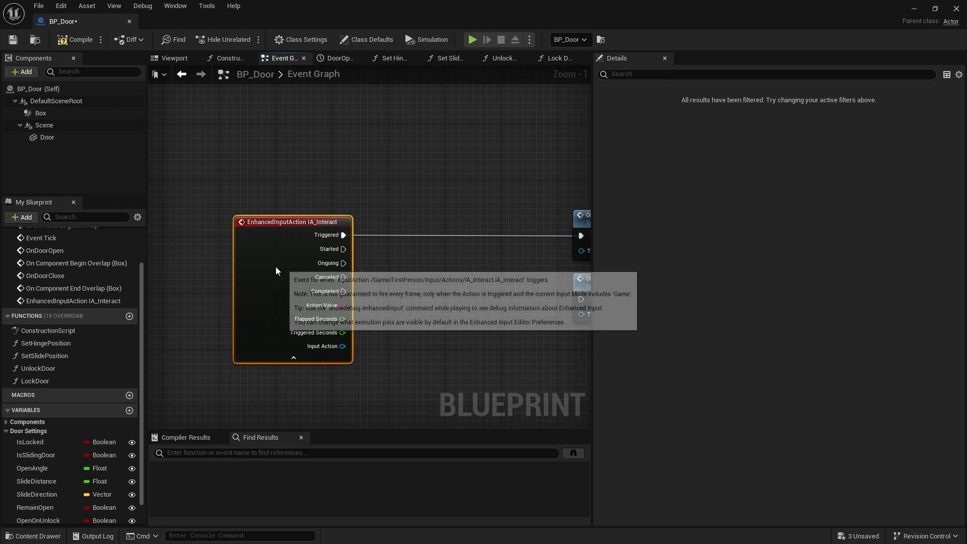
pyautogui.moveTo(129, 410)
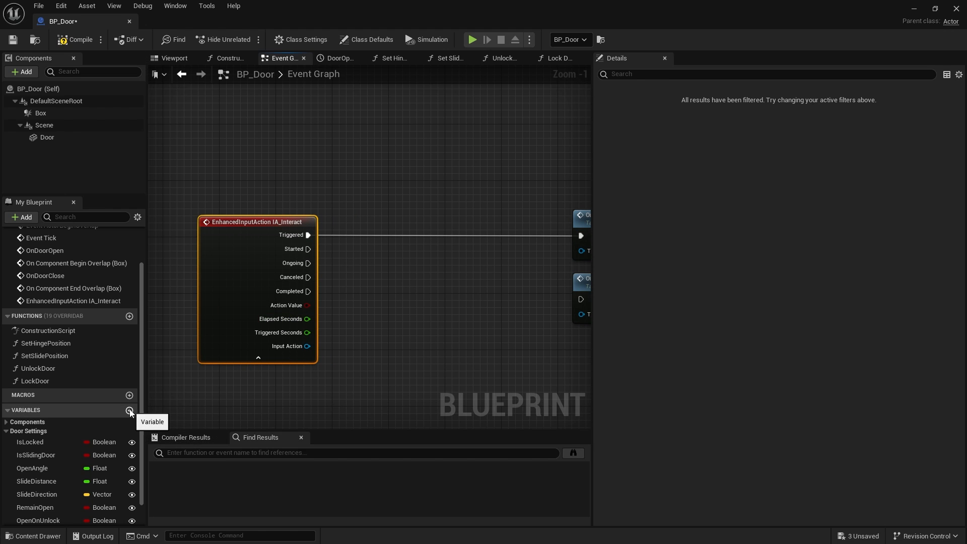
# Add an IsDoorOpen boolean and branch on it after IA_Interact: True closes the door, False opens it.
pyautogui.click(129, 410)
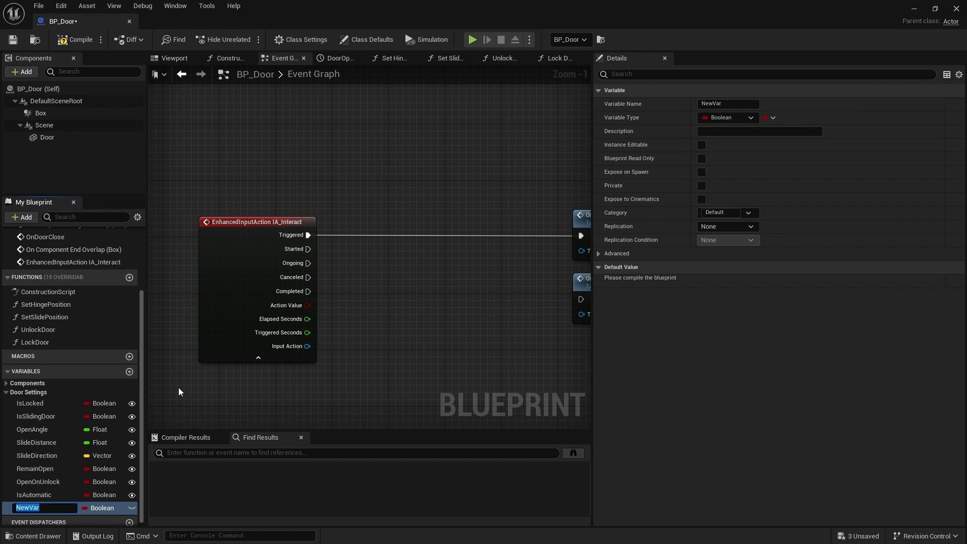
pyautogui.write('IsDoorOpen')
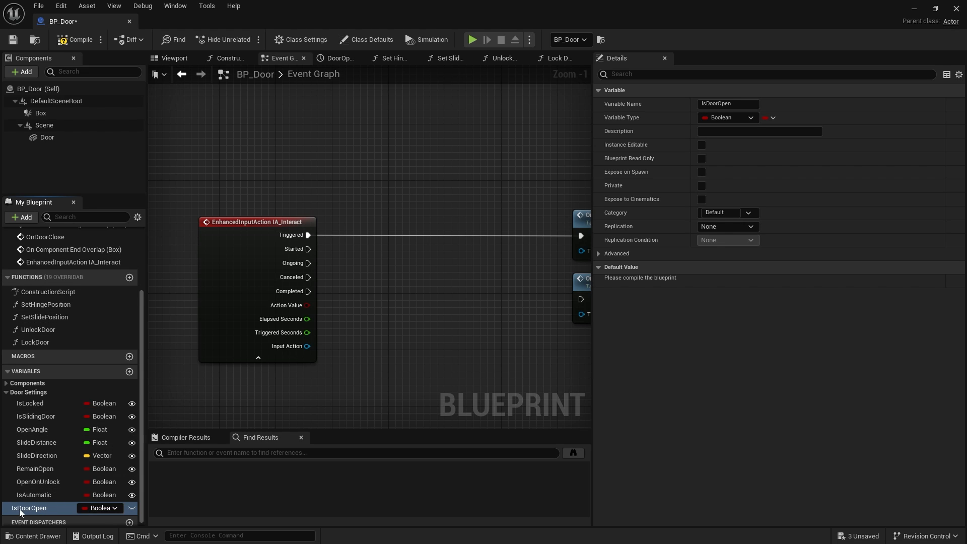
pyautogui.moveTo(29, 507); pyautogui.dragTo(28, 403)
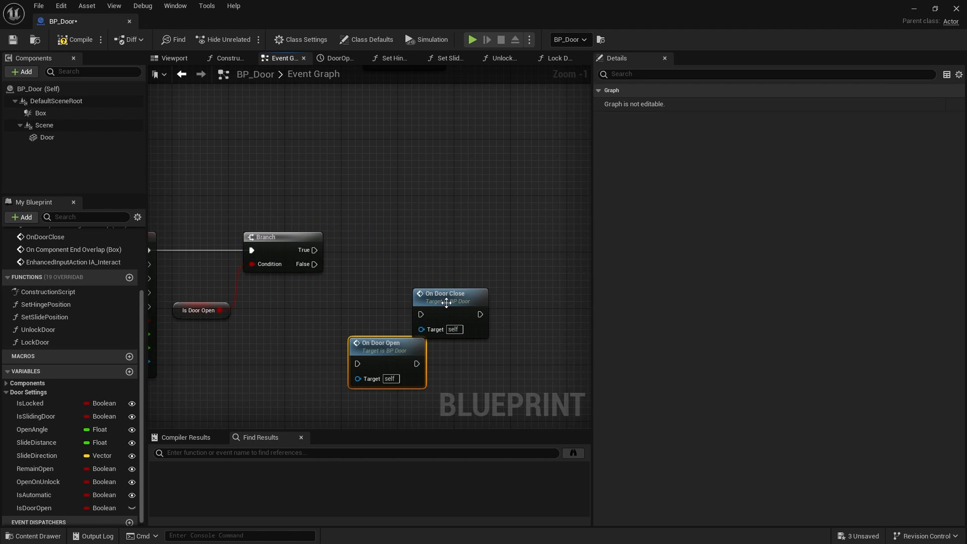
pyautogui.moveTo(447, 302); pyautogui.dragTo(450, 228)
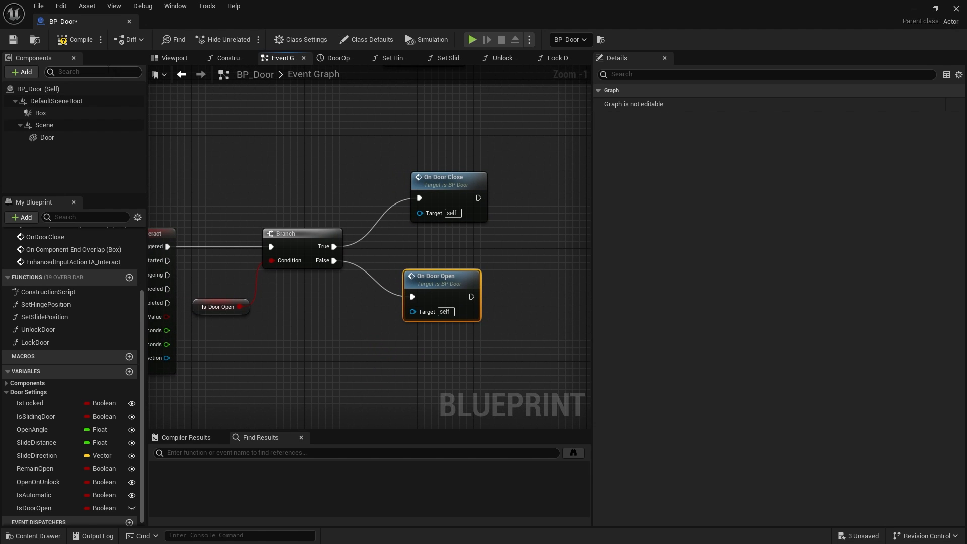
pyautogui.click(219, 306)
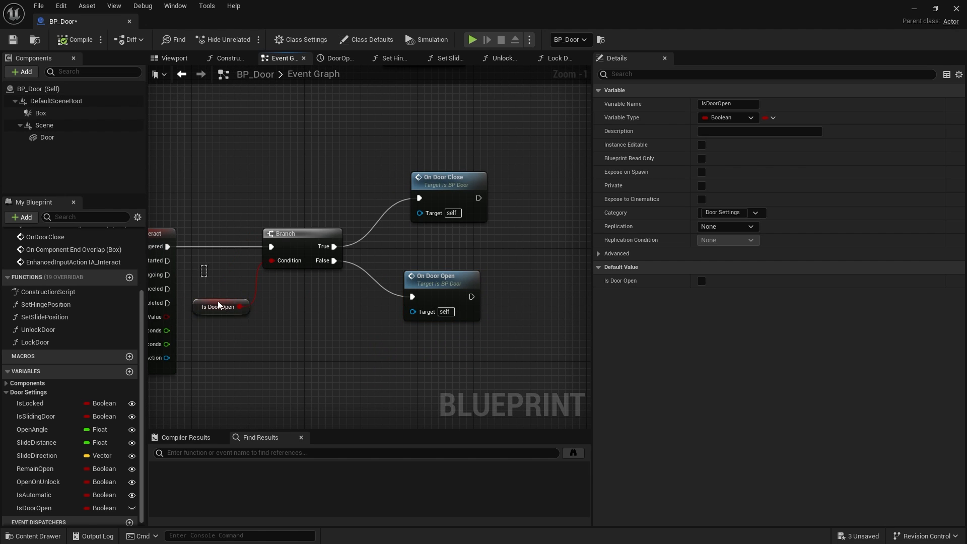
pyautogui.scroll(-3)
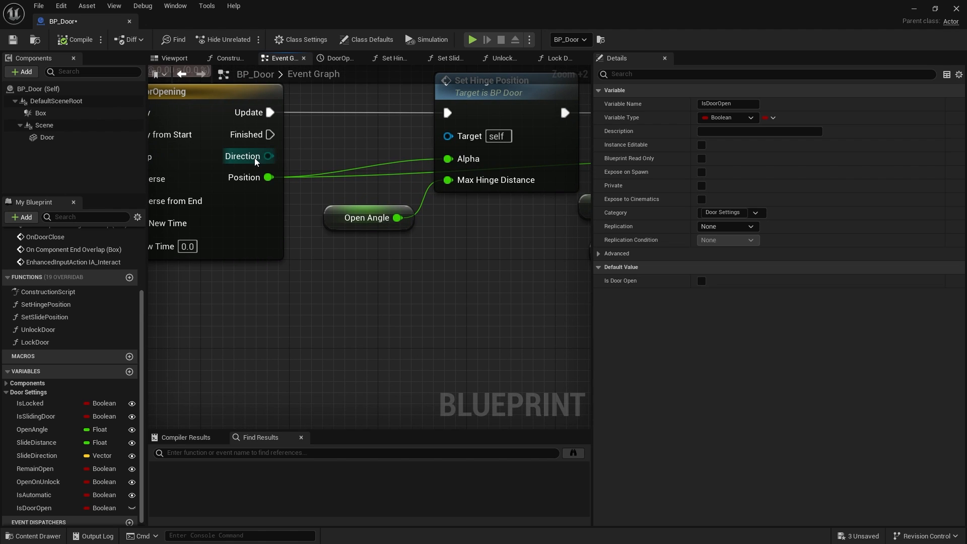
# Switch on the timeline's Direction to set IsDoorOpen true on Forward and false on Backward.
pyautogui.moveTo(267, 157); pyautogui.dragTo(412, 292)
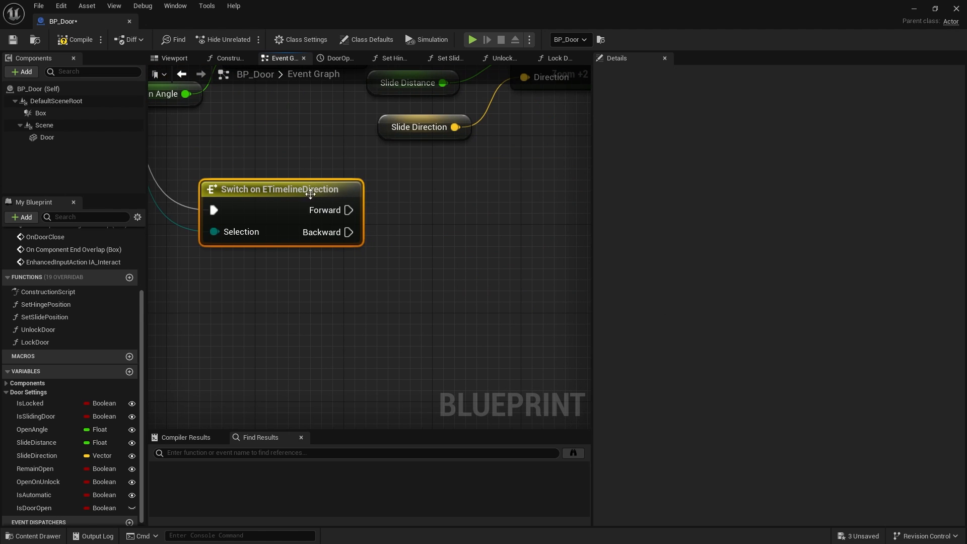
pyautogui.moveTo(279, 189); pyautogui.dragTo(292, 222)
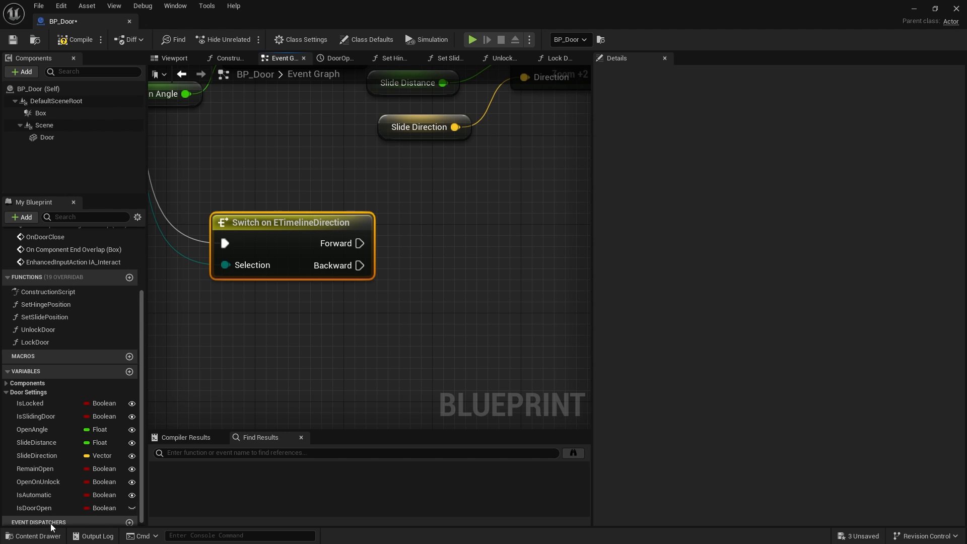
pyautogui.click(34, 508)
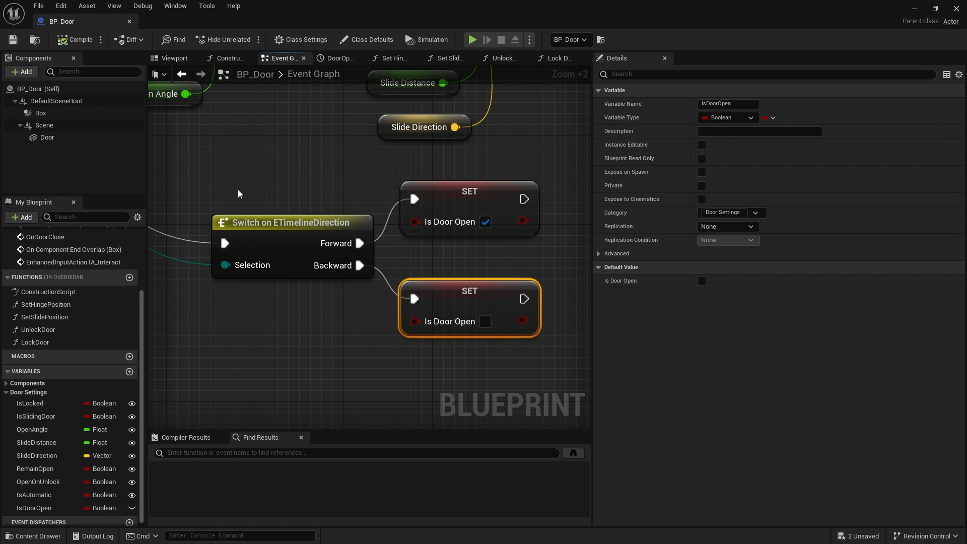
pyautogui.scroll(-3)
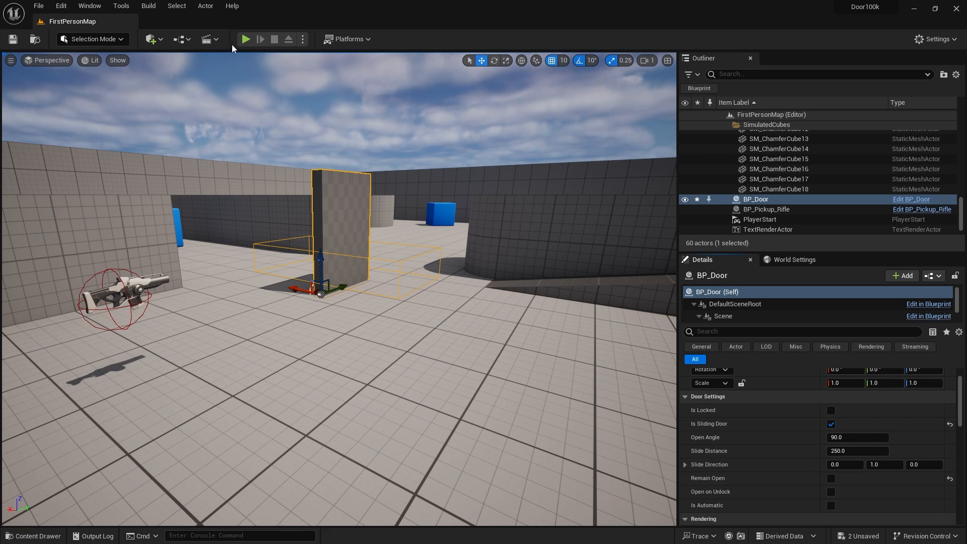
# Play-test the door in the level, then reopen the BP_Door Event Graph.
pyautogui.click(244, 38)
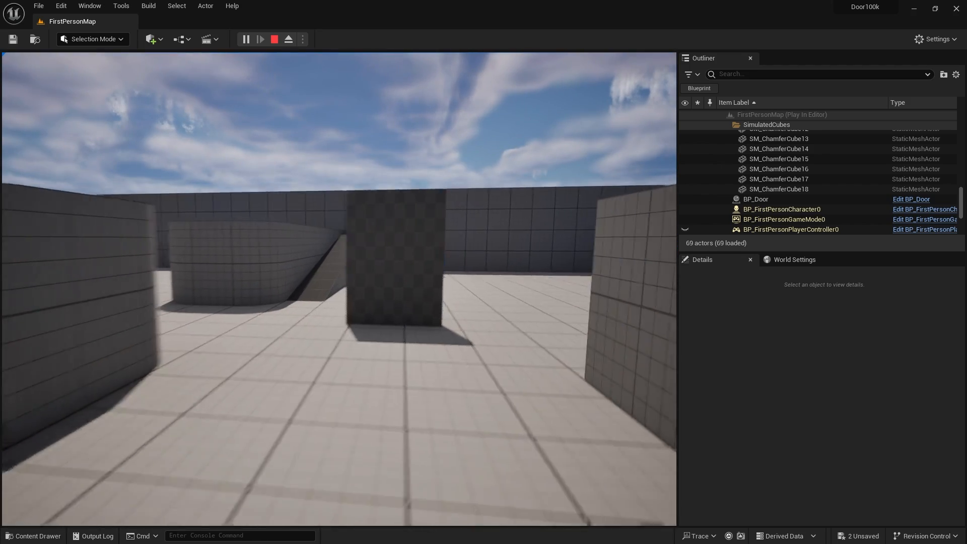
pyautogui.click(274, 38)
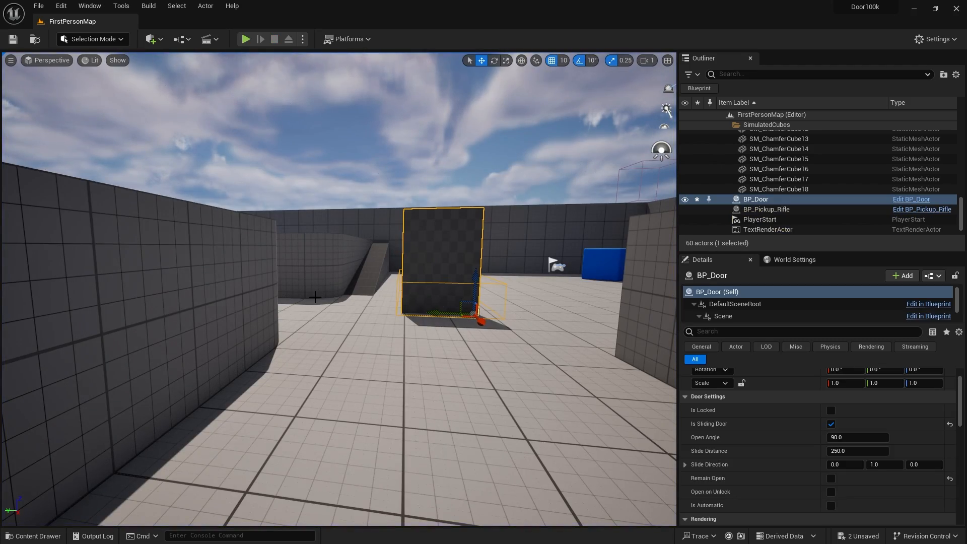
pyautogui.moveTo(38, 536)
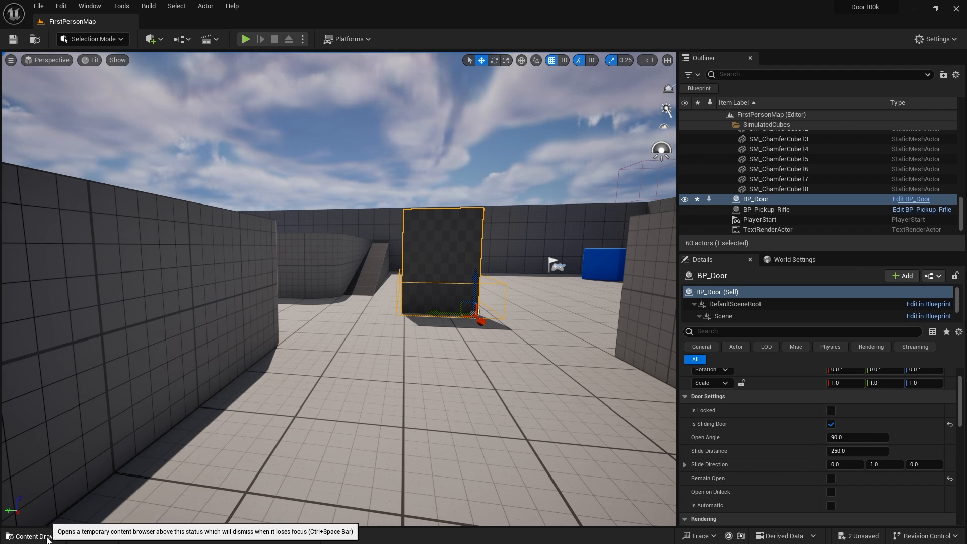
pyautogui.click(28, 536)
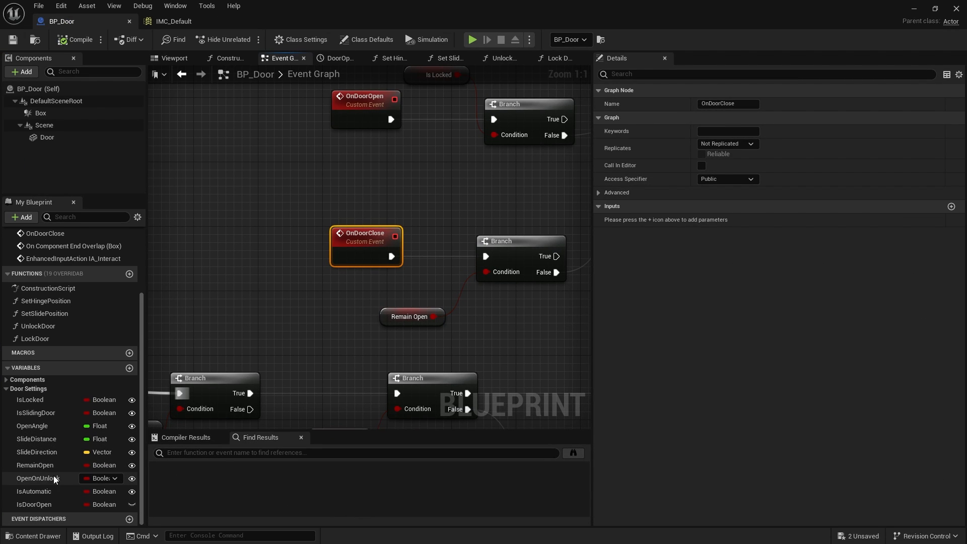
# Rename IsAutomatic into separate IsAutomaticOpen and IsAutomaticClose booleans, each feeding its own Branch.
pyautogui.click(34, 491)
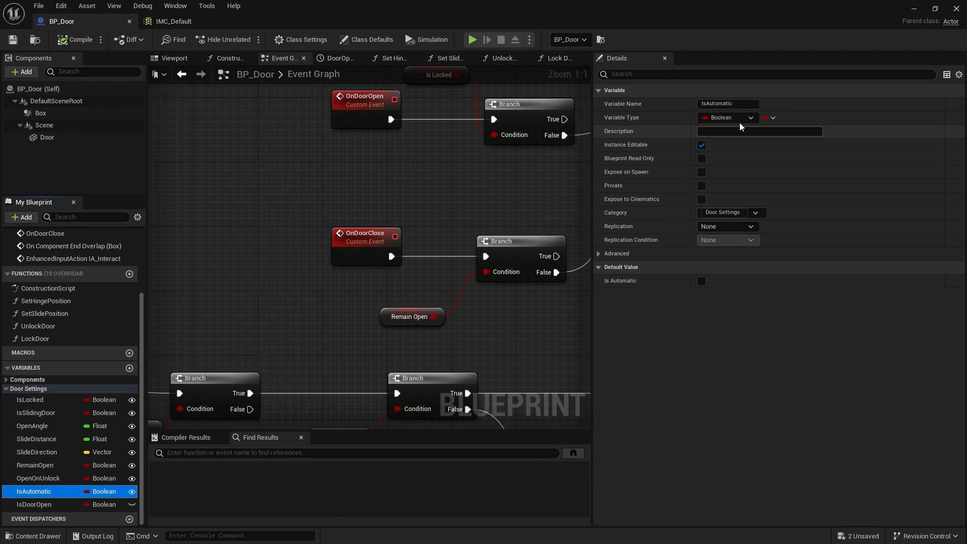
pyautogui.click(727, 103)
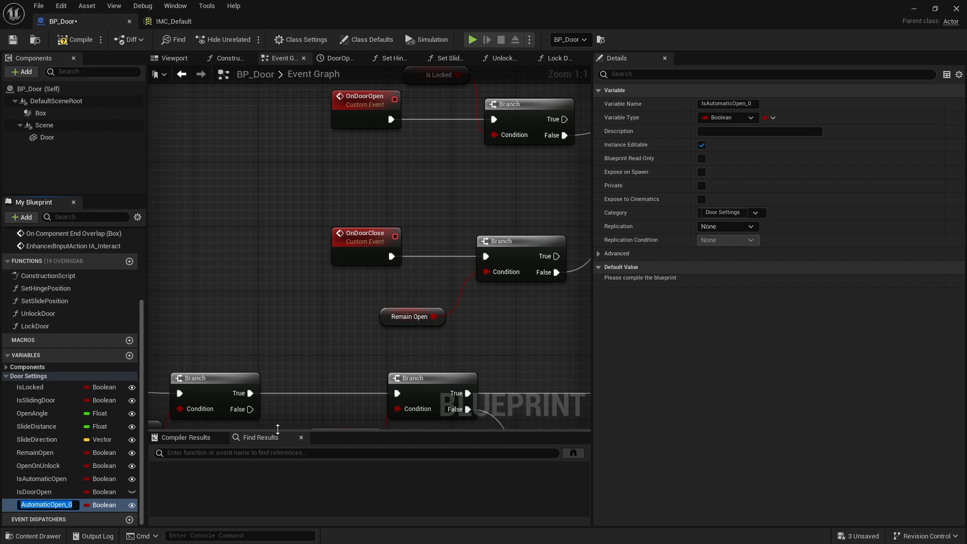
pyautogui.write('IsAutomatic')
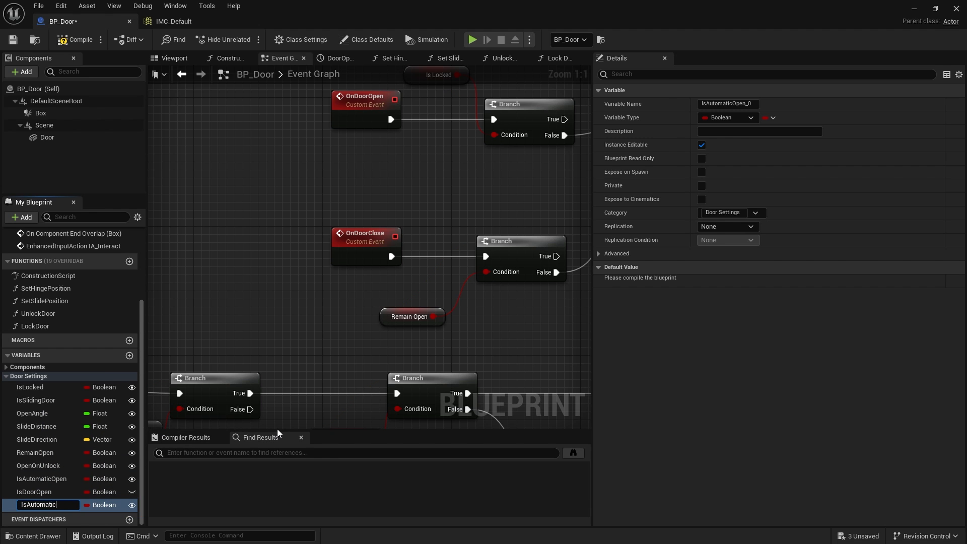
pyautogui.write('IsAutomaticClosed')
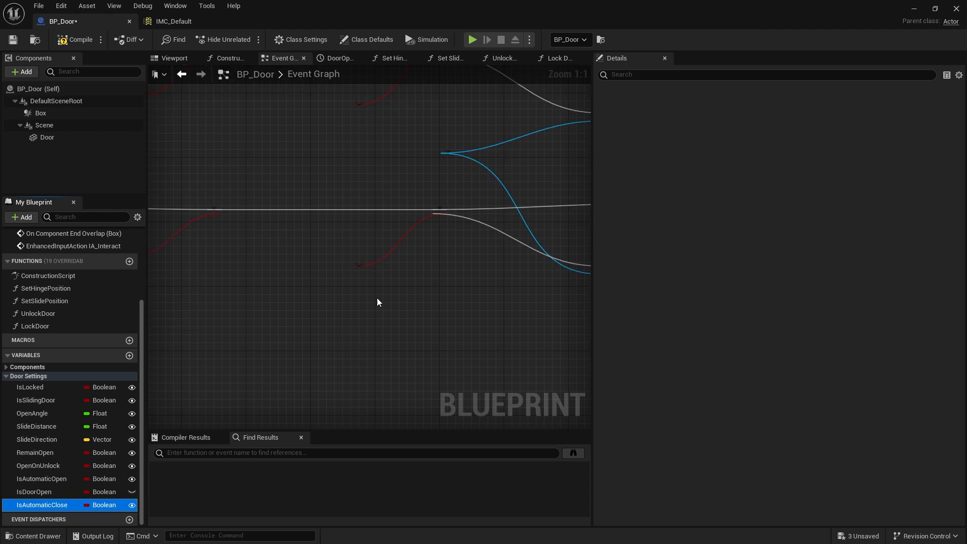
pyautogui.click(39, 505)
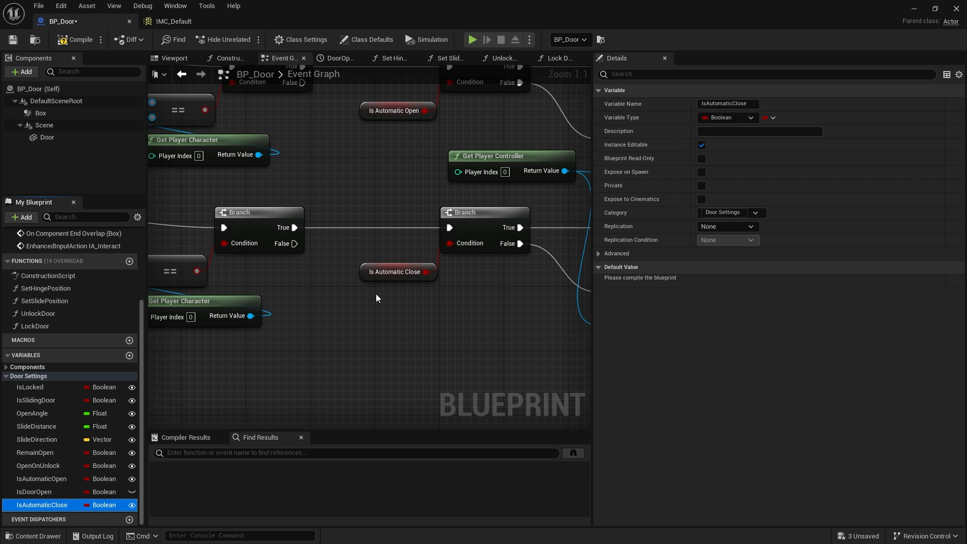
pyautogui.moveTo(144, 506)
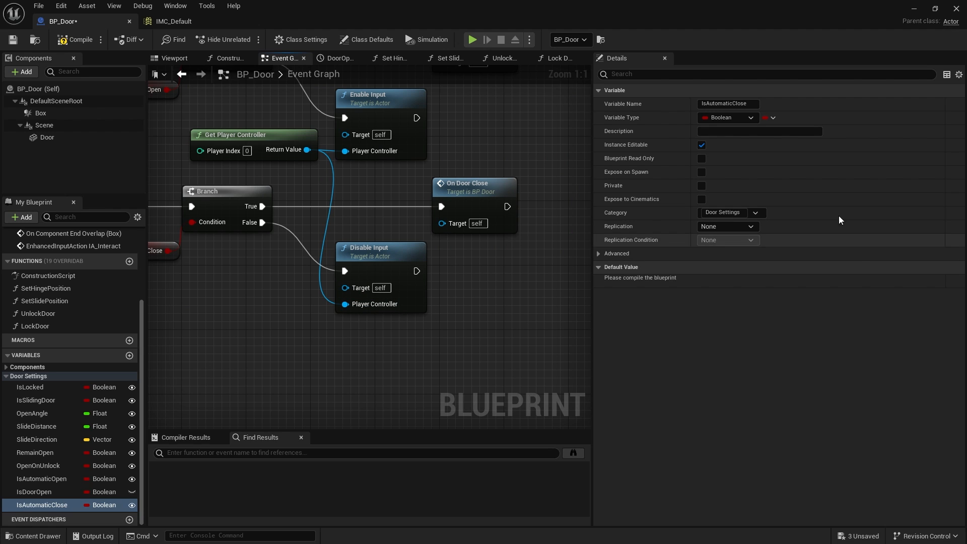
pyautogui.moveTo(129, 335)
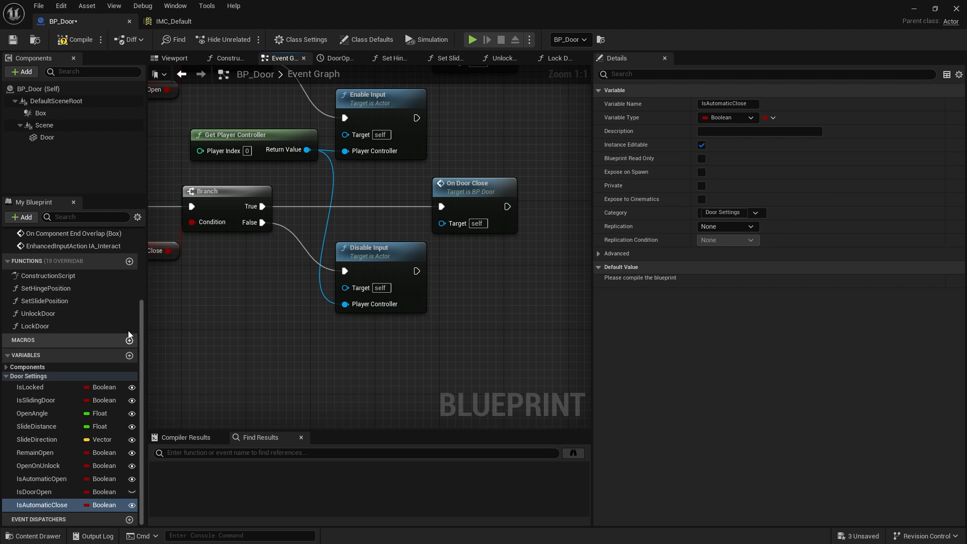
pyautogui.click(12, 40)
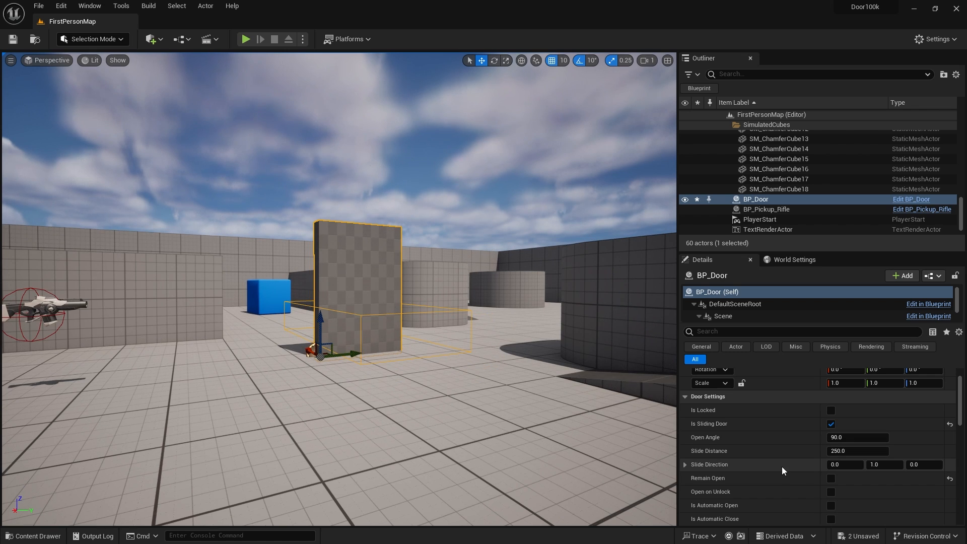
# Tick Is Automatic Close on the placed BP_Door and play-test it in the level.
pyautogui.scroll(-3)
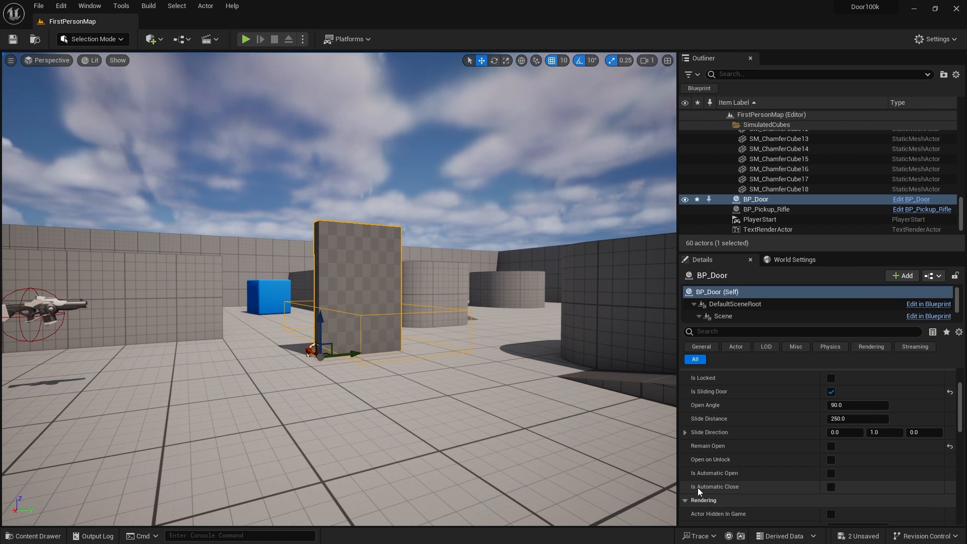
pyautogui.click(830, 486)
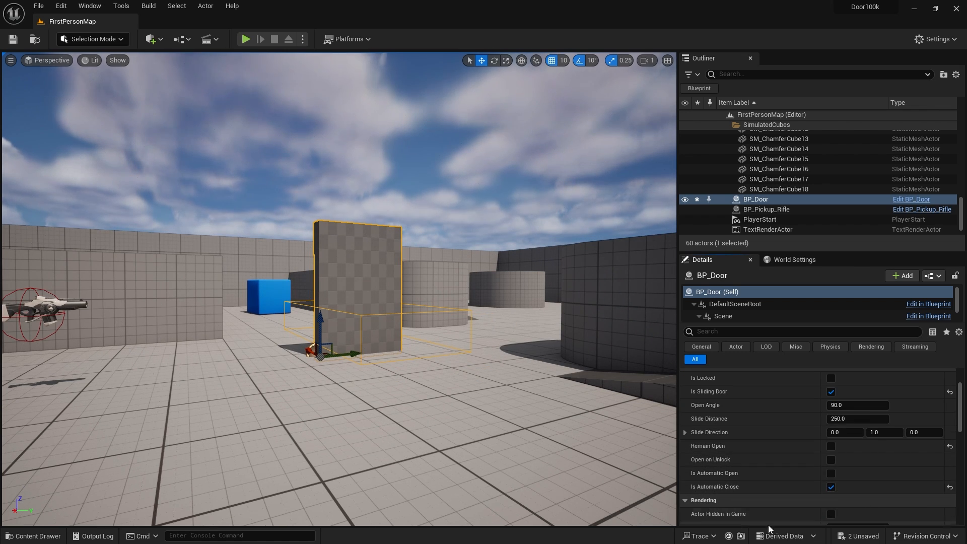
pyautogui.click(246, 39)
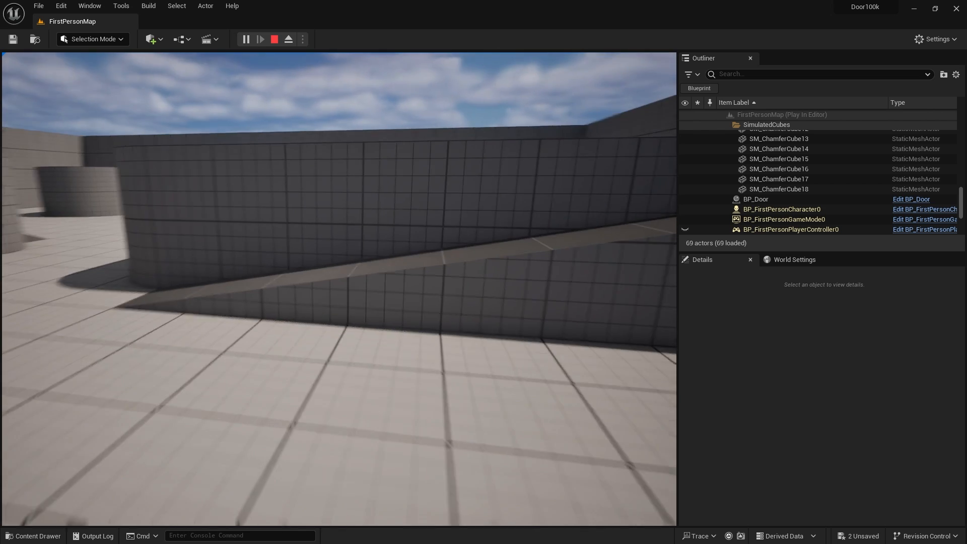
pyautogui.click(274, 39)
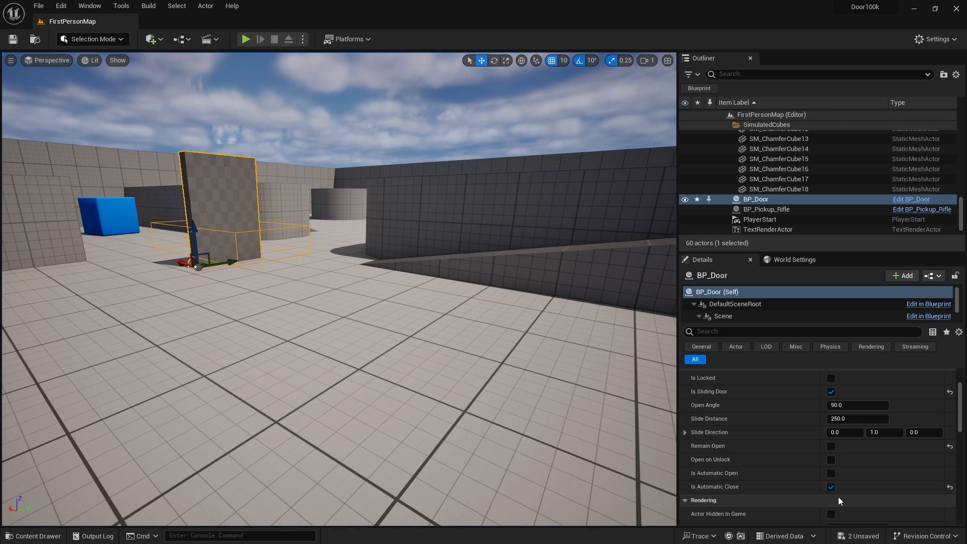